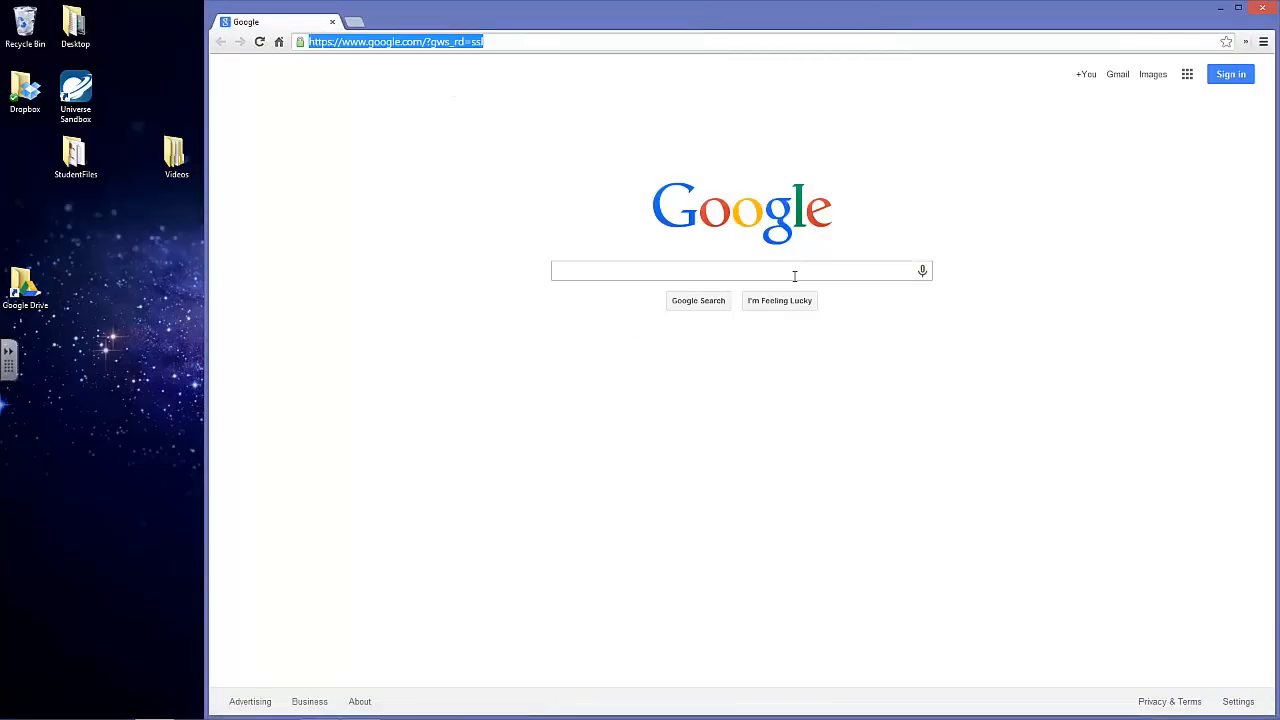
Search Google for 'java sdk' and bring up the results.
{"action": "type", "text": "java sdk"}
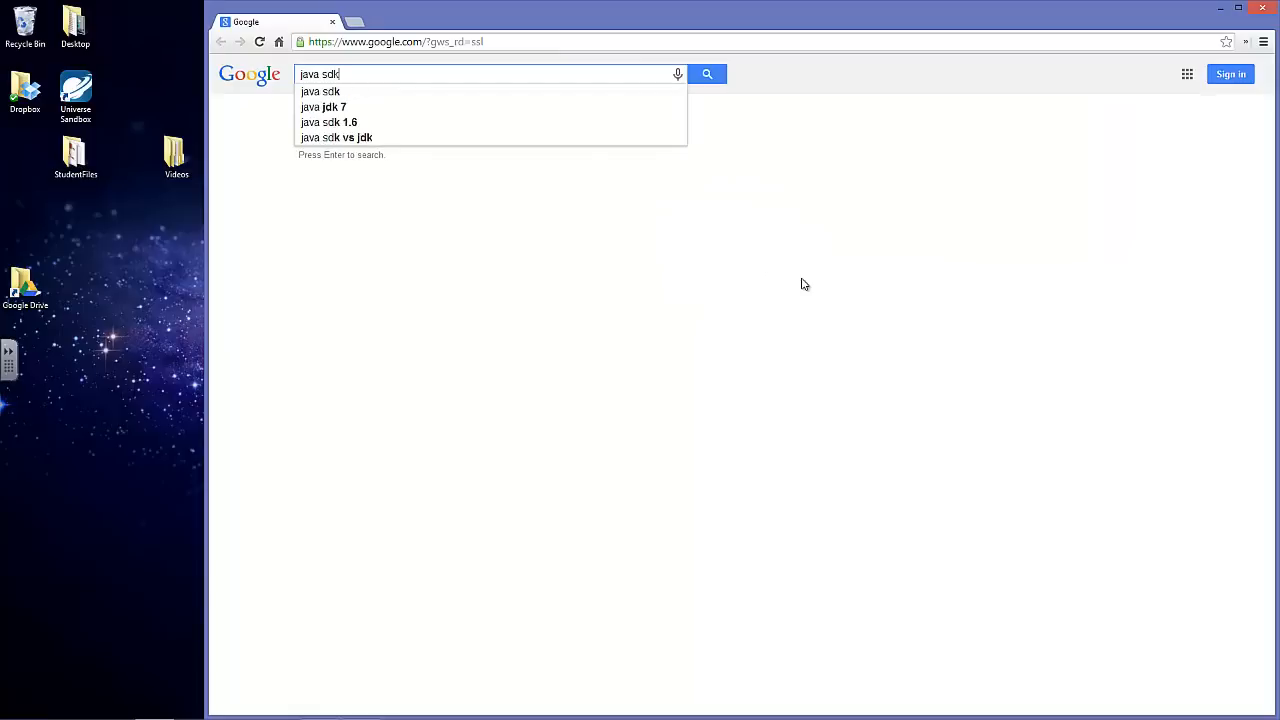
{"action": "key", "text": "enter"}
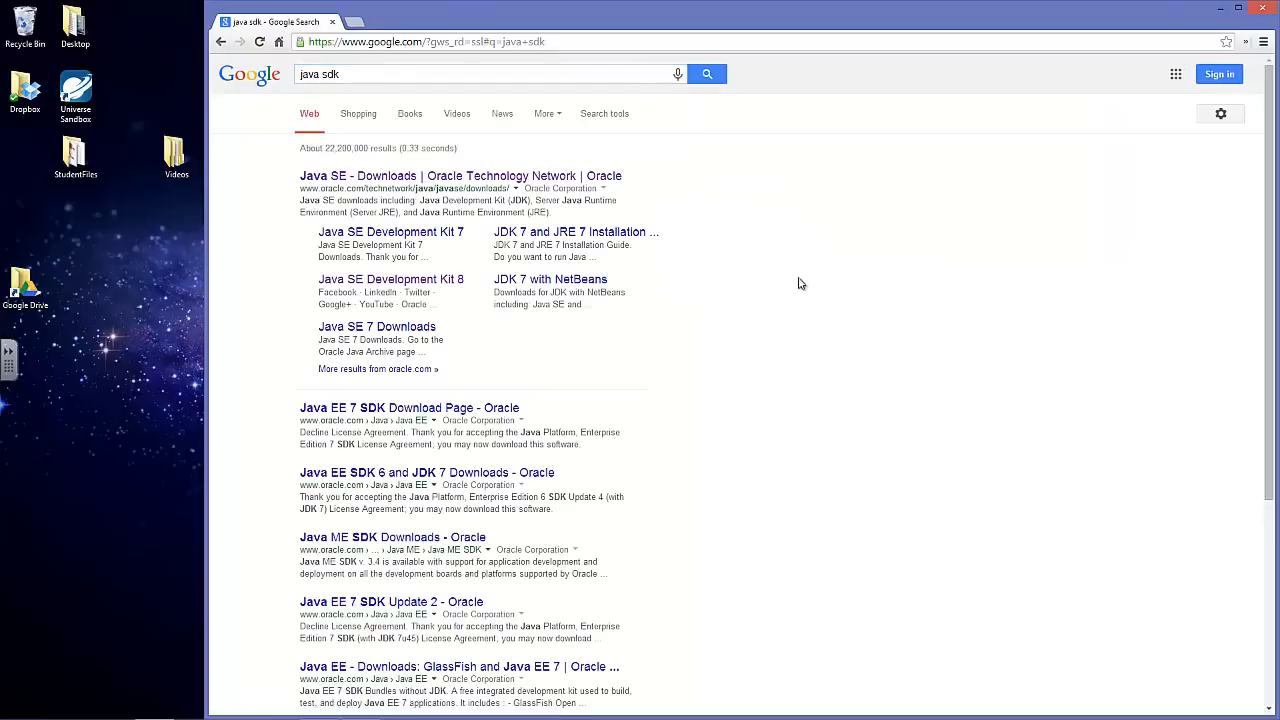
{"action": "mouse_move", "coordinate": [390, 280]}
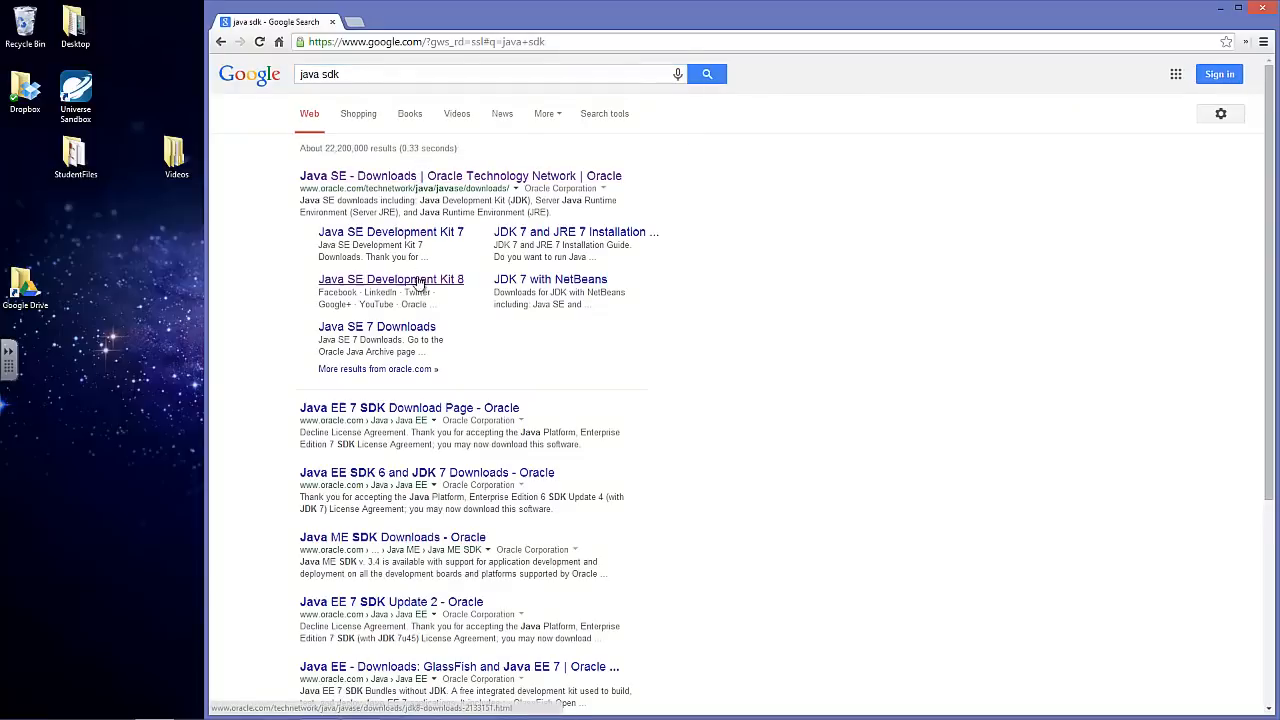
Open the Java SE Development Kit 8 downloads page and accept its license agreement.
{"action": "left_click", "coordinate": [392, 280]}
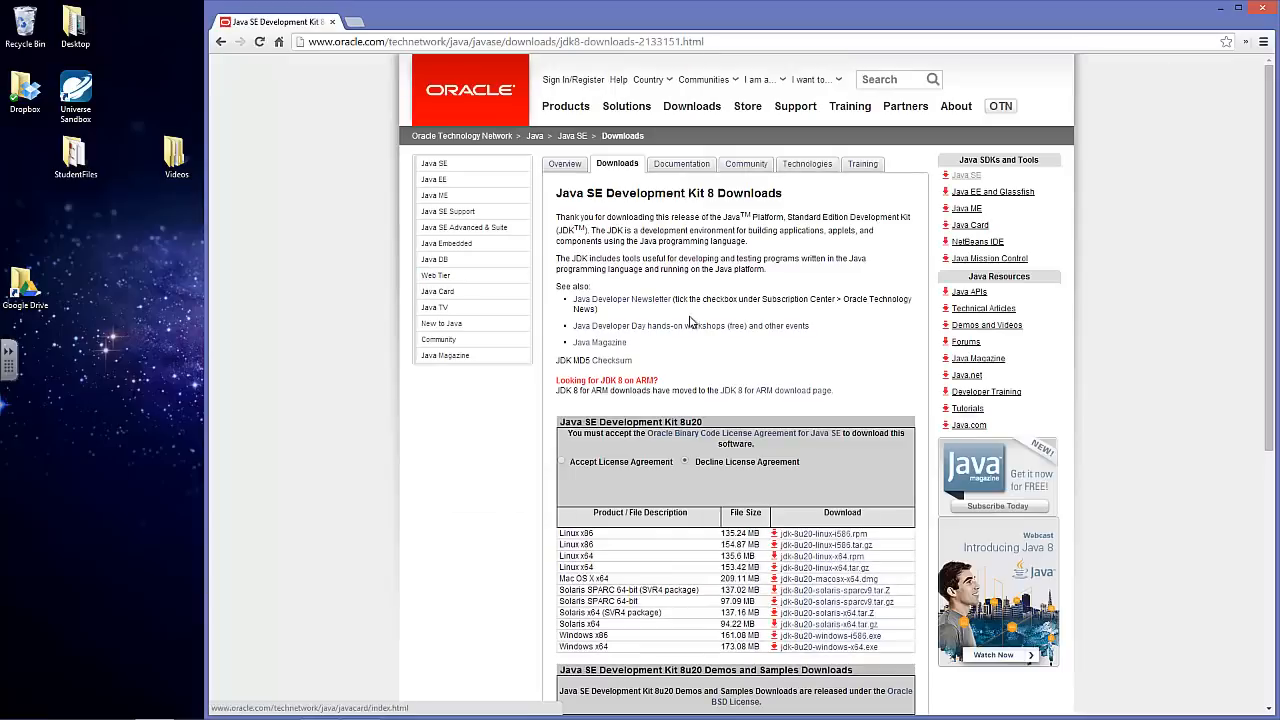
{"action": "scroll", "scroll_direction": "down", "scroll_amount": 3}
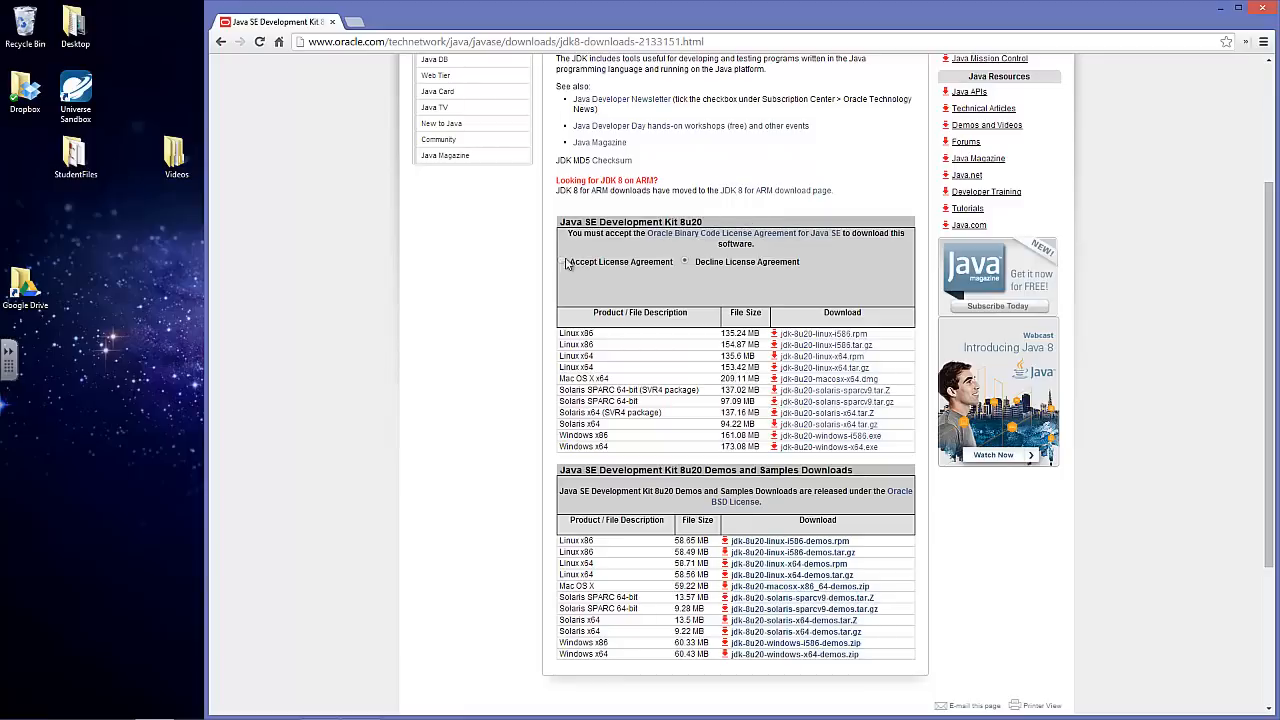
{"action": "left_click", "coordinate": [568, 260]}
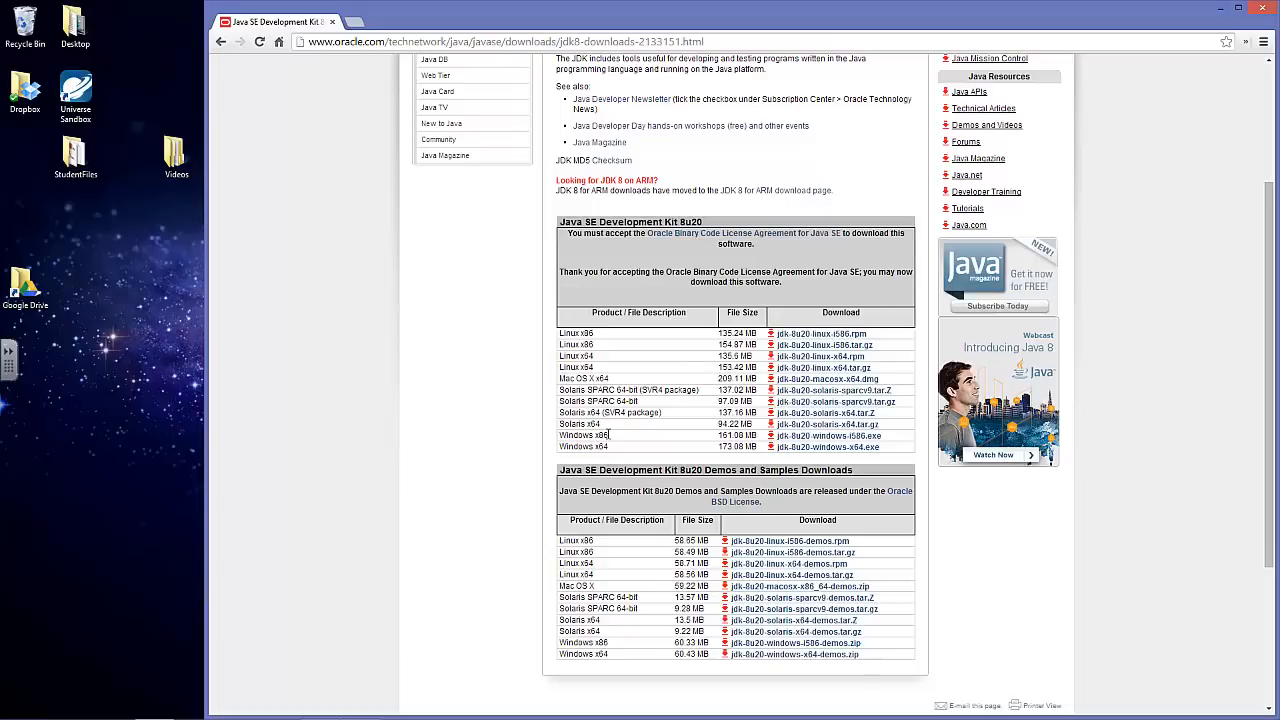
{"action": "mouse_move", "coordinate": [616, 456]}
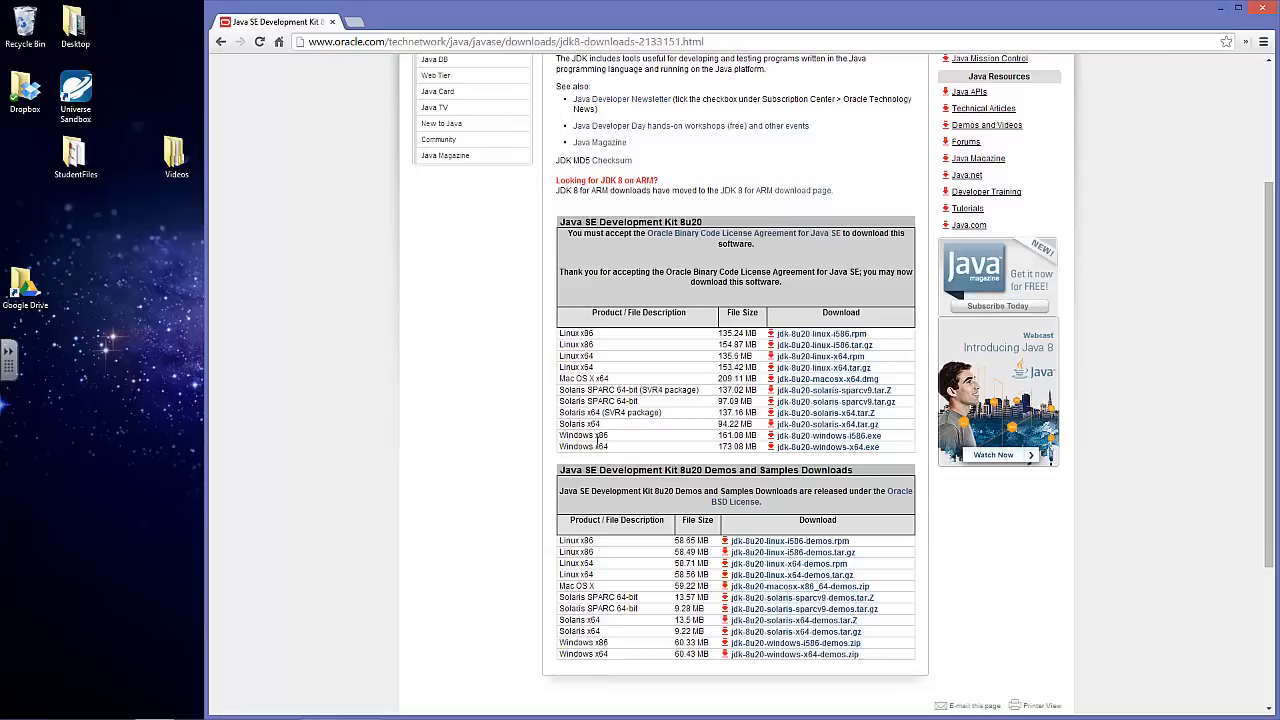
{"action": "mouse_move", "coordinate": [610, 440]}
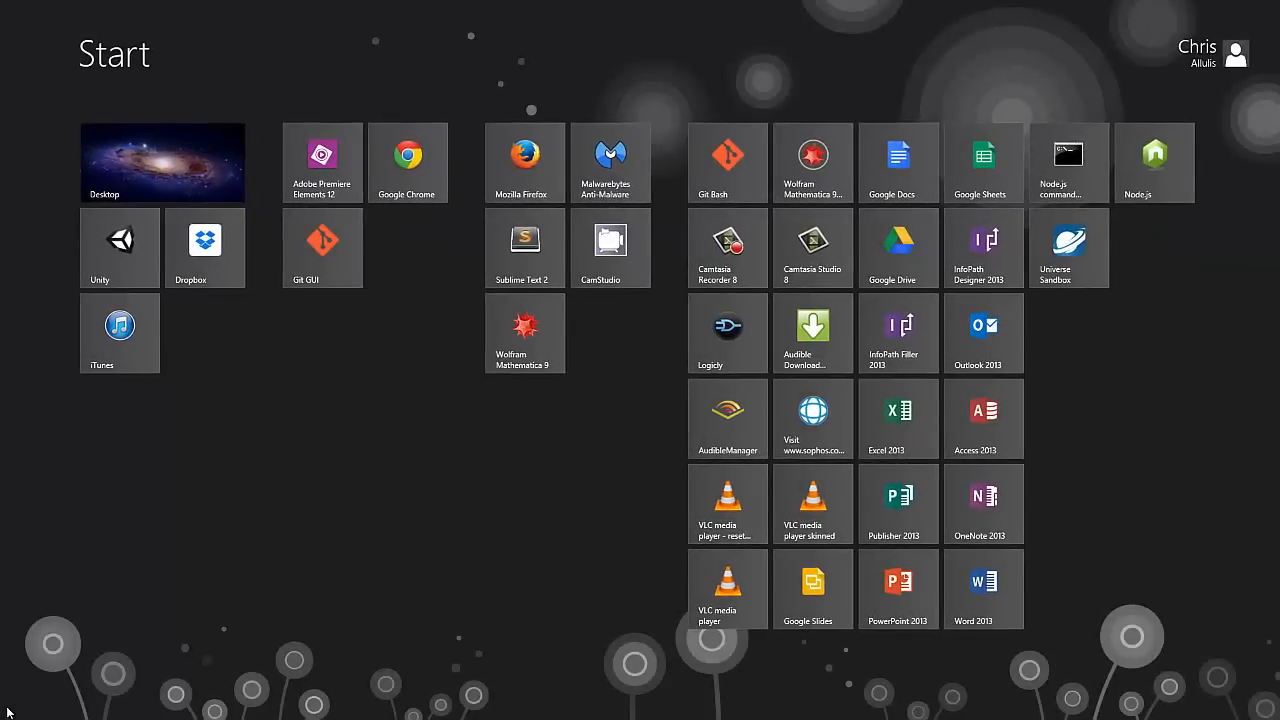
Find 'system' from the Start screen and open the System page to check the 64-bit OS type.
{"action": "type", "text": "system"}
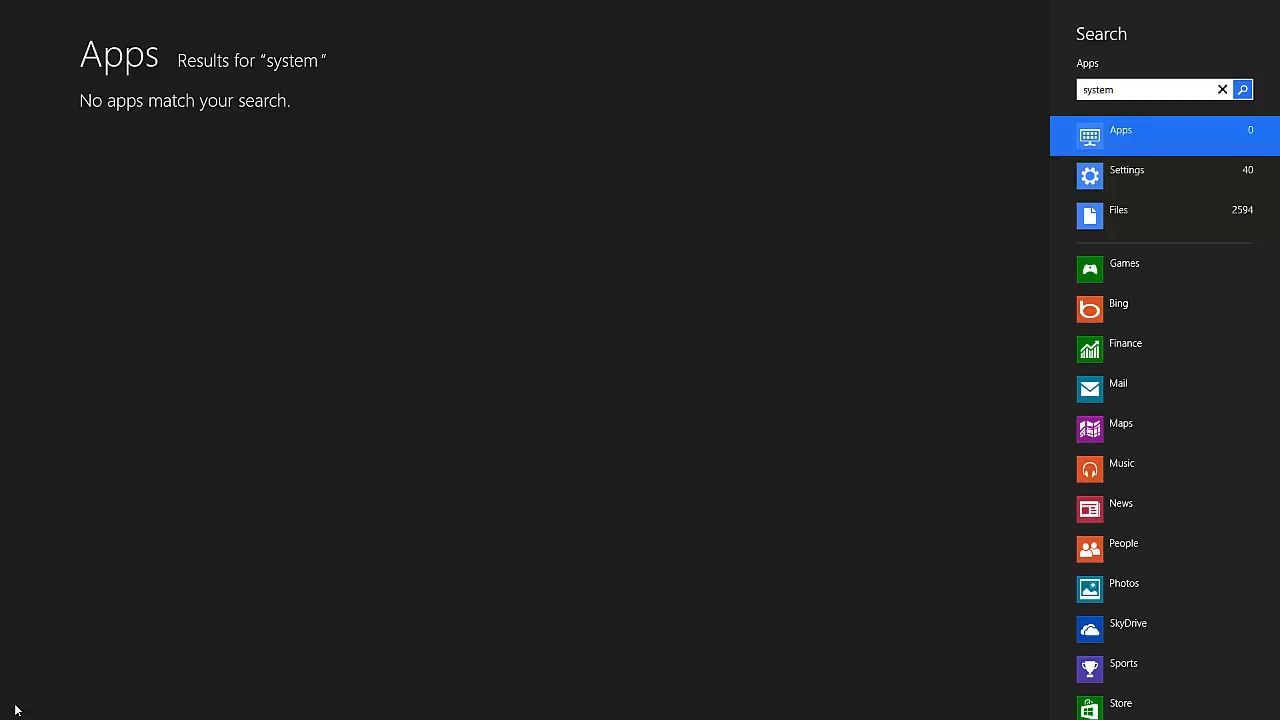
{"action": "left_click", "coordinate": [1130, 176]}
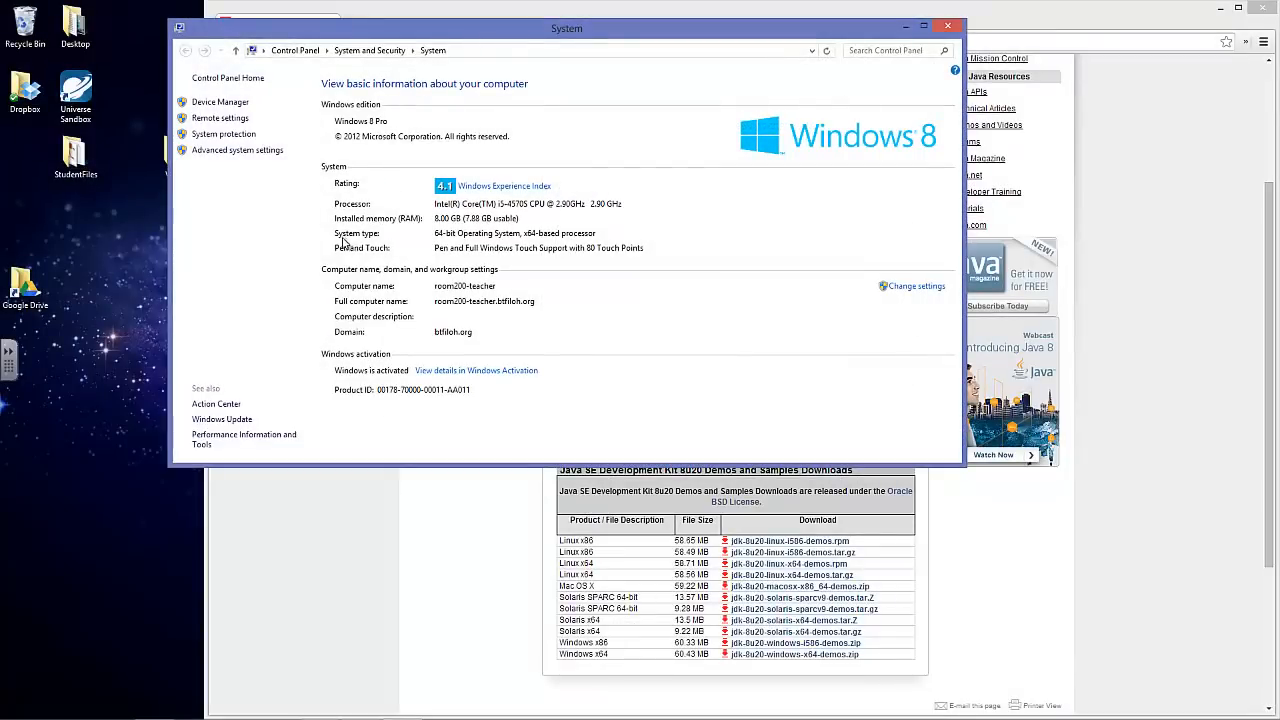
{"action": "mouse_move", "coordinate": [440, 244]}
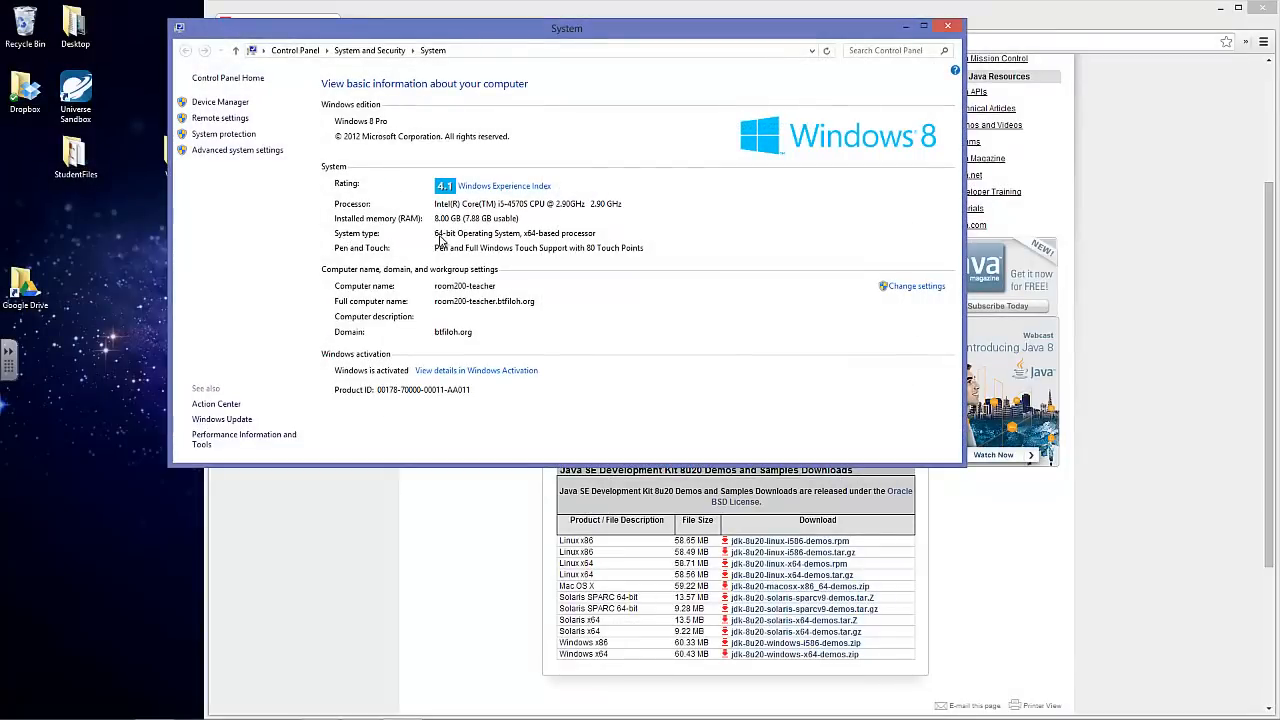
{"action": "mouse_move", "coordinate": [544, 246]}
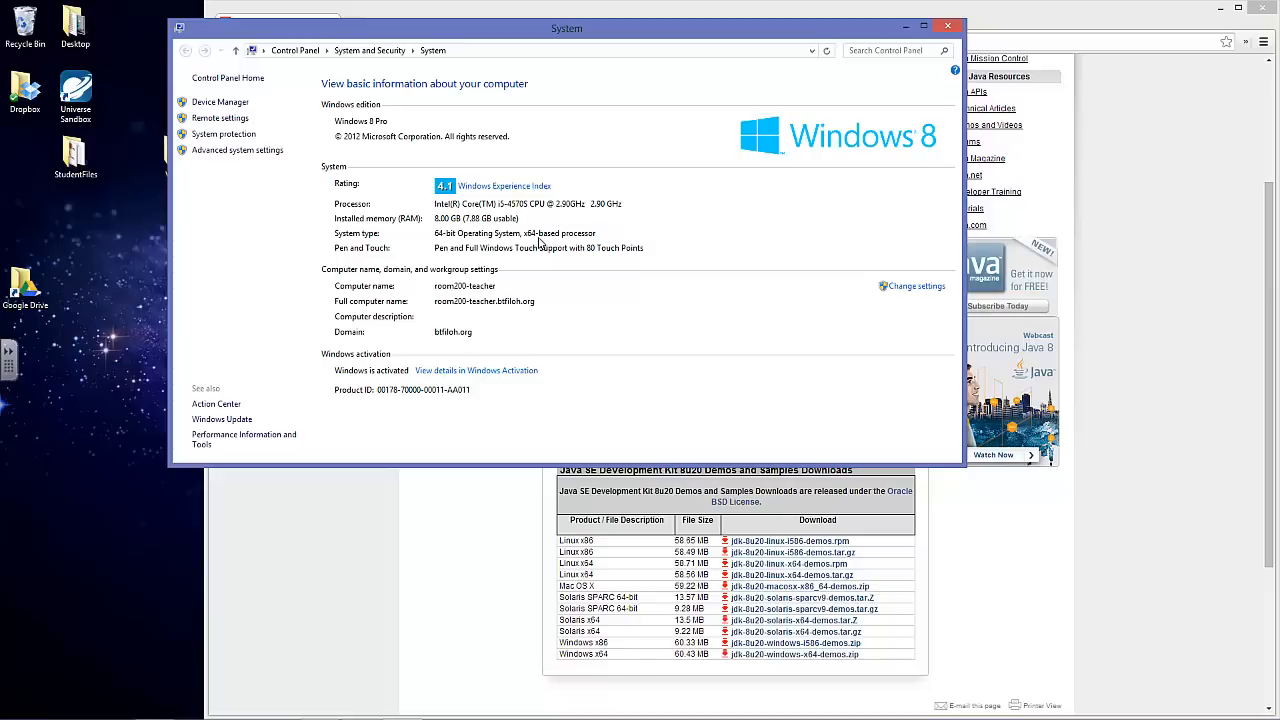
{"action": "mouse_move", "coordinate": [710, 192]}
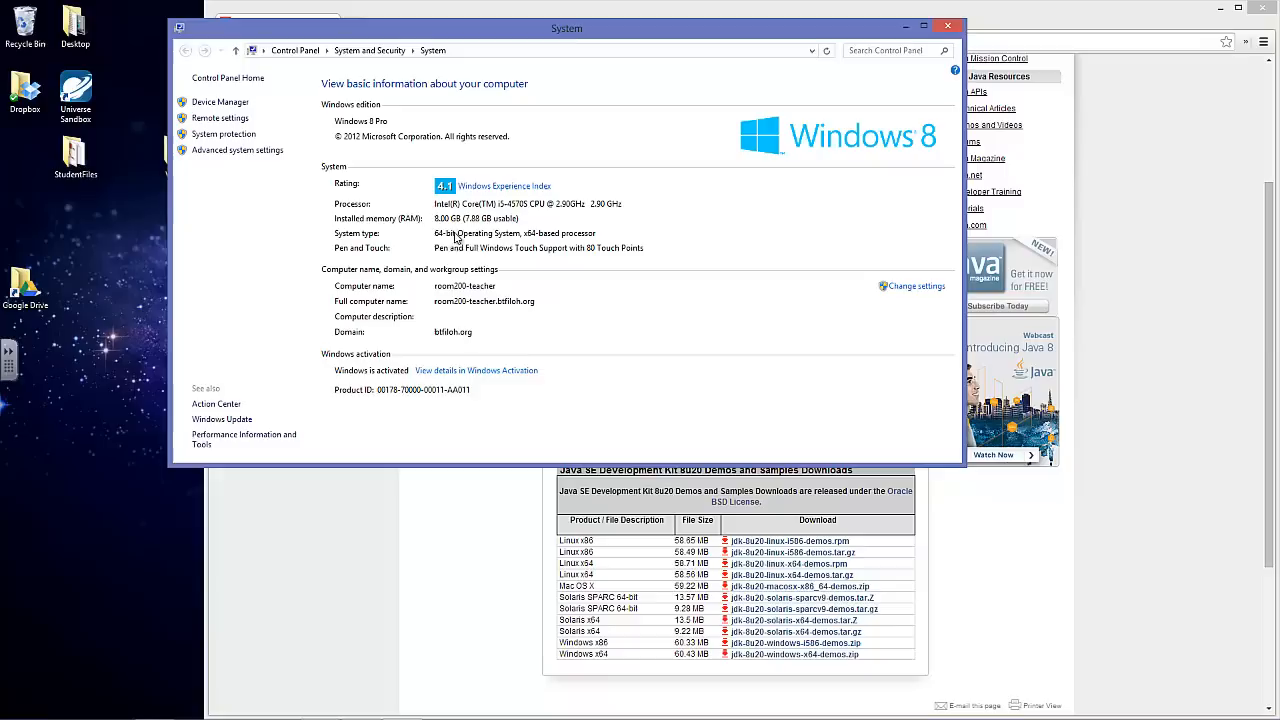
{"action": "mouse_move", "coordinate": [948, 24]}
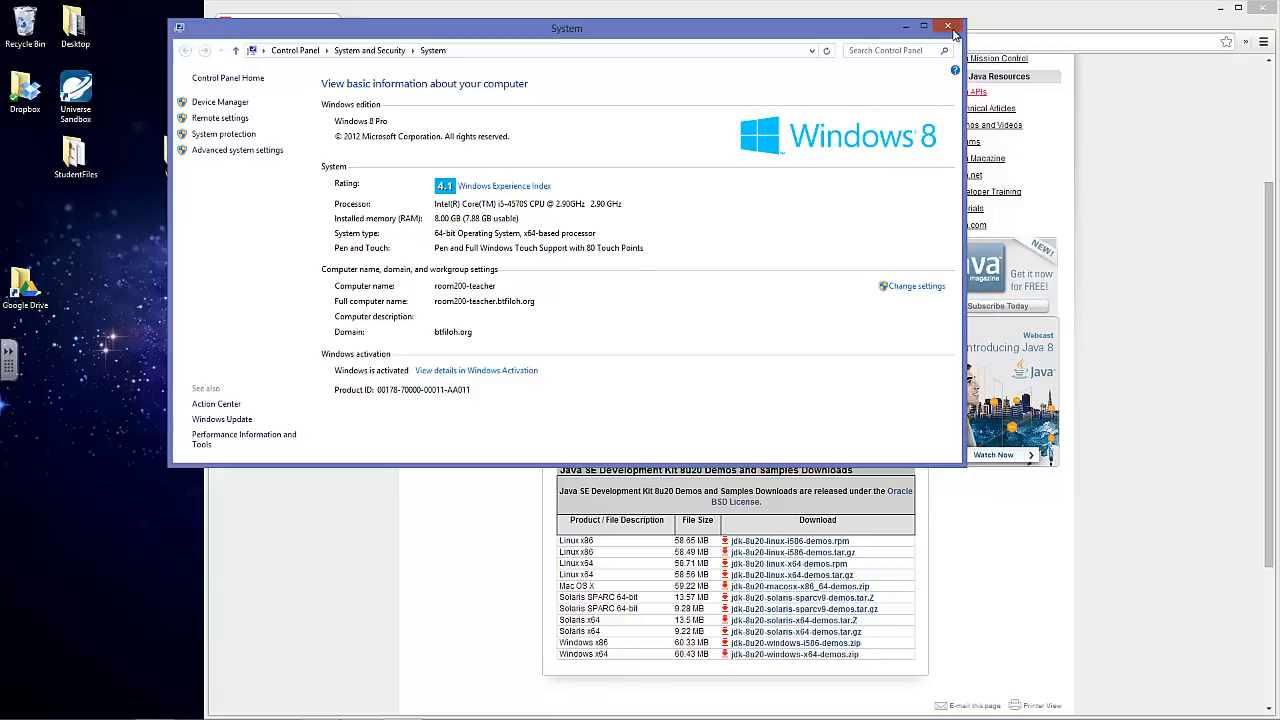
Close System, start the jdk-8u20-windows-x64.exe download, and open a new browser tab.
{"action": "left_click", "coordinate": [948, 24]}
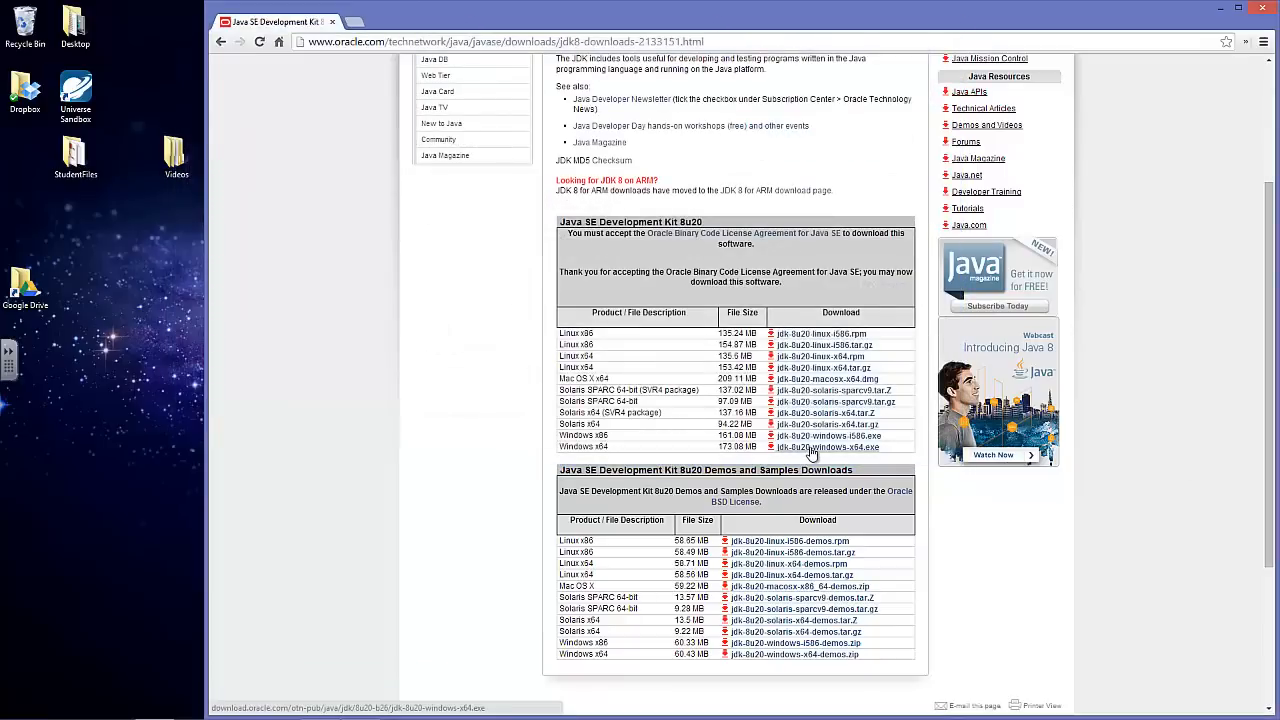
{"action": "left_click", "coordinate": [824, 448]}
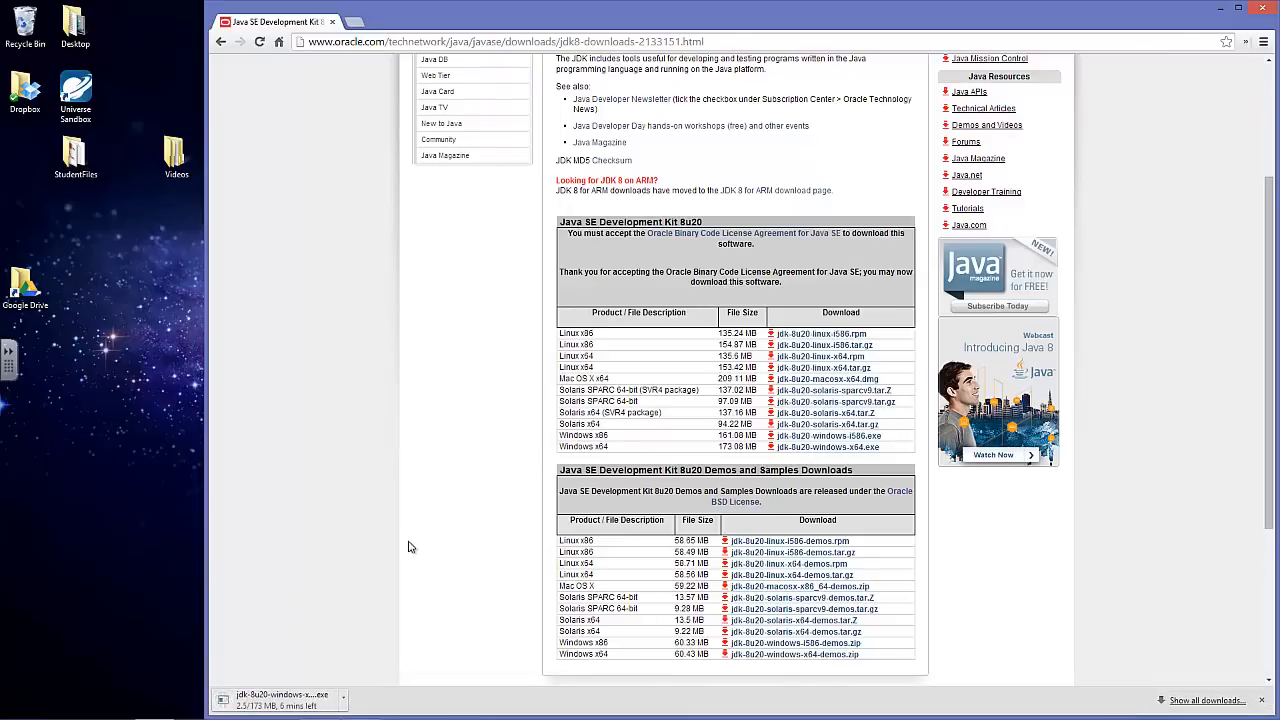
{"action": "left_click", "coordinate": [480, 20]}
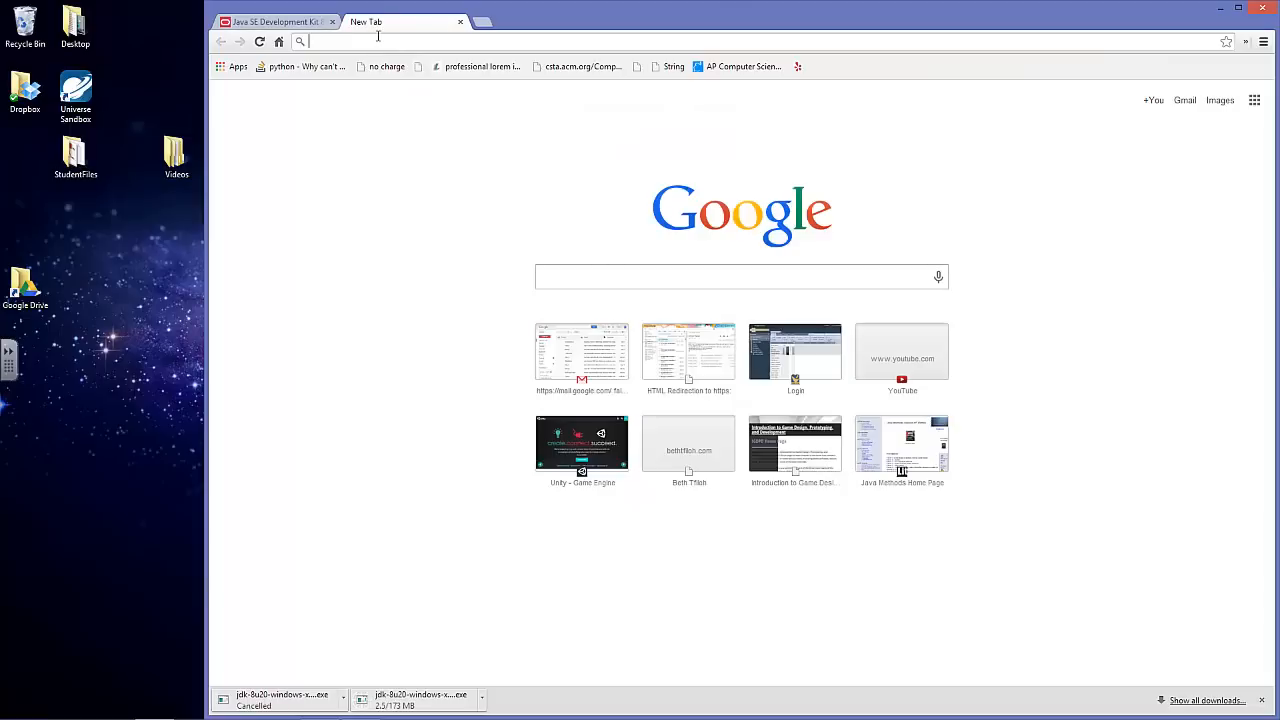
Search 'intellij', reach the JetBrains download page and download the Community Edition.
{"action": "type", "text": "intellij%20ide"}
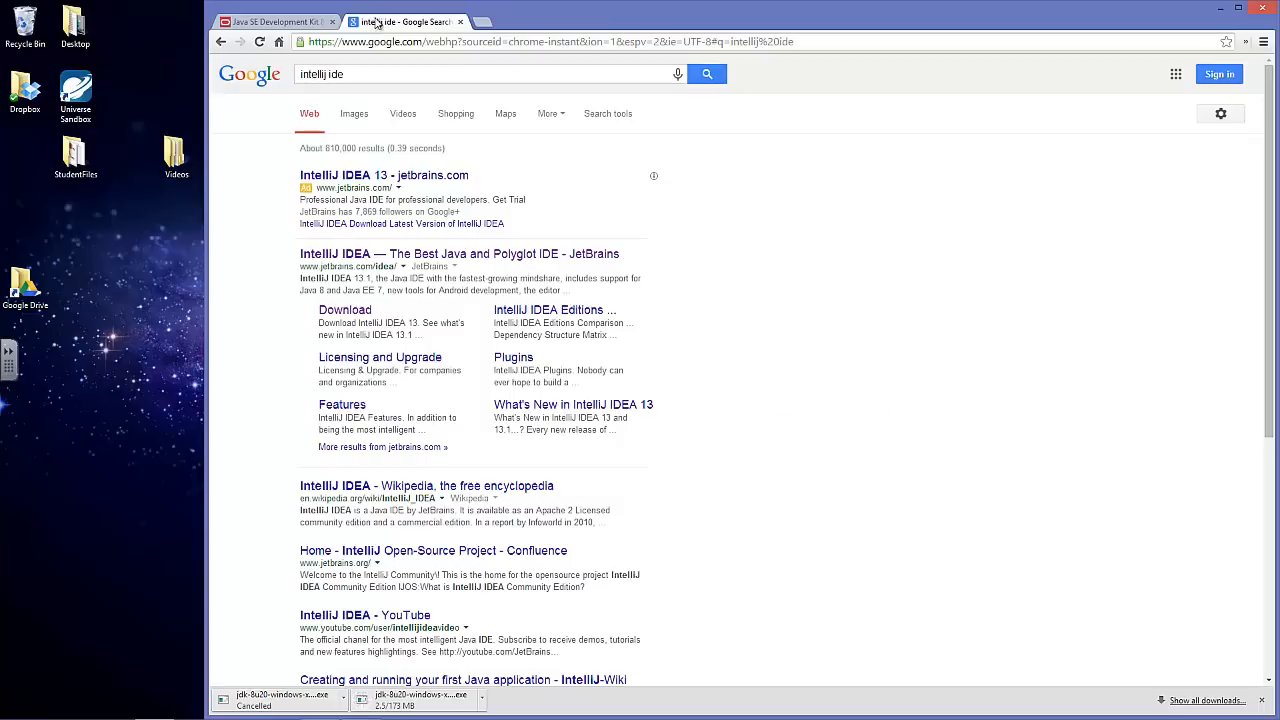
{"action": "mouse_move", "coordinate": [380, 252]}
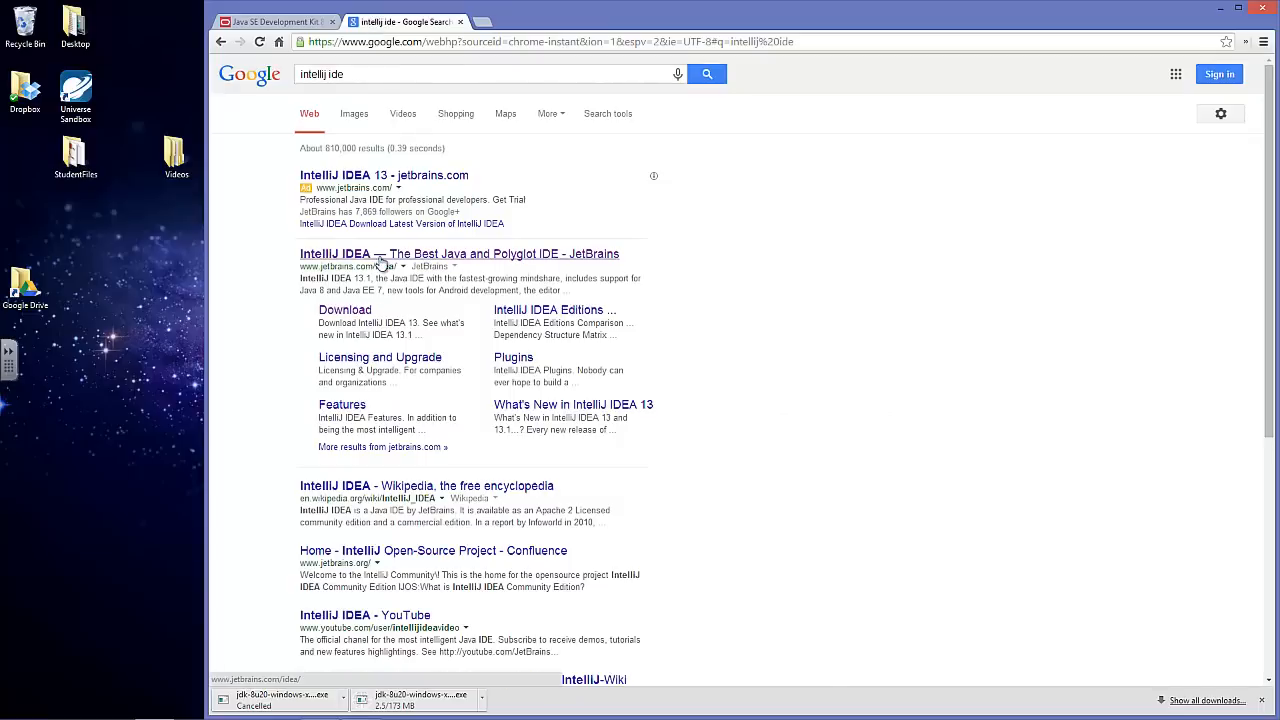
{"action": "mouse_move", "coordinate": [344, 310]}
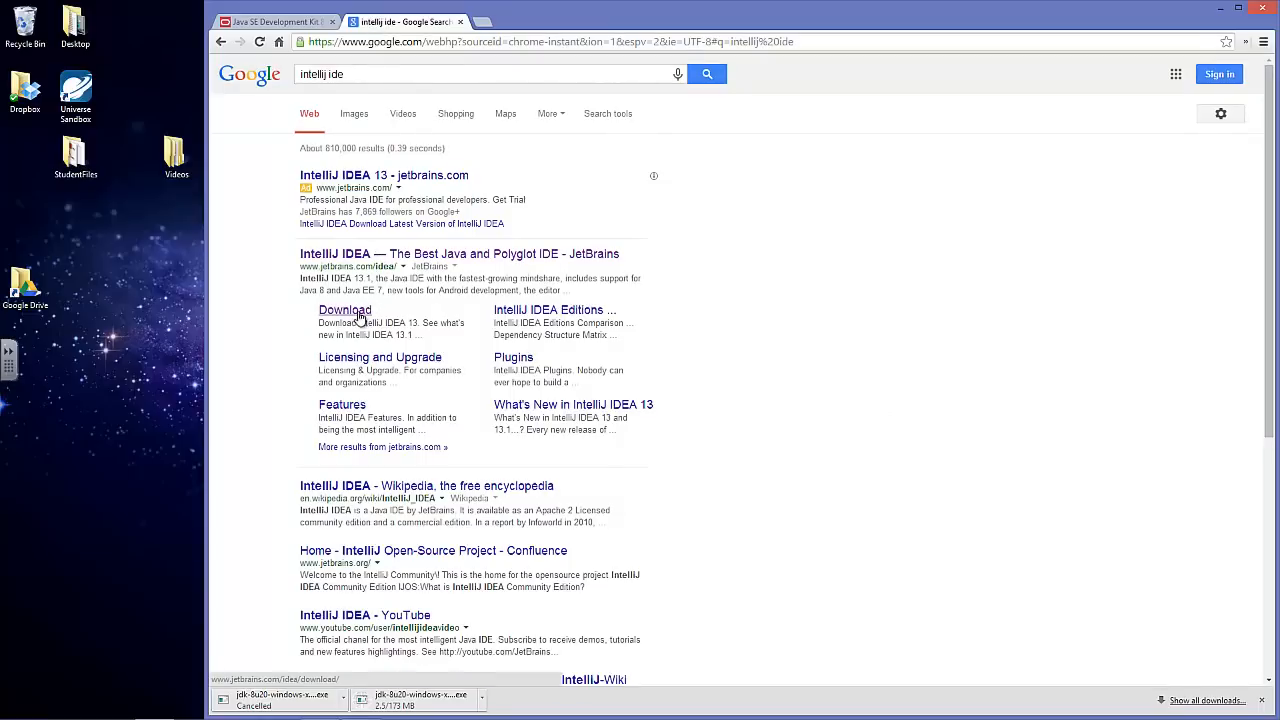
{"action": "left_click", "coordinate": [344, 310]}
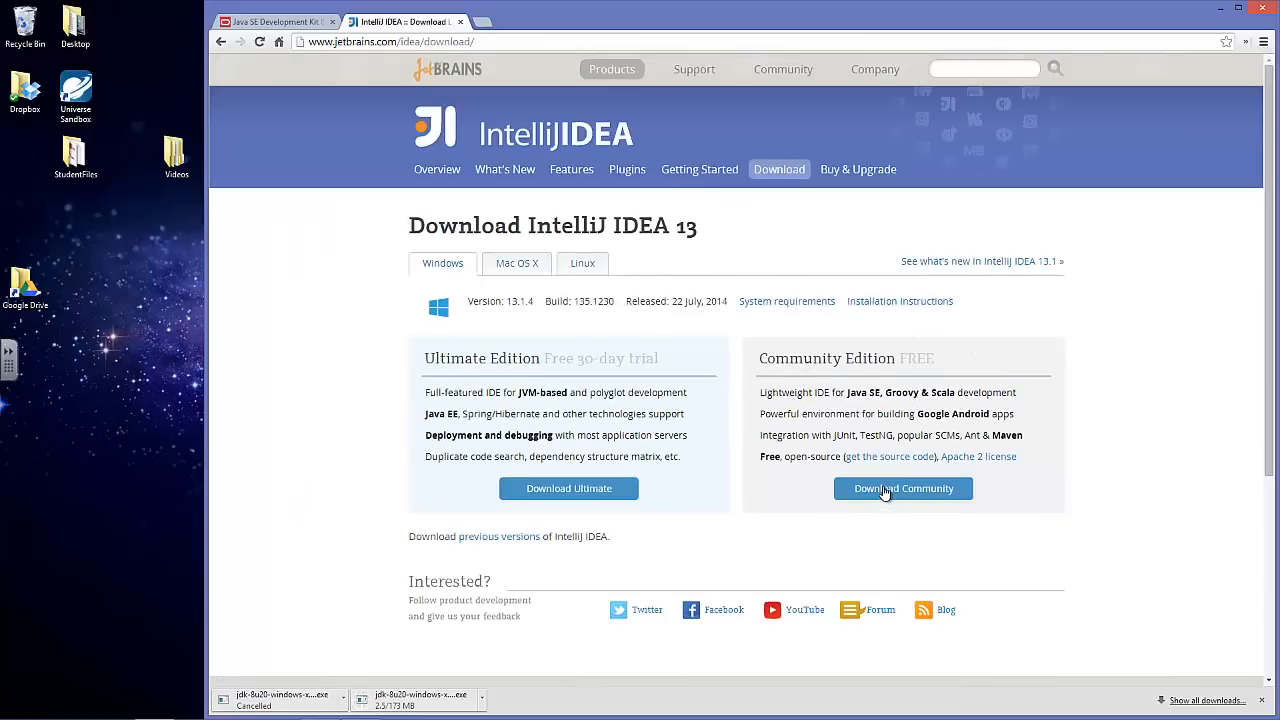
{"action": "mouse_move", "coordinate": [904, 488]}
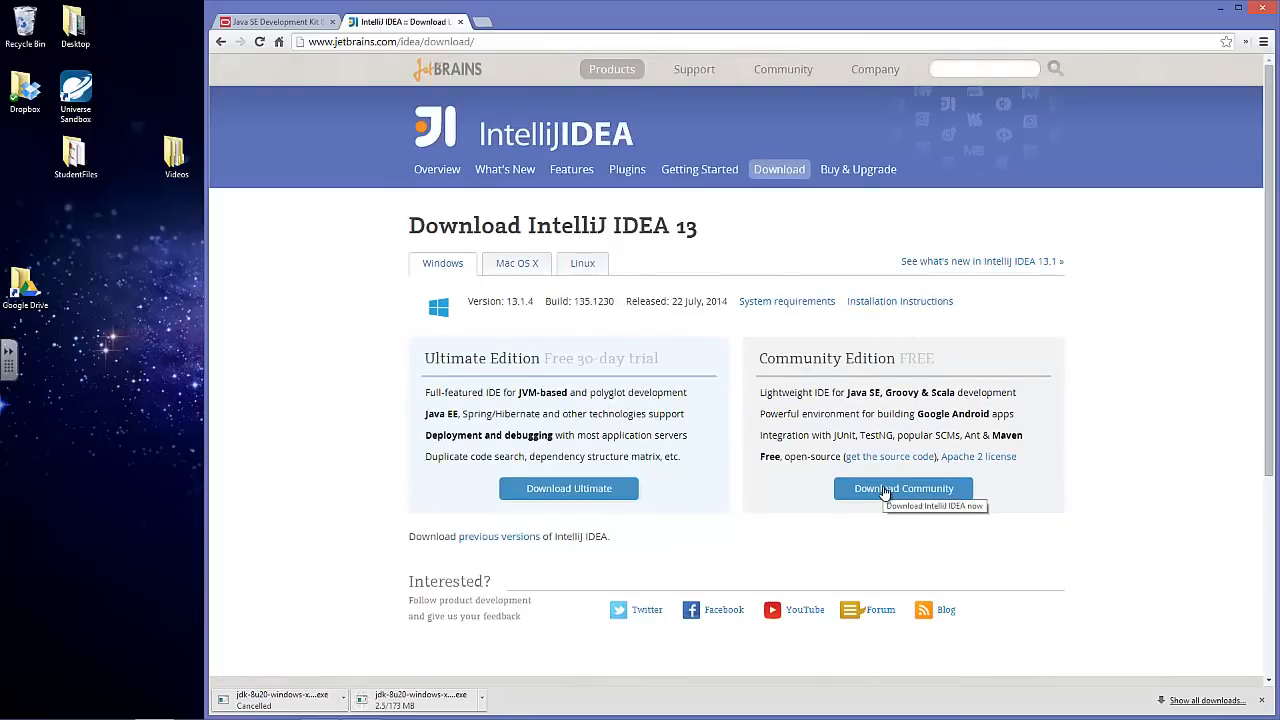
{"action": "left_click", "coordinate": [904, 488]}
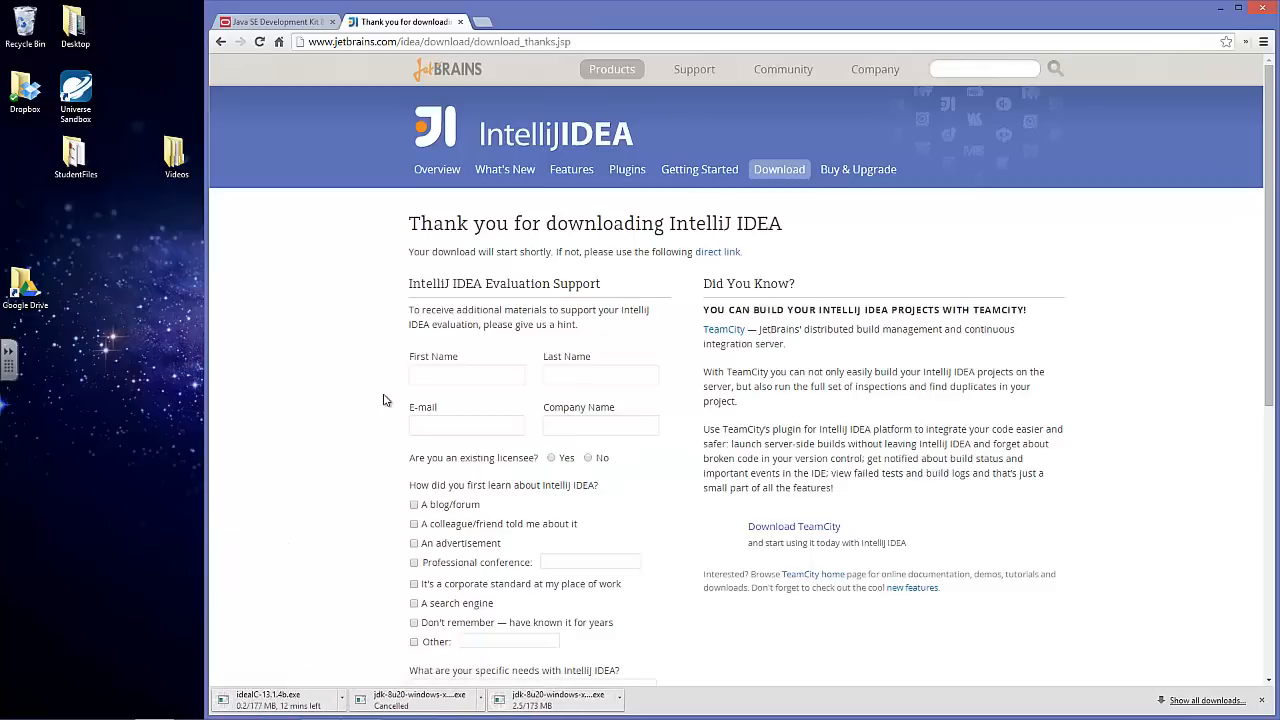
{"action": "mouse_move", "coordinate": [326, 620]}
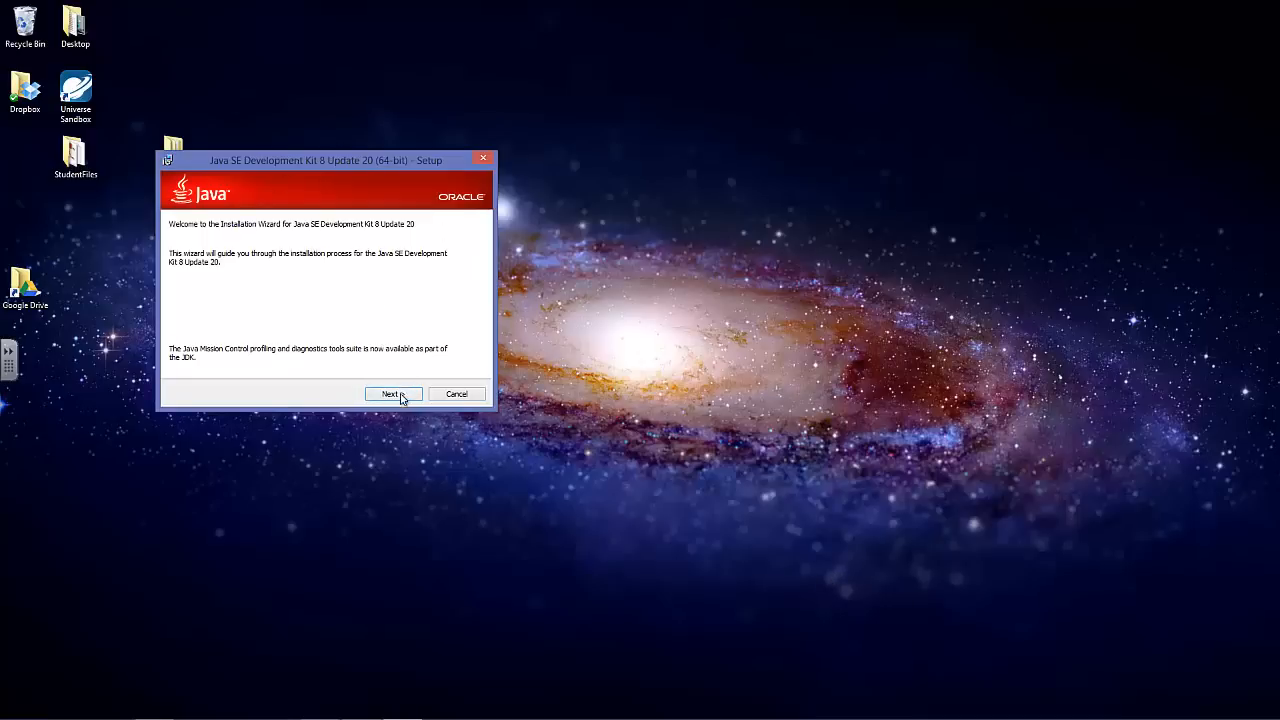
Start the JDK 8 Update 20 install with the default features and install location.
{"action": "left_click", "coordinate": [390, 392]}
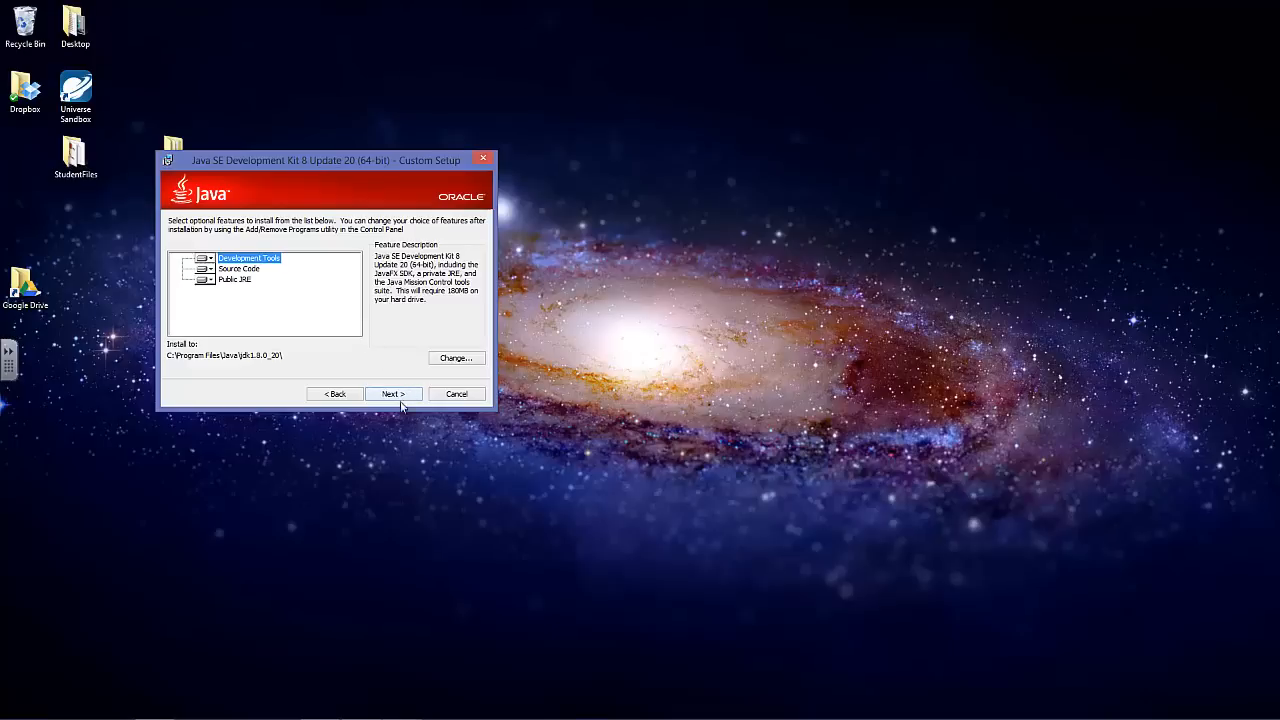
{"action": "left_click", "coordinate": [392, 392]}
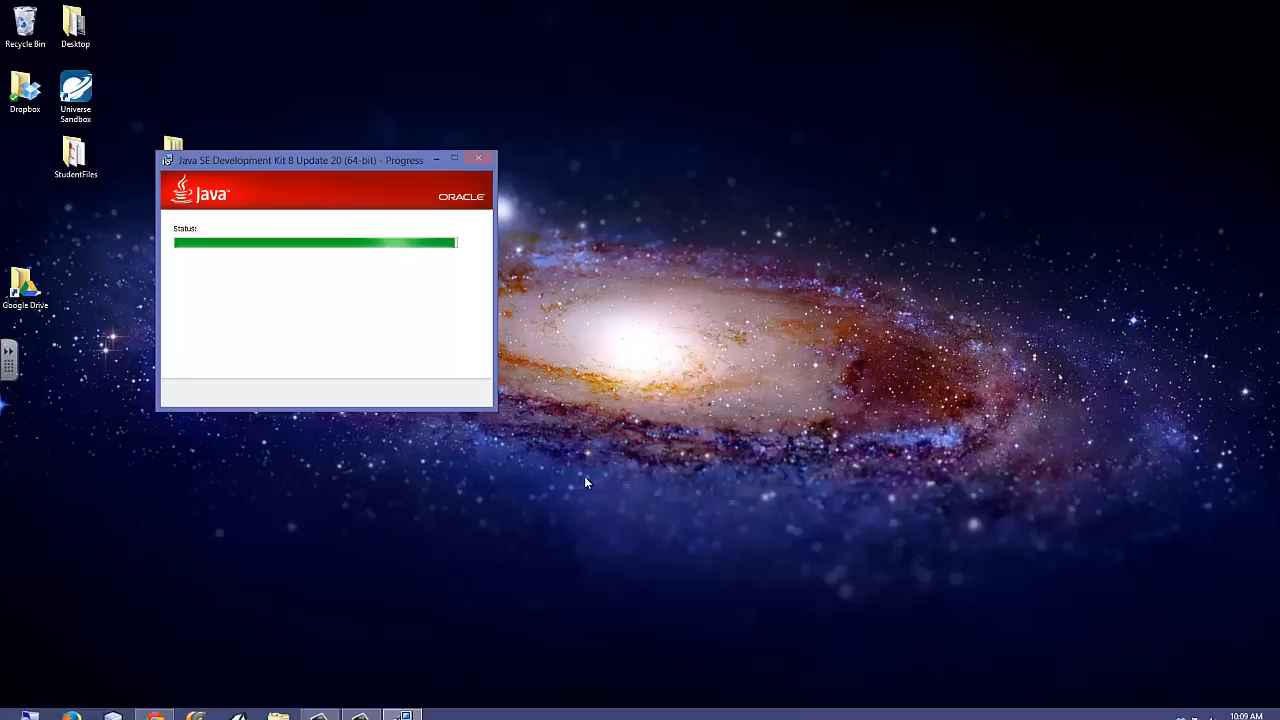
{"action": "left_click_drag", "start_coordinate": [300, 160], "coordinate": [370, 108]}
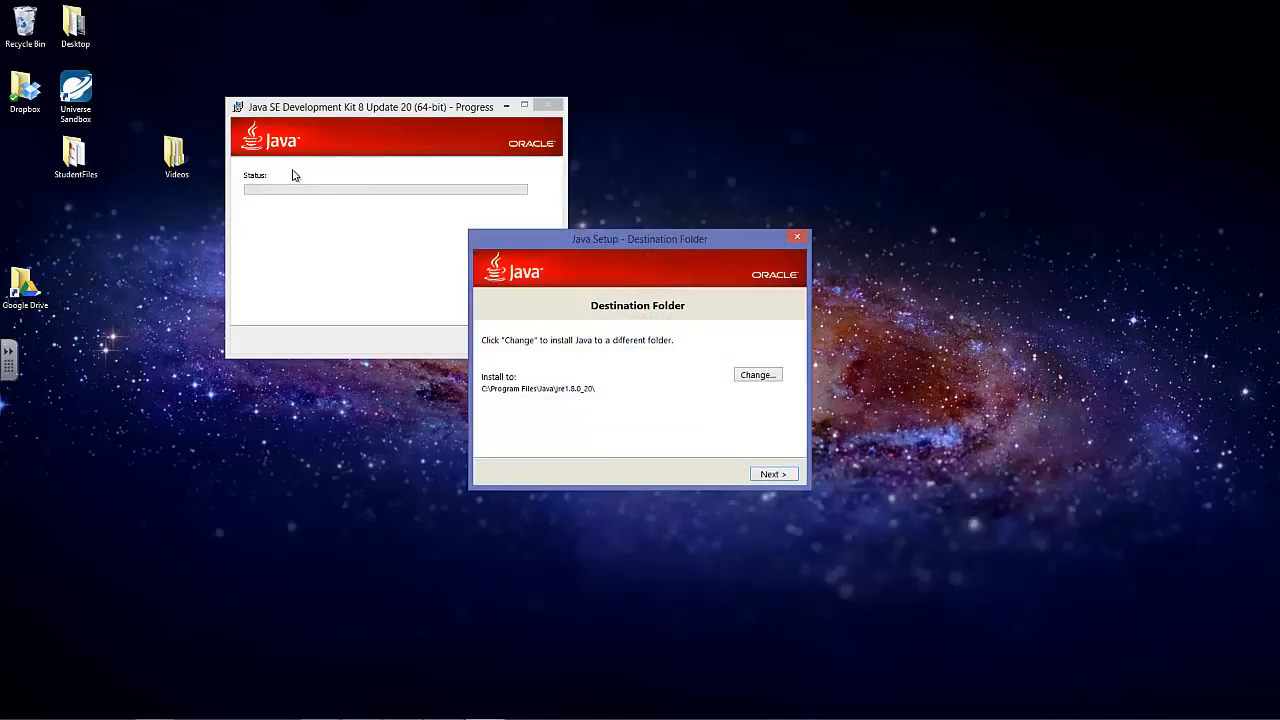
{"action": "mouse_move", "coordinate": [614, 244]}
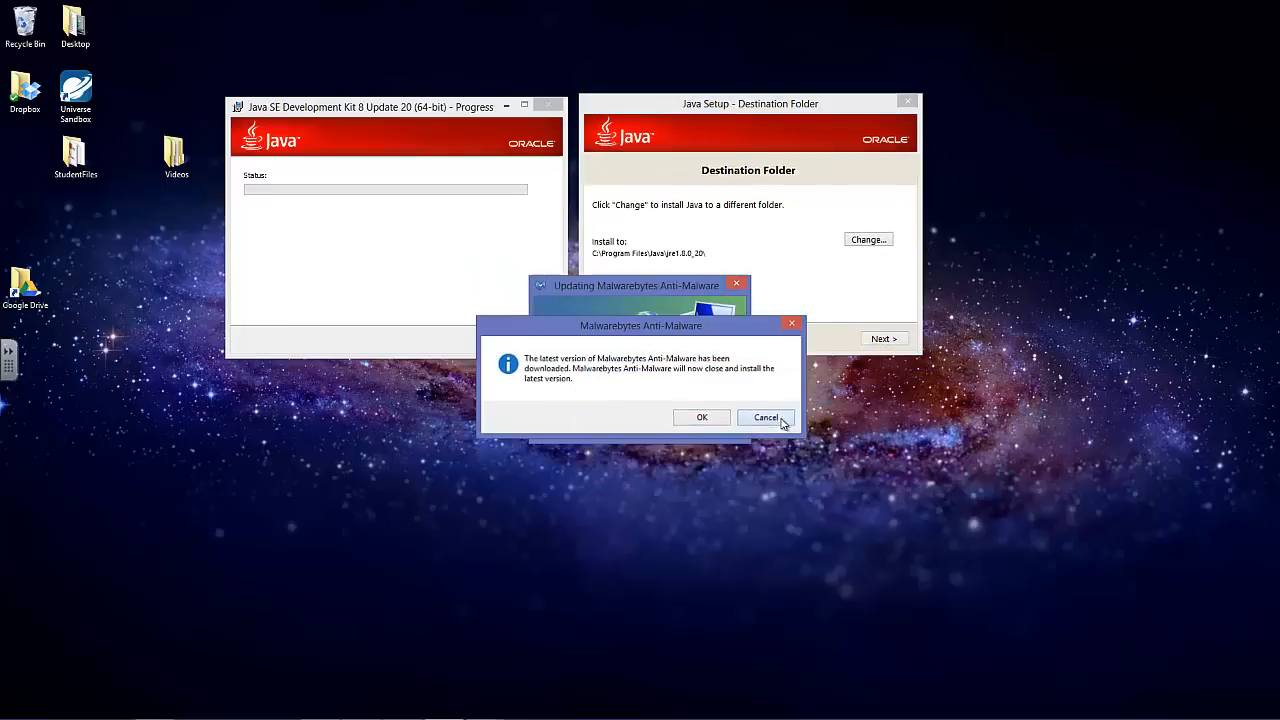
Dismiss the Malwarebytes prompt and keep the default Java runtime destination folder.
{"action": "left_click", "coordinate": [766, 418]}
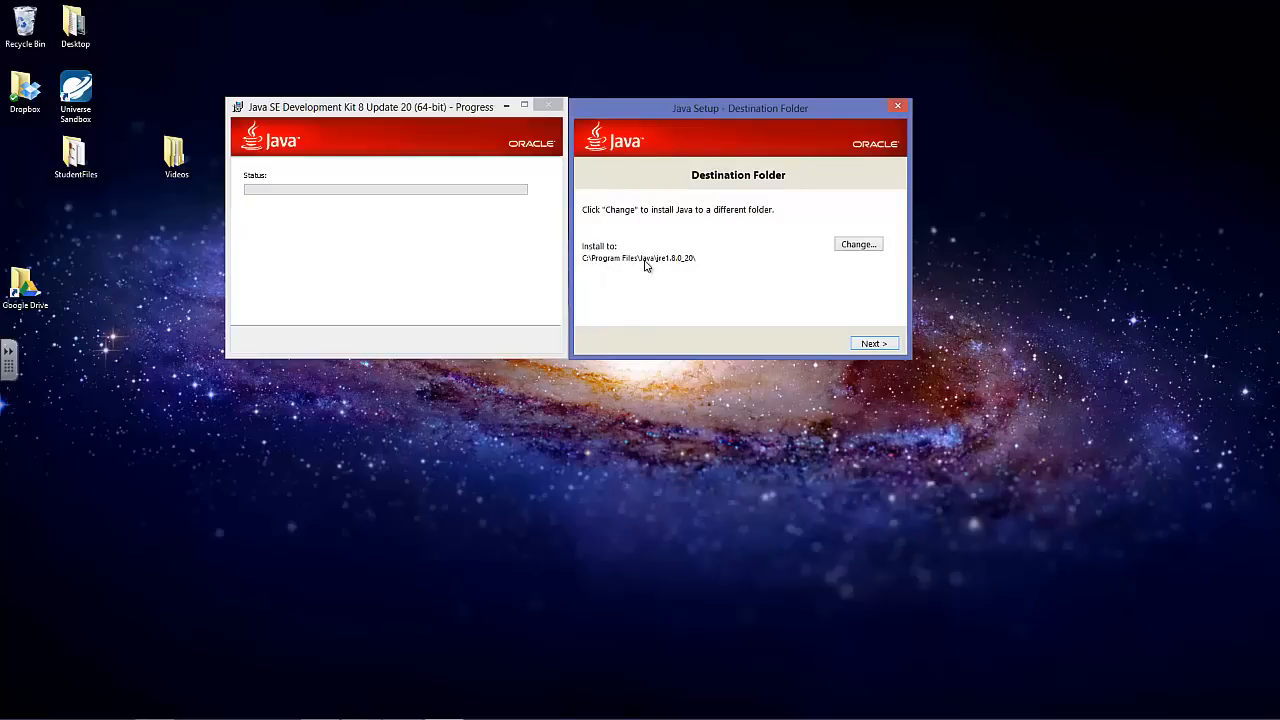
{"action": "mouse_move", "coordinate": [658, 264]}
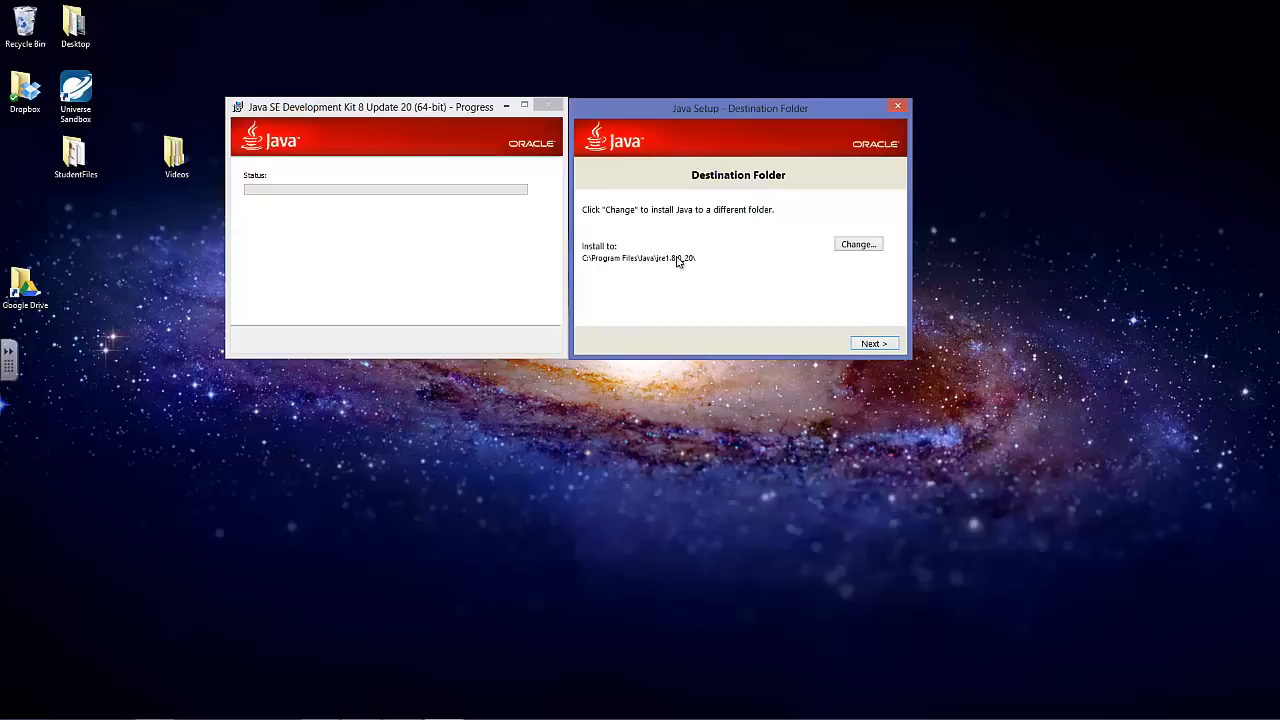
{"action": "mouse_move", "coordinate": [632, 264]}
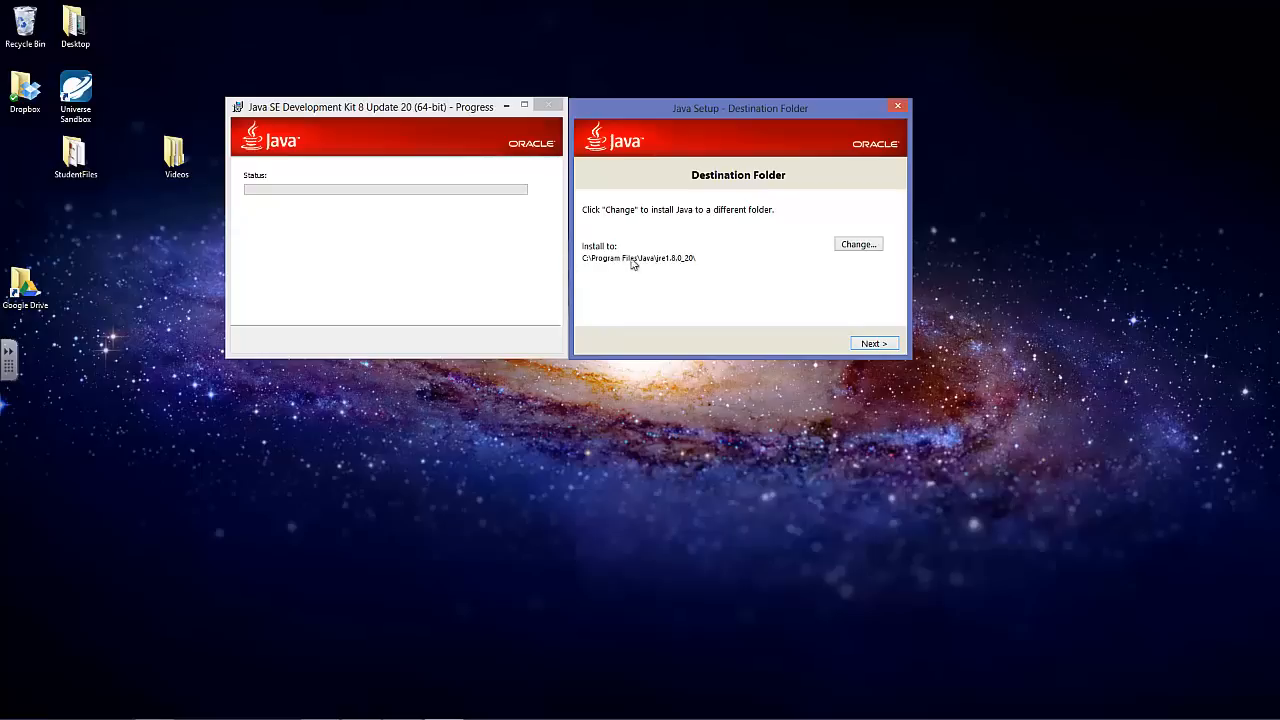
{"action": "mouse_move", "coordinate": [872, 344]}
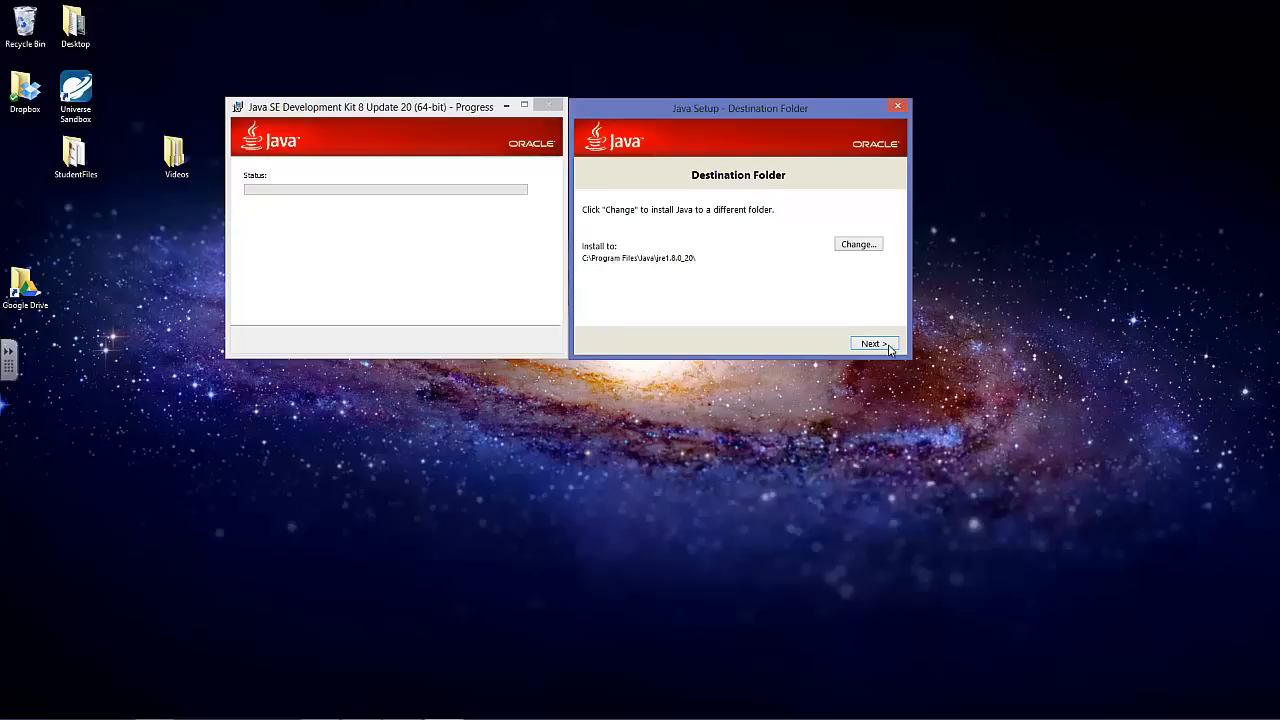
{"action": "left_click", "coordinate": [872, 344]}
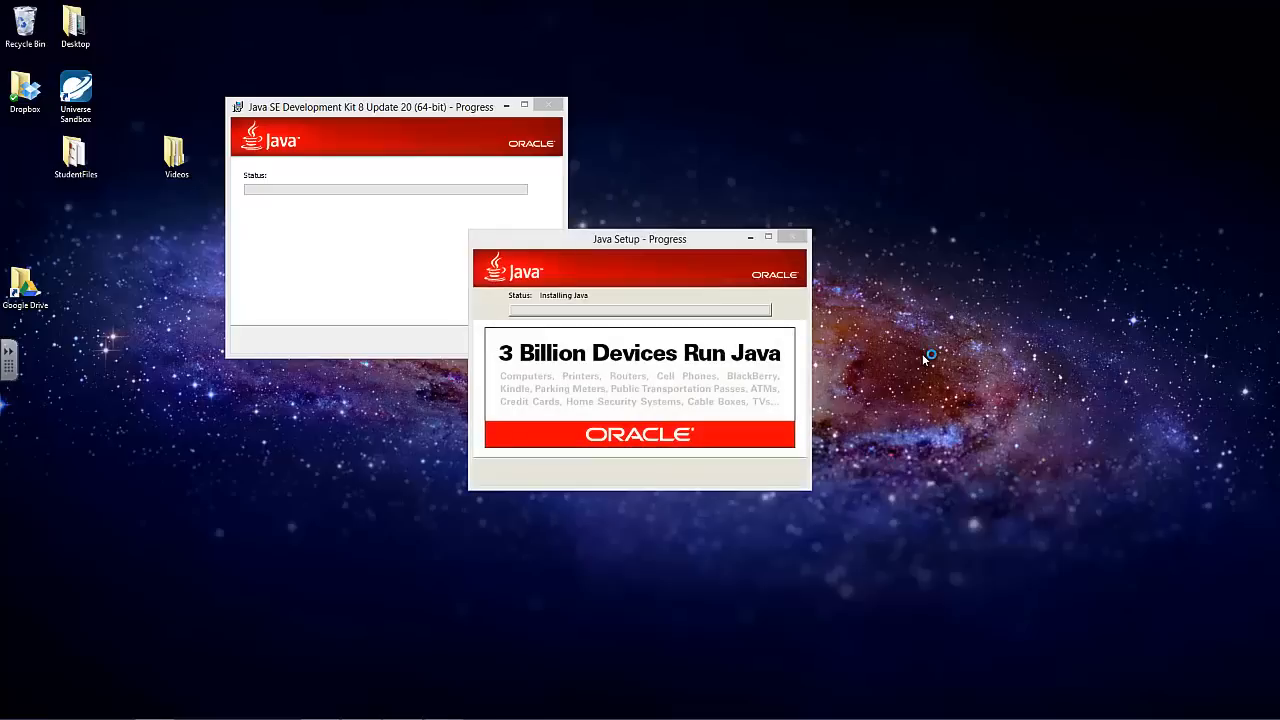
{"action": "mouse_move", "coordinate": [932, 356]}
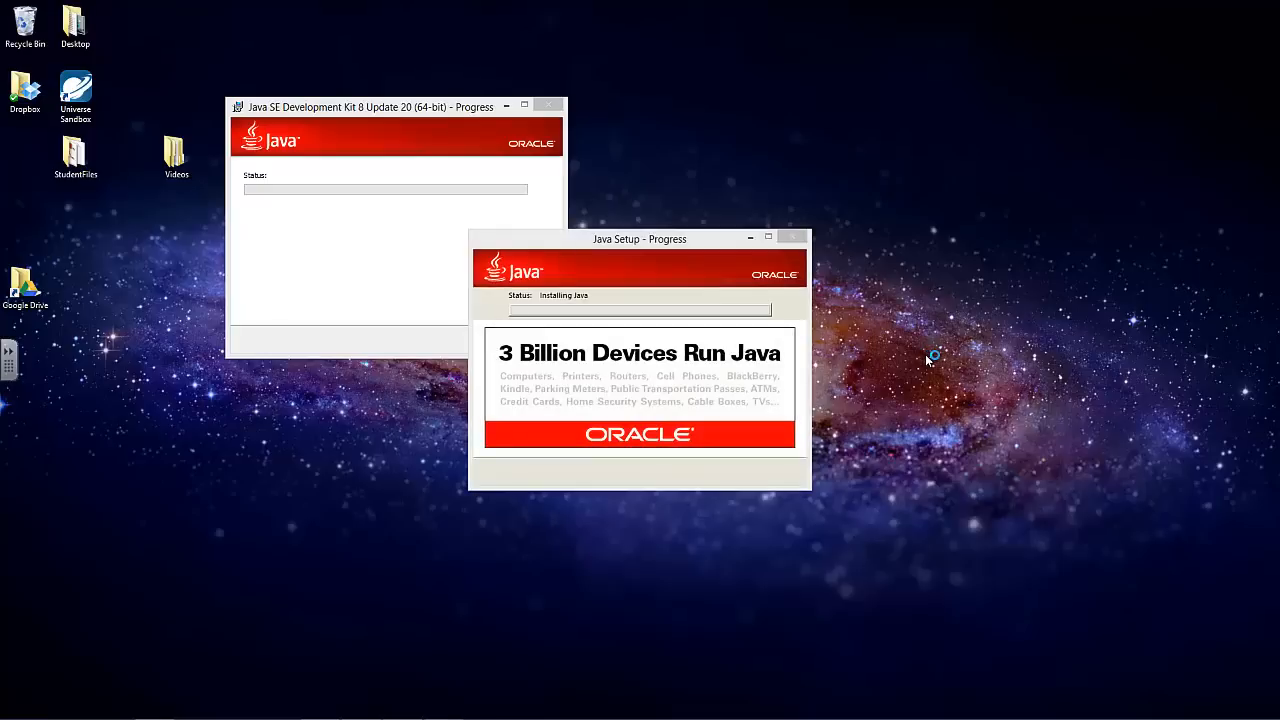
{"action": "mouse_move", "coordinate": [630, 644]}
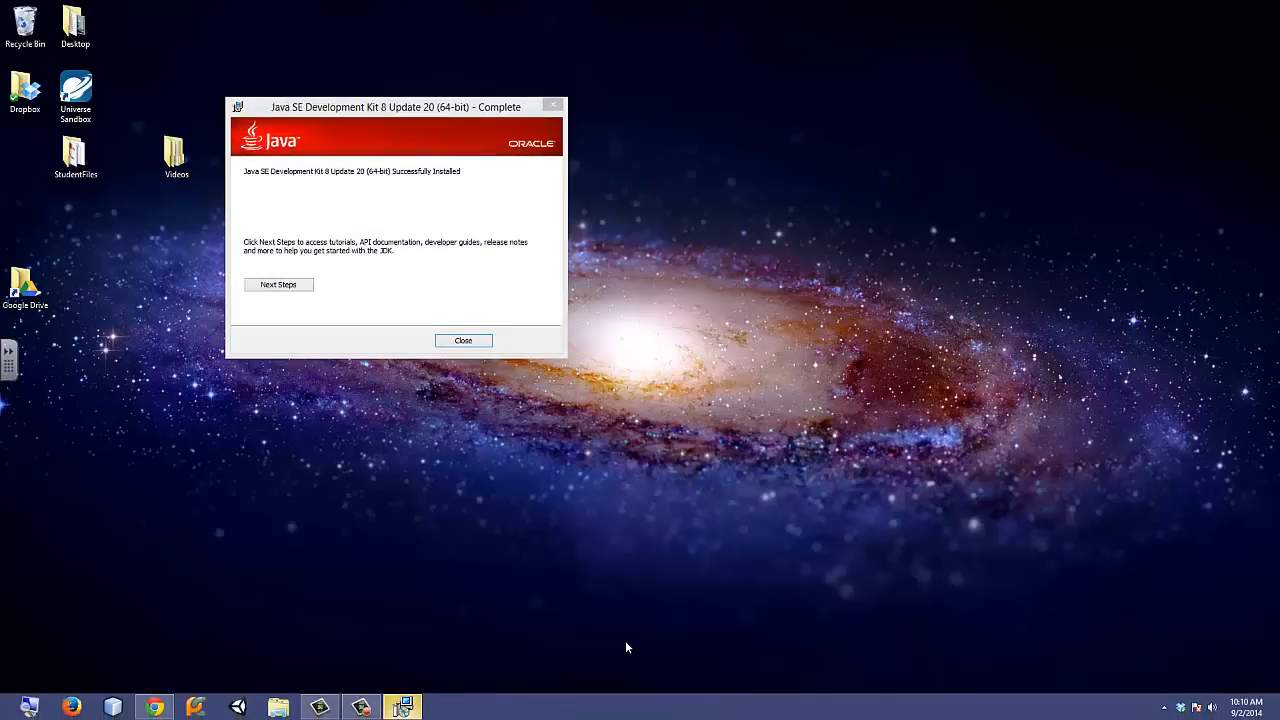
{"action": "mouse_move", "coordinate": [548, 408]}
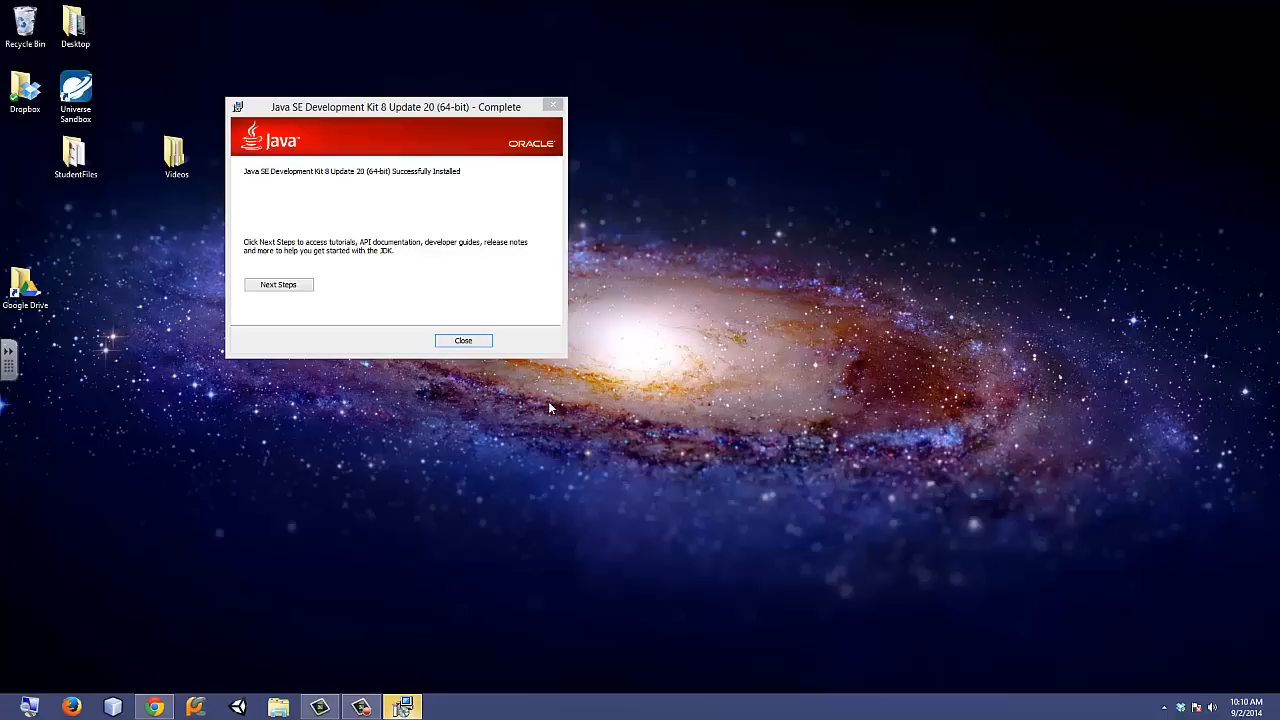
Close the completed JDK installer and run the IntelliJ IDEA setup from Chrome's downloads.
{"action": "left_click", "coordinate": [464, 340]}
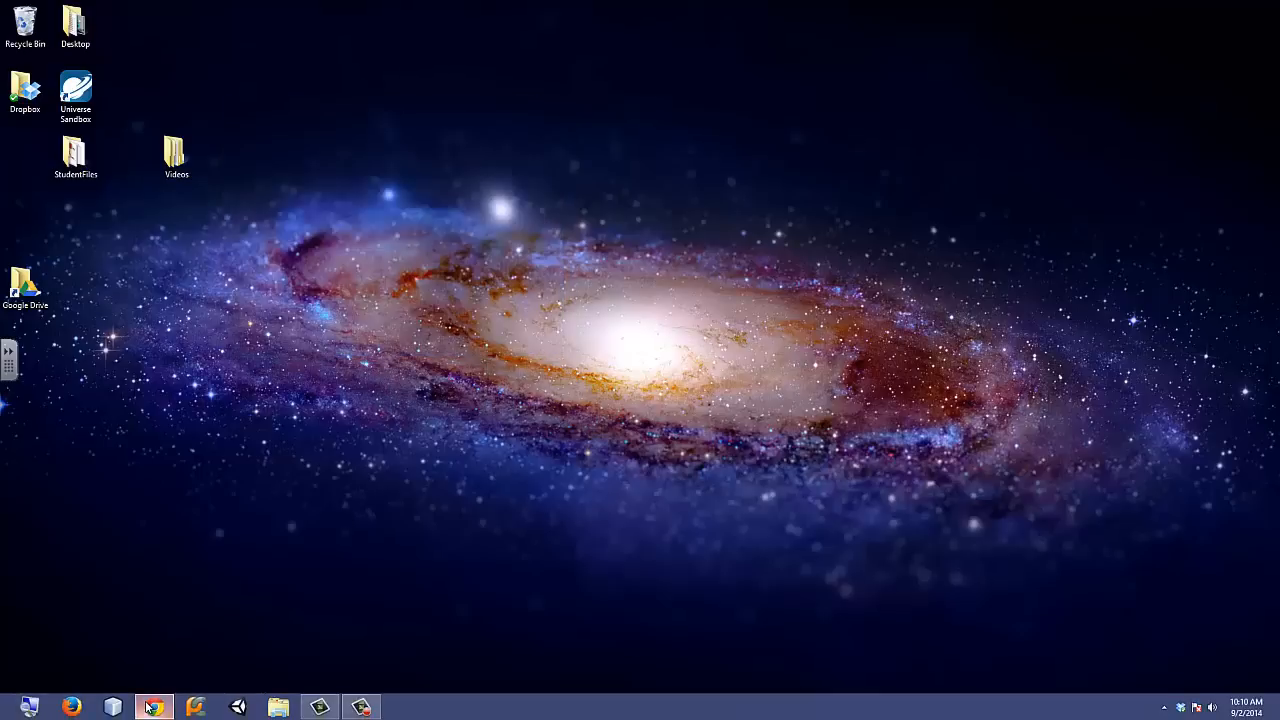
{"action": "left_click", "coordinate": [152, 708]}
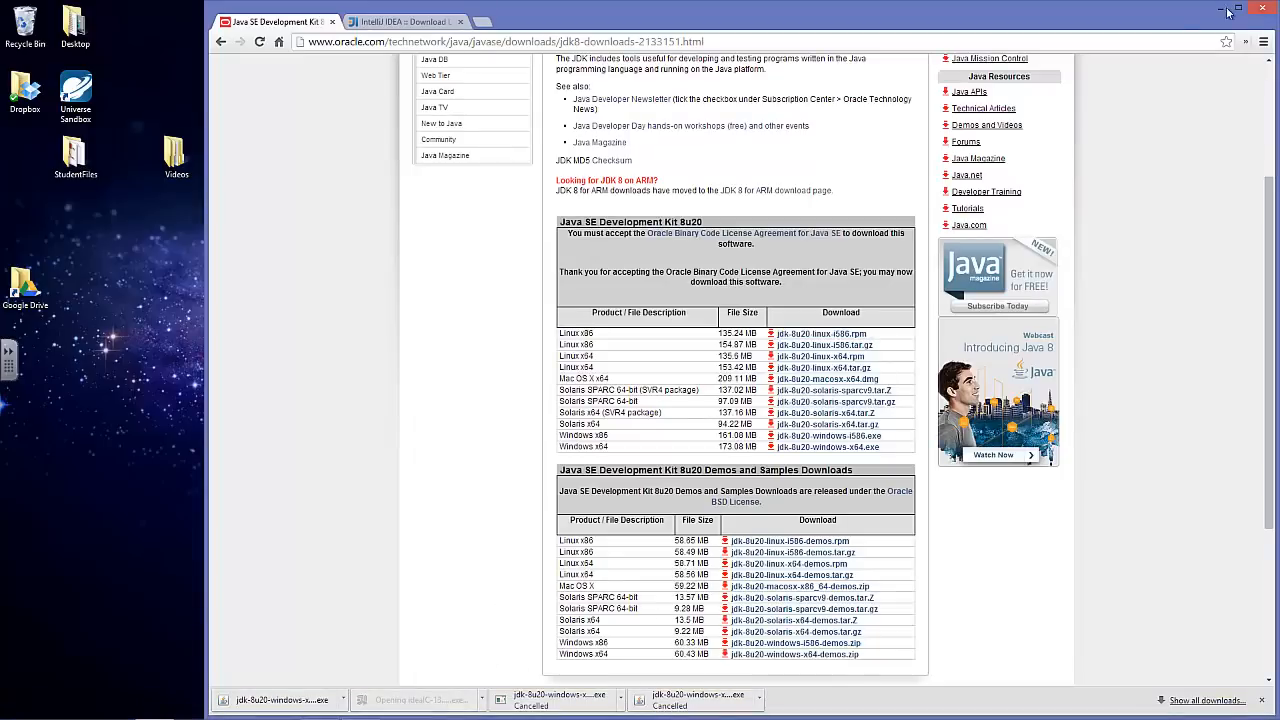
{"action": "left_click", "coordinate": [1228, 12]}
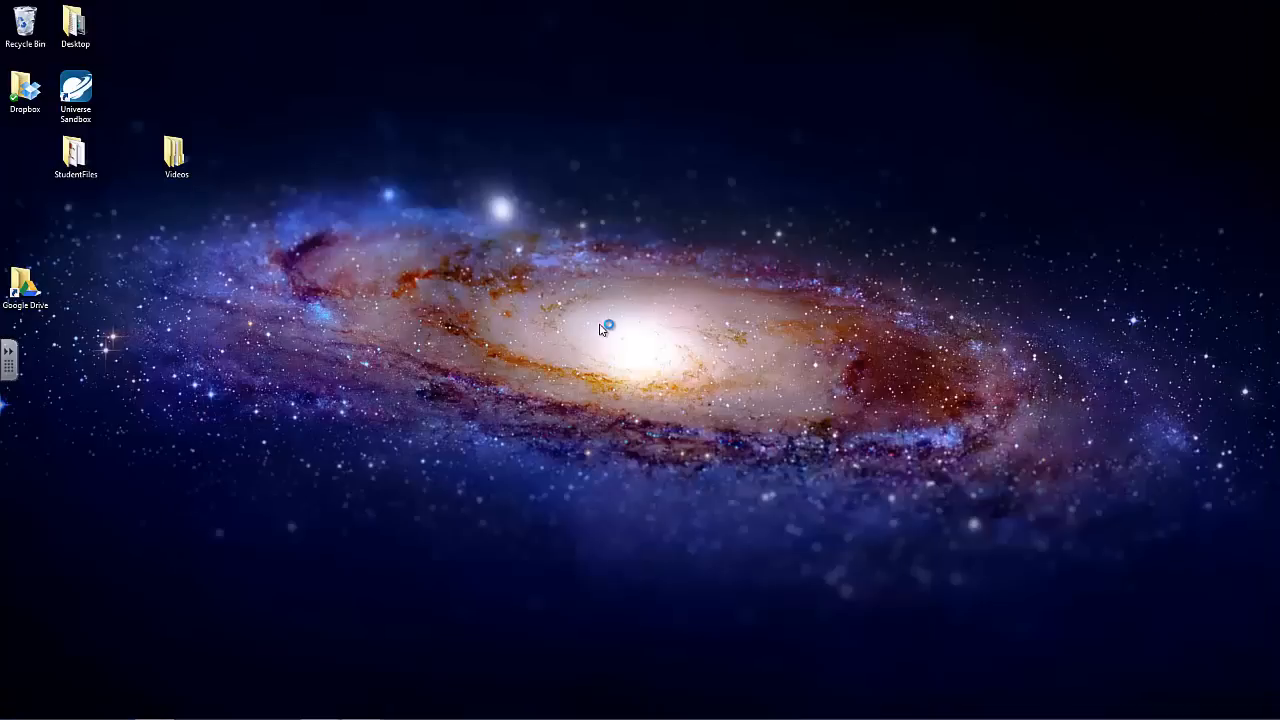
{"action": "mouse_move", "coordinate": [700, 388]}
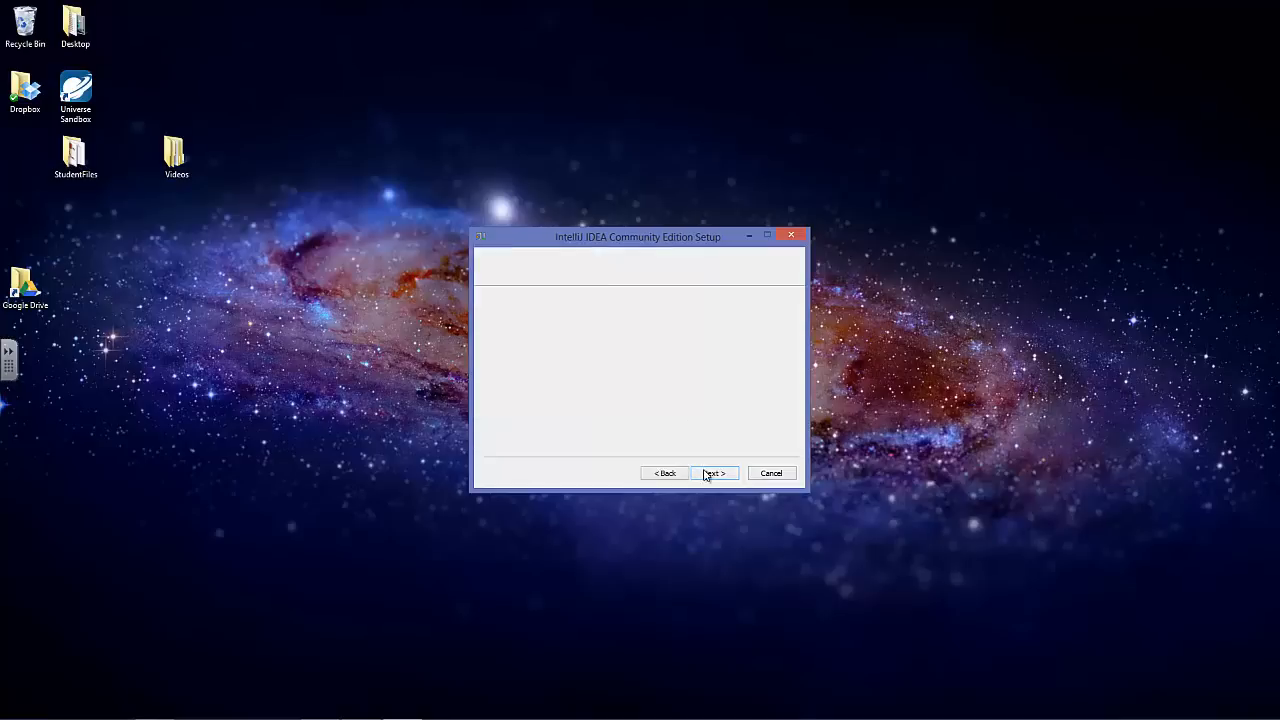
Install IntelliJ IDEA with a desktop shortcut and have it launch on finishing setup.
{"action": "left_click", "coordinate": [712, 472]}
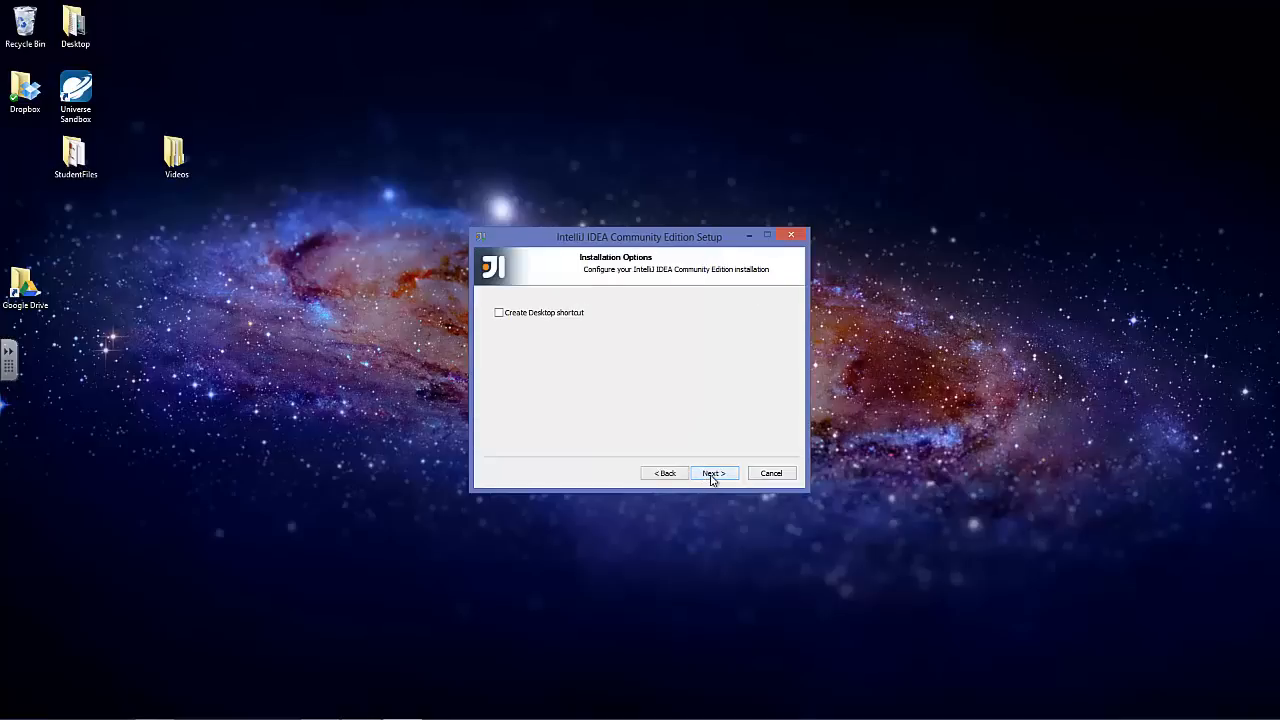
{"action": "left_click", "coordinate": [500, 312]}
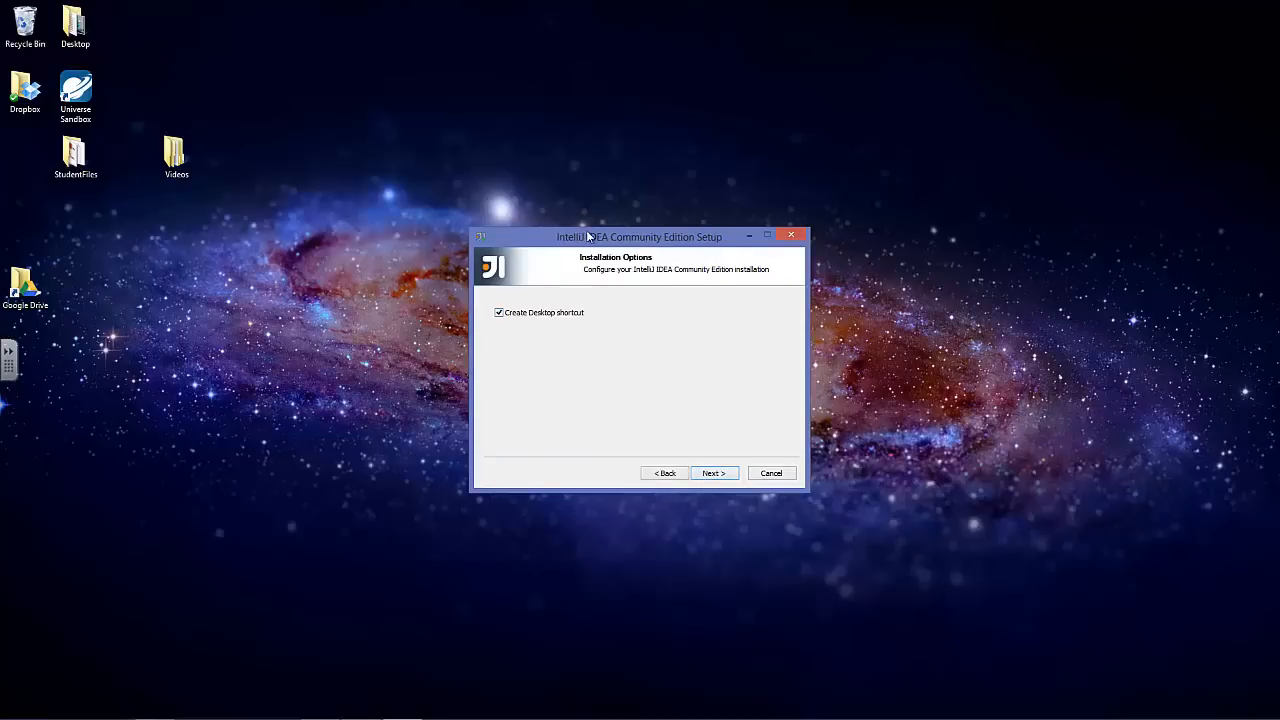
{"action": "left_click", "coordinate": [712, 472]}
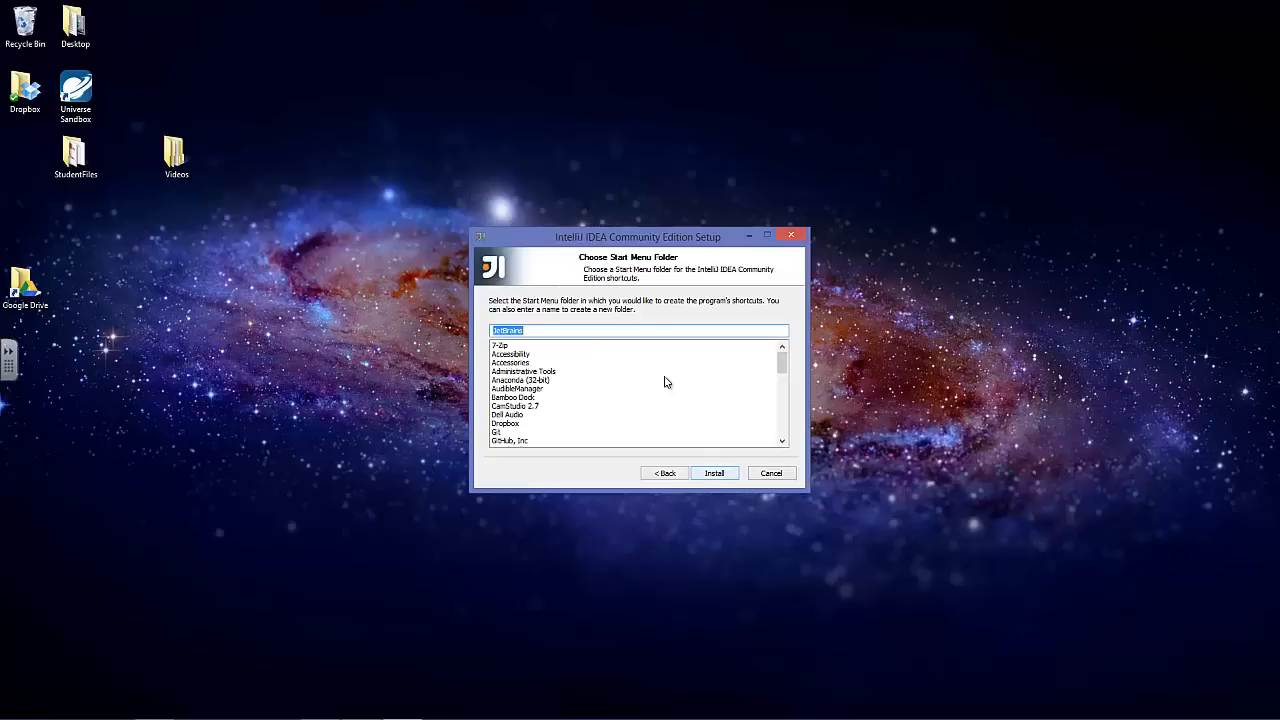
{"action": "left_click", "coordinate": [712, 472]}
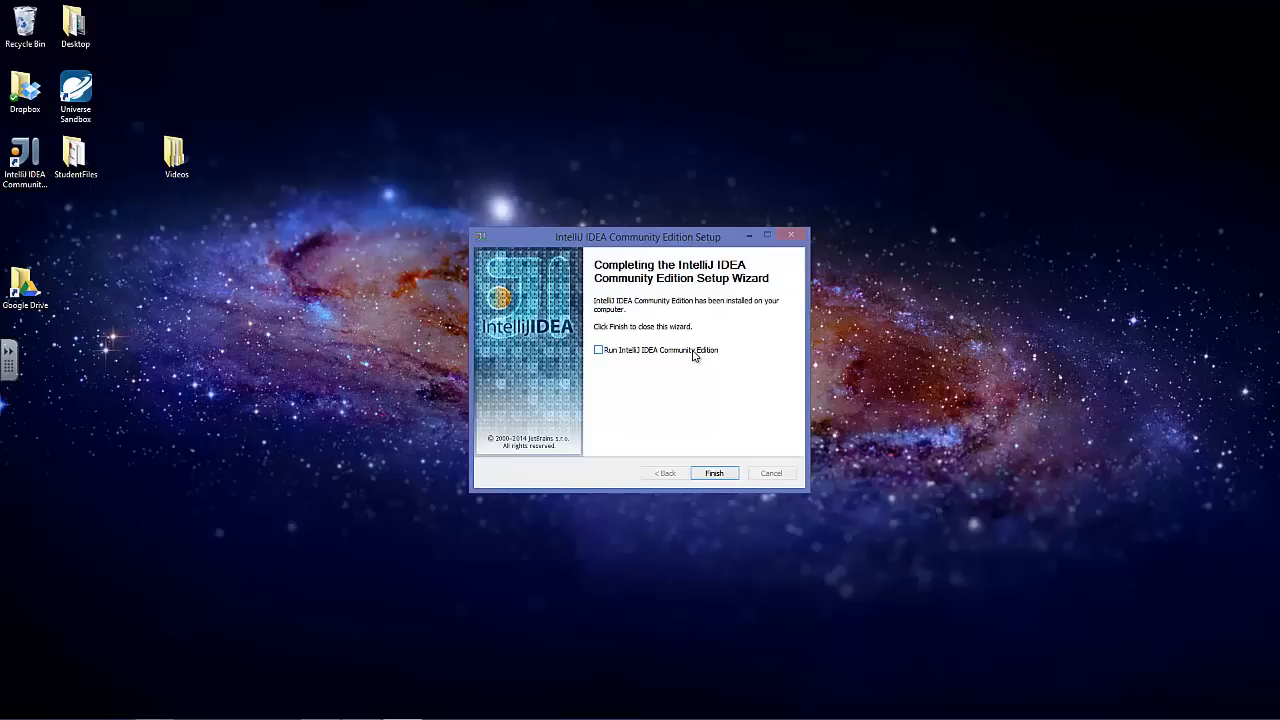
{"action": "left_click", "coordinate": [598, 350]}
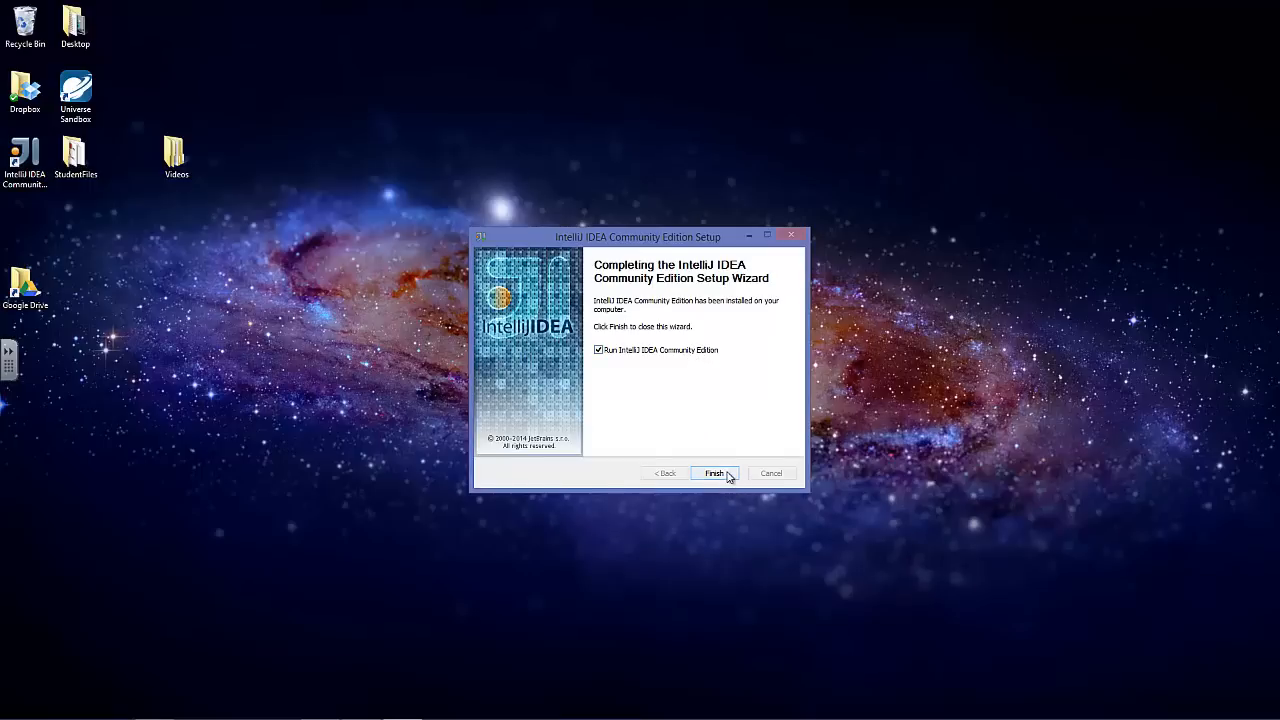
{"action": "left_click", "coordinate": [714, 472]}
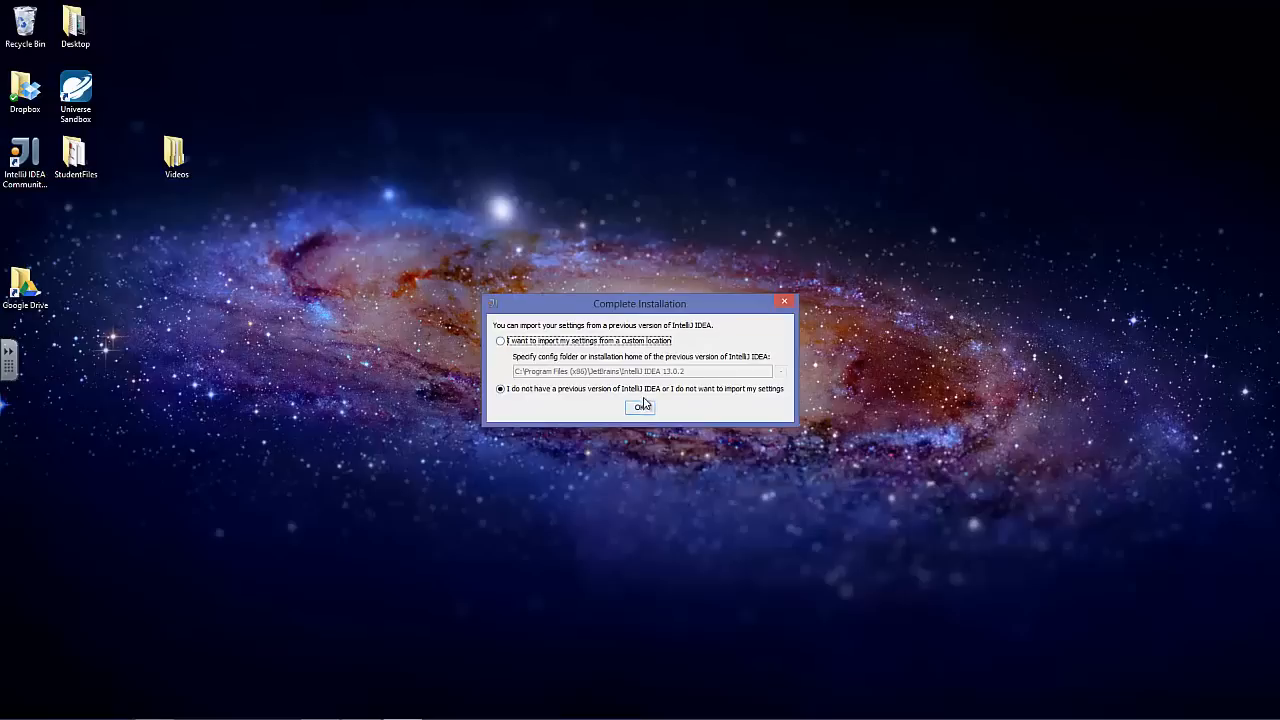
Confirm no previous version to import and reach the IntelliJ IDEA welcome screen.
{"action": "left_click", "coordinate": [640, 408]}
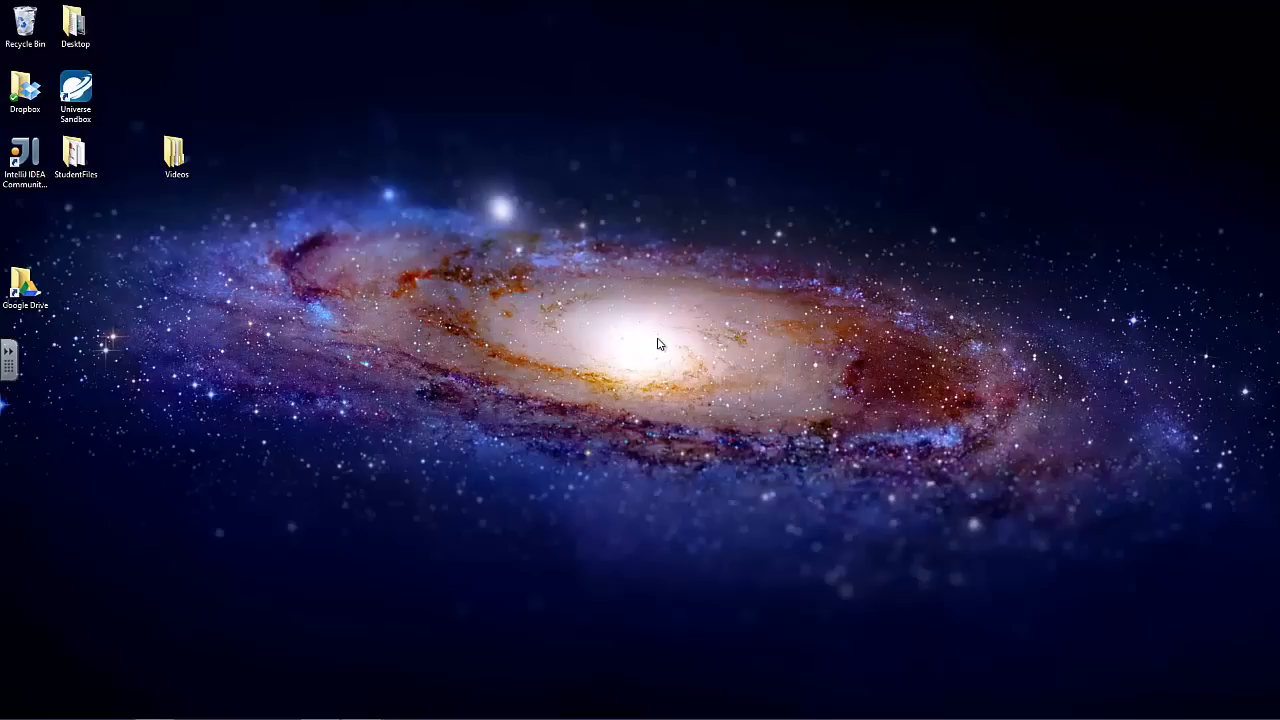
{"action": "double_click", "coordinate": [24, 152]}
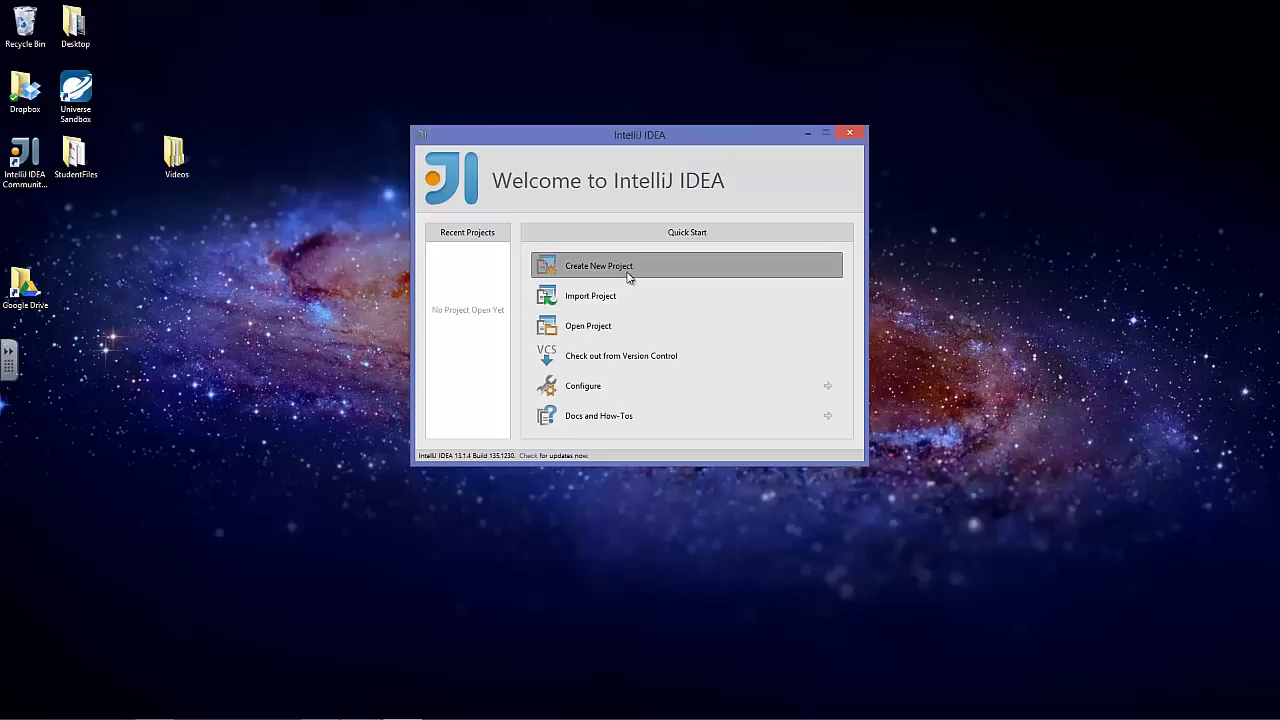
Begin a new Java project and bring up the options for adding a project SDK.
{"action": "left_click", "coordinate": [598, 264]}
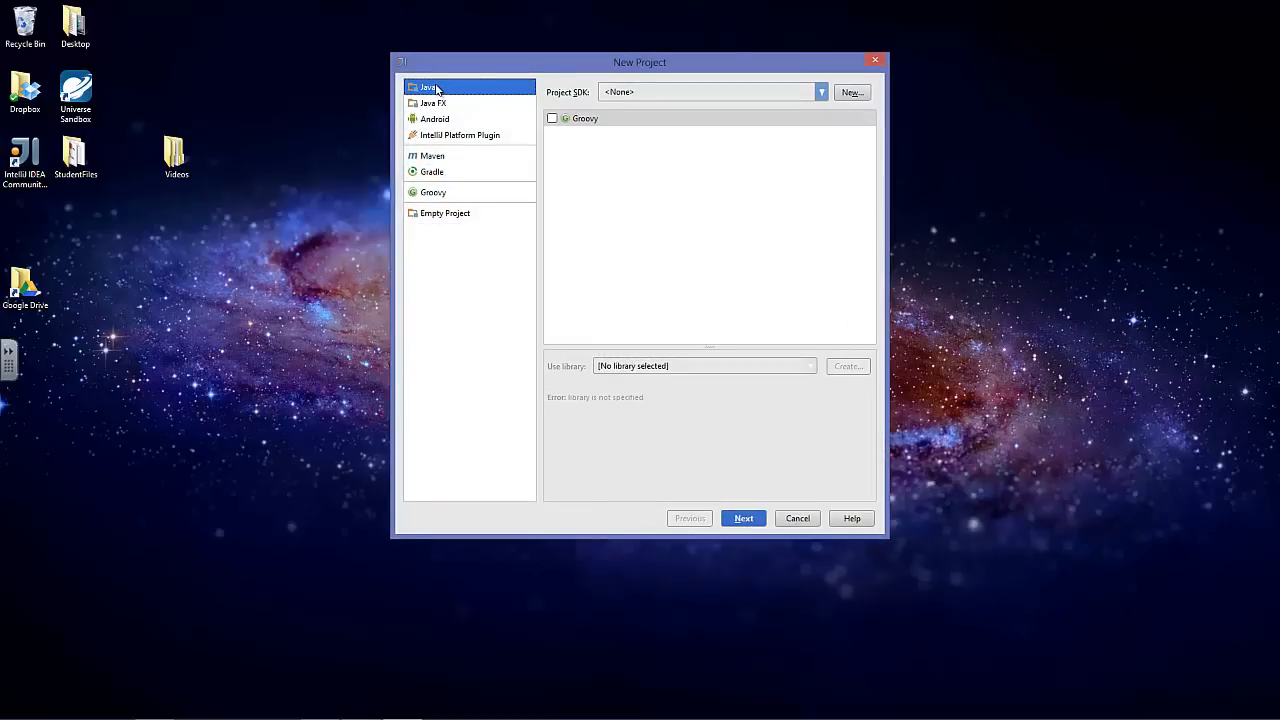
{"action": "left_click", "coordinate": [820, 92]}
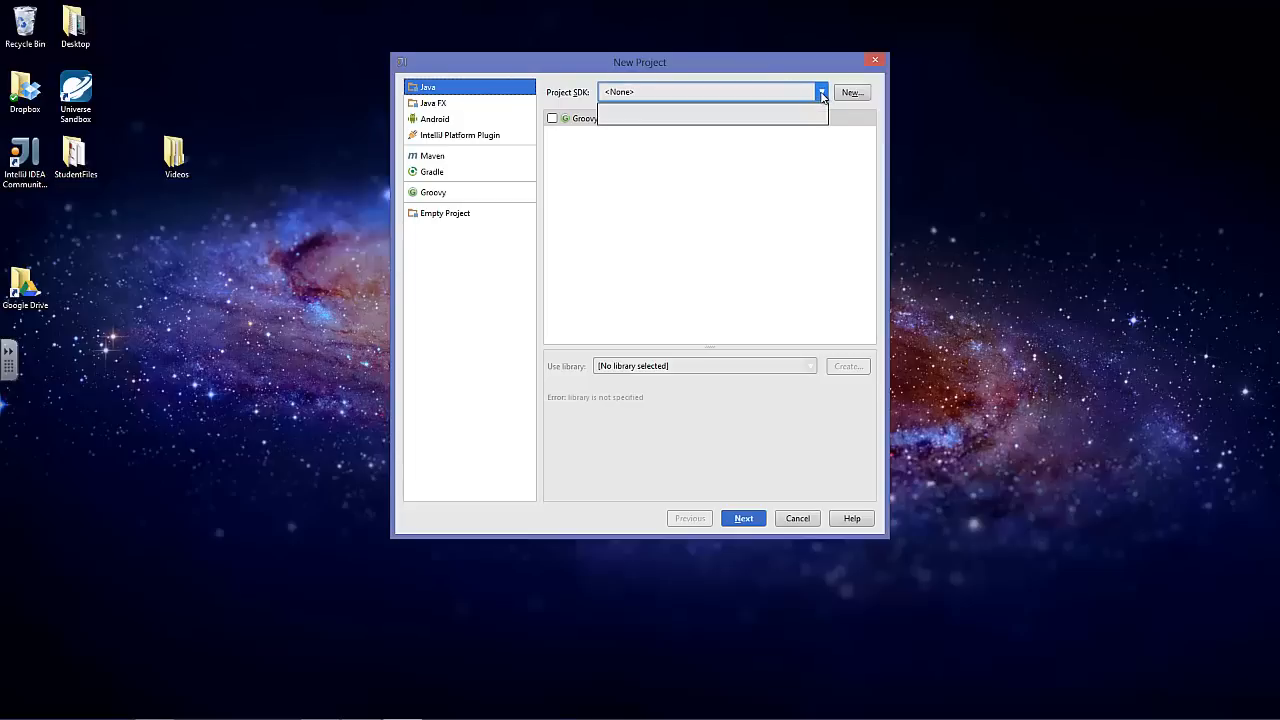
{"action": "left_click", "coordinate": [820, 92]}
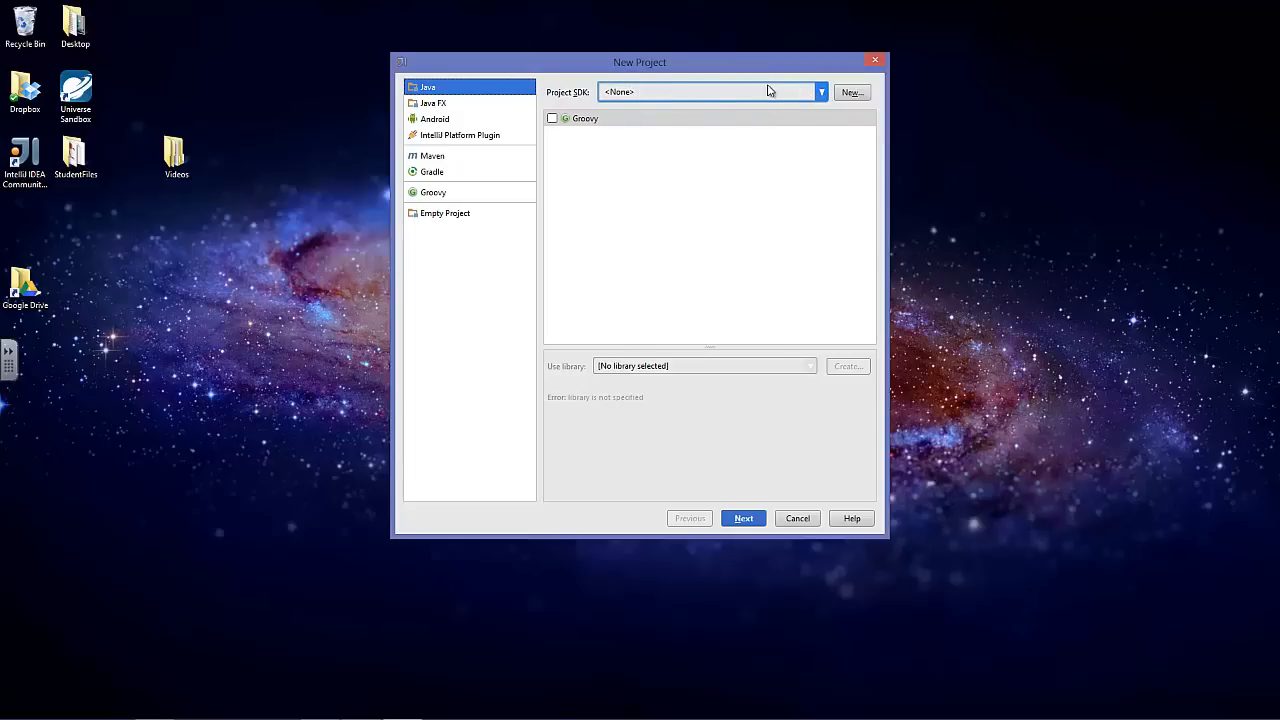
{"action": "left_click", "coordinate": [852, 92]}
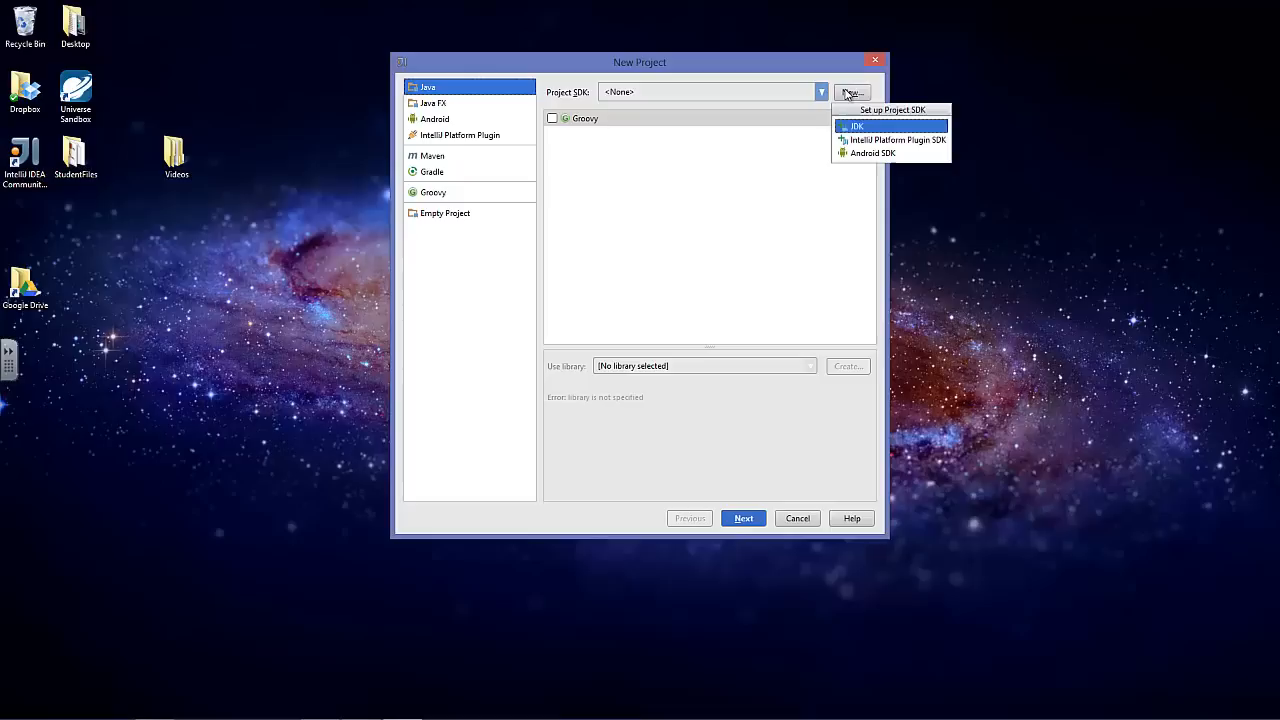
Choose C:\Program Files\Java\jdk1.8.0_20 as the JDK home for the project SDK.
{"action": "left_click", "coordinate": [856, 124]}
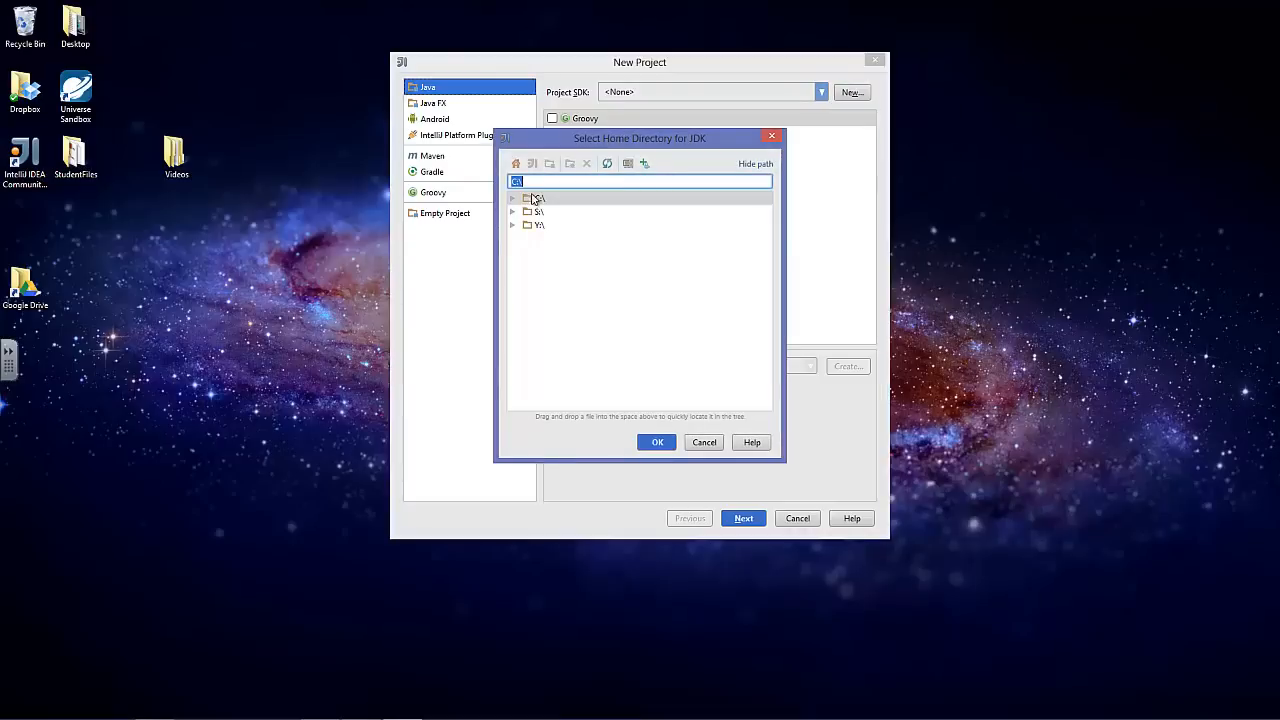
{"action": "left_click", "coordinate": [512, 198]}
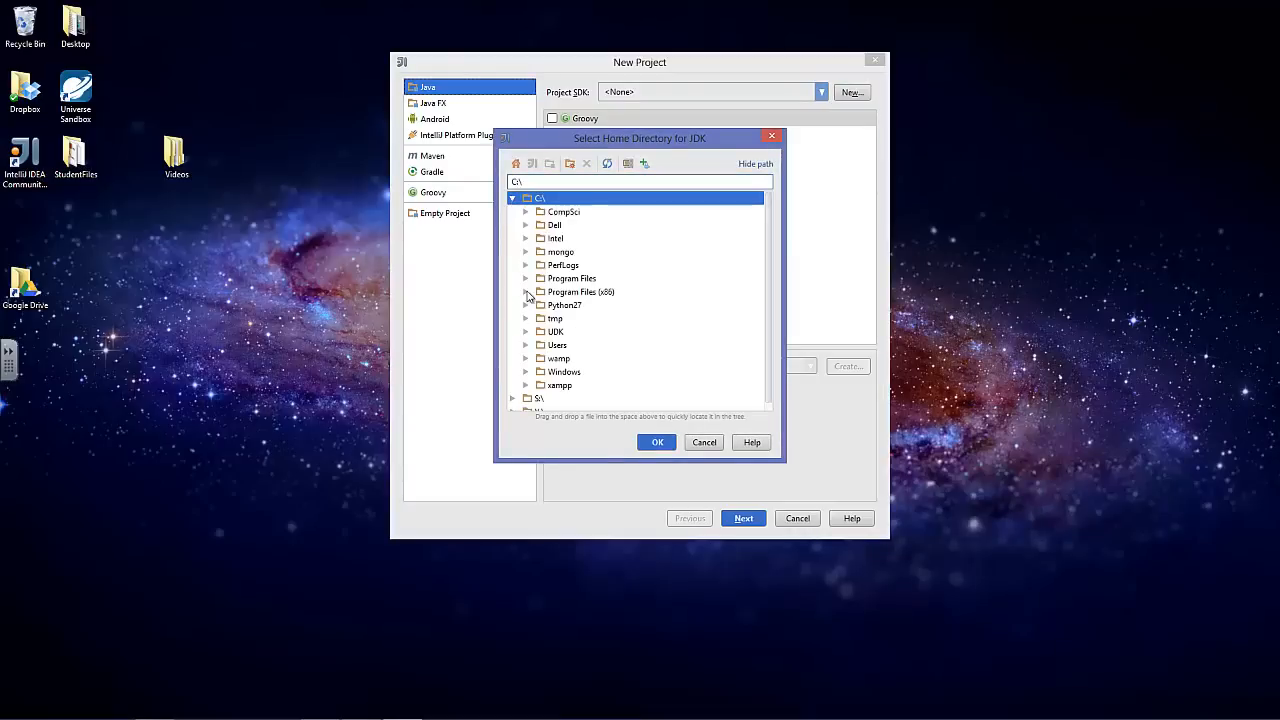
{"action": "left_click", "coordinate": [526, 278]}
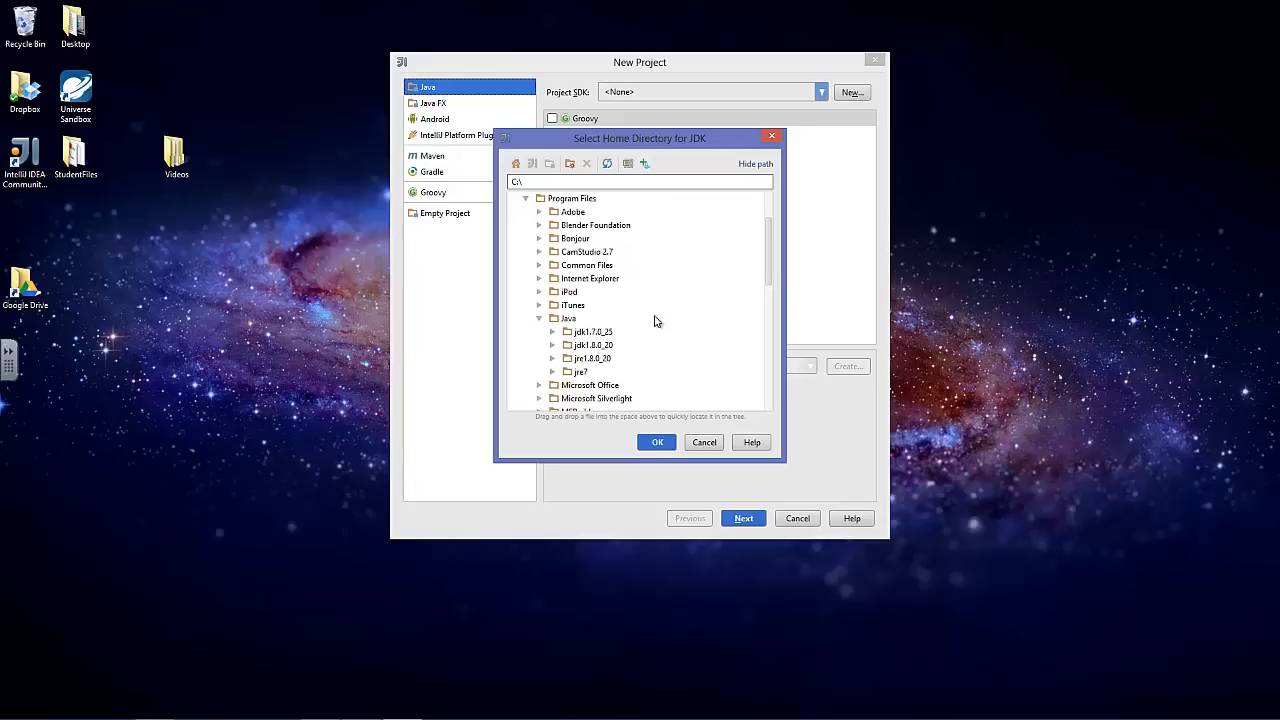
{"action": "mouse_move", "coordinate": [612, 344]}
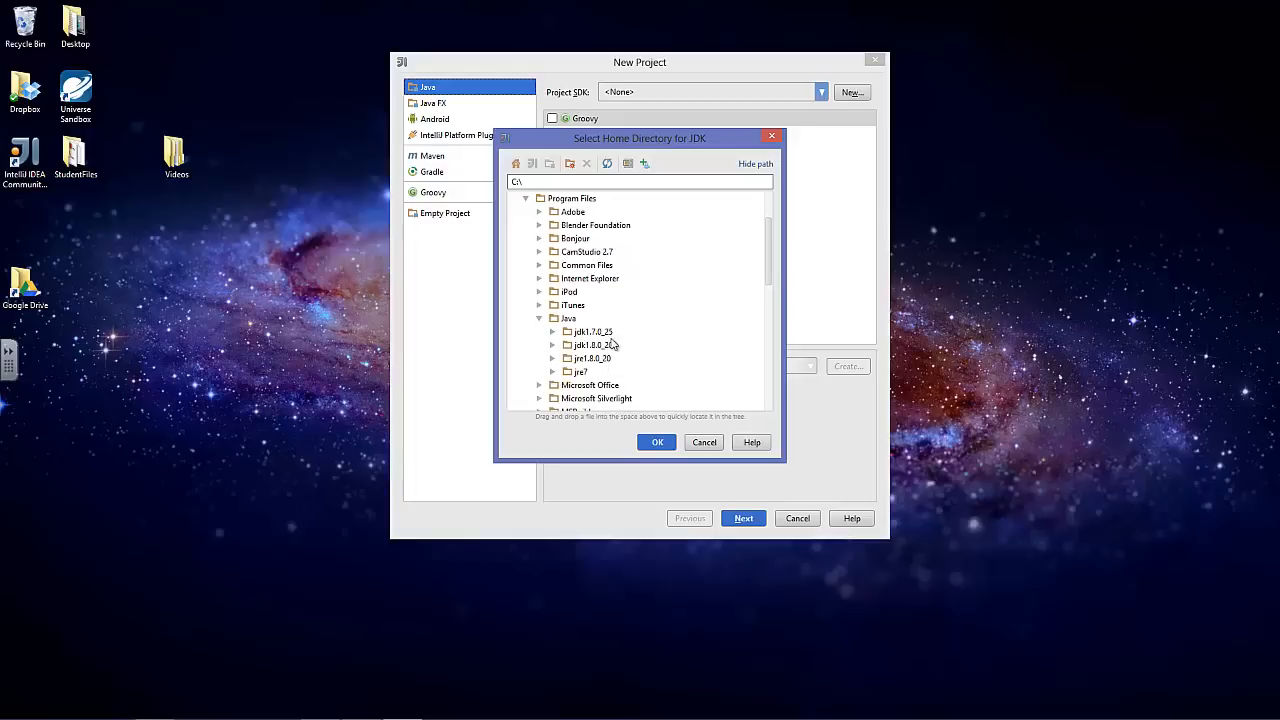
{"action": "left_click", "coordinate": [592, 344]}
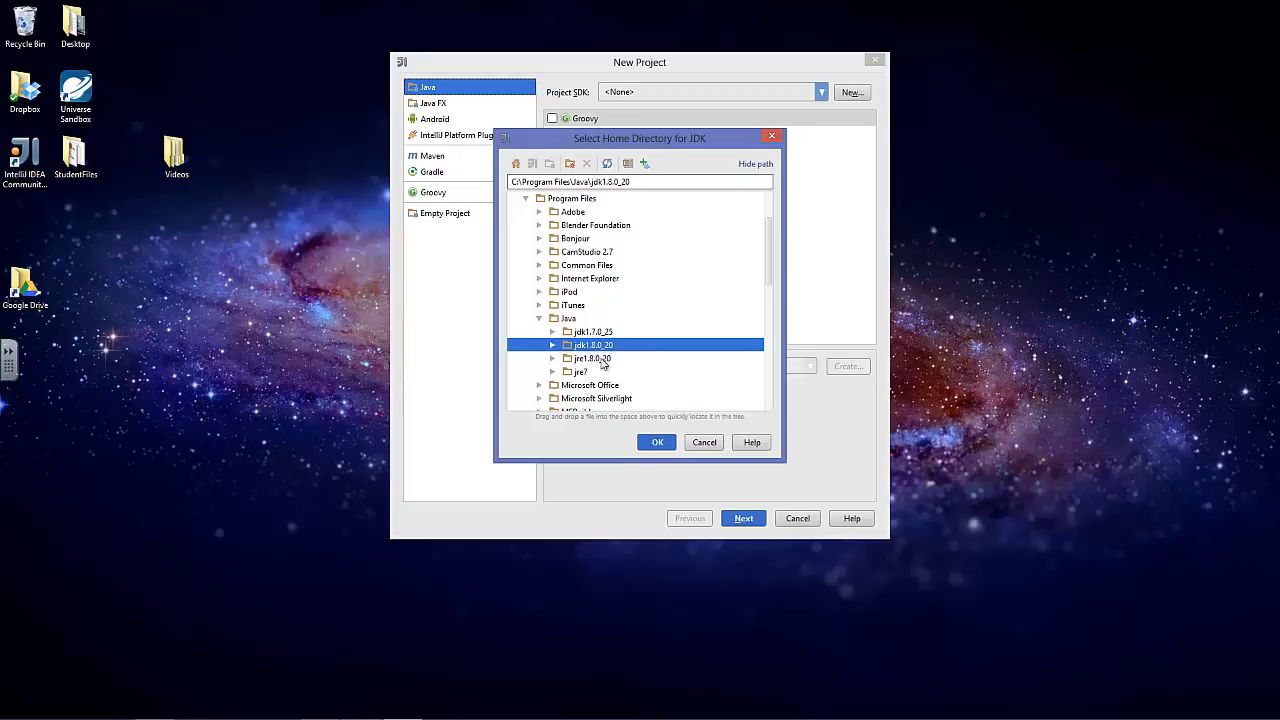
{"action": "left_click", "coordinate": [656, 442]}
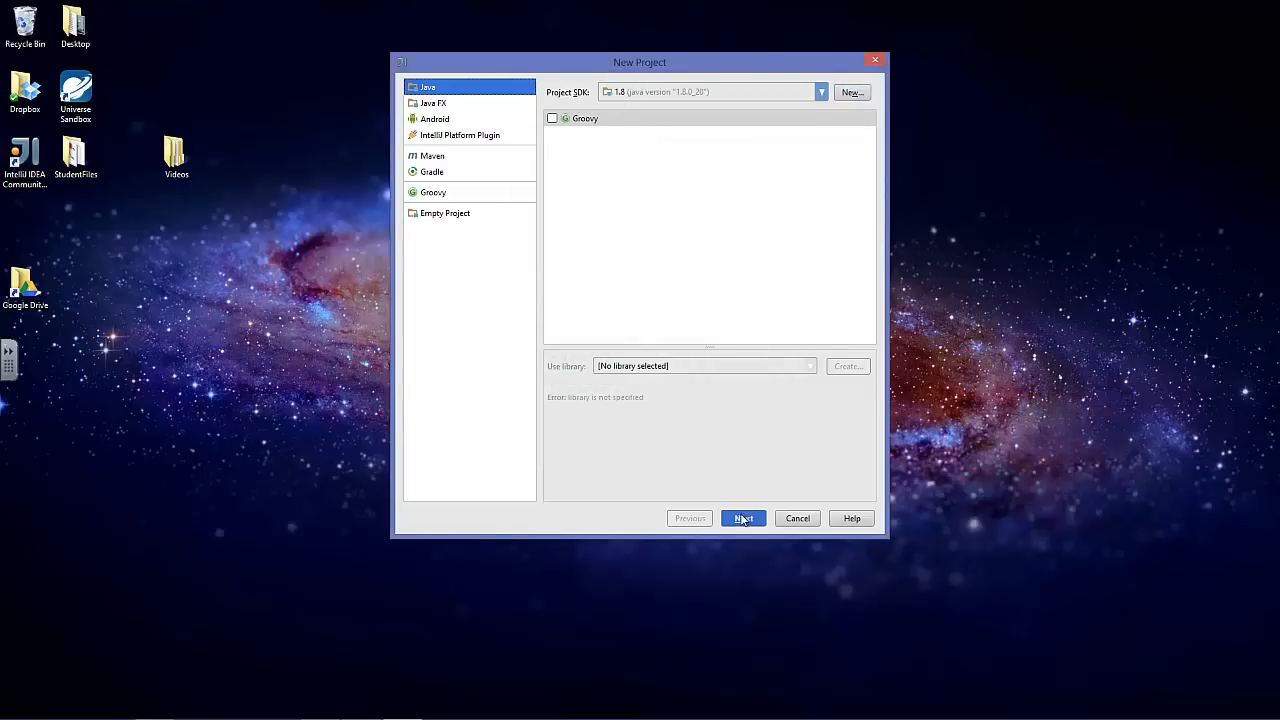
Skip the template pages, name the project My_First_Project and finish creating it.
{"action": "left_click", "coordinate": [744, 518]}
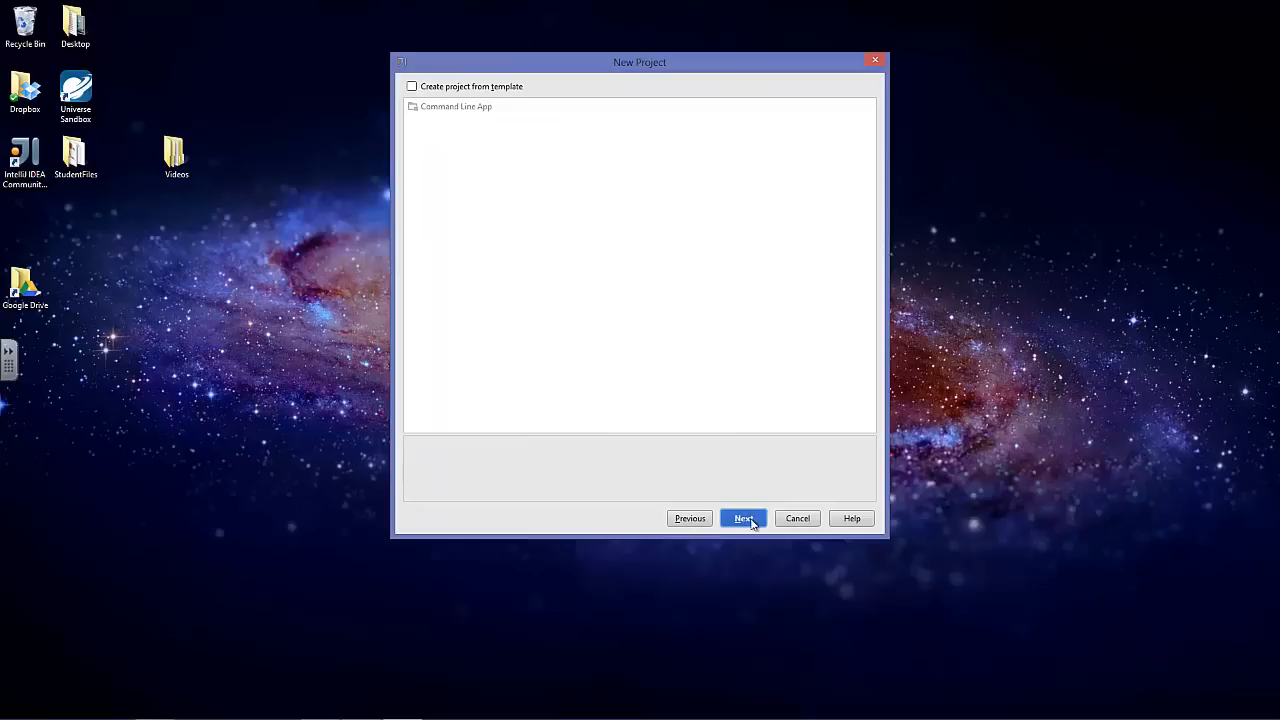
{"action": "left_click", "coordinate": [744, 518]}
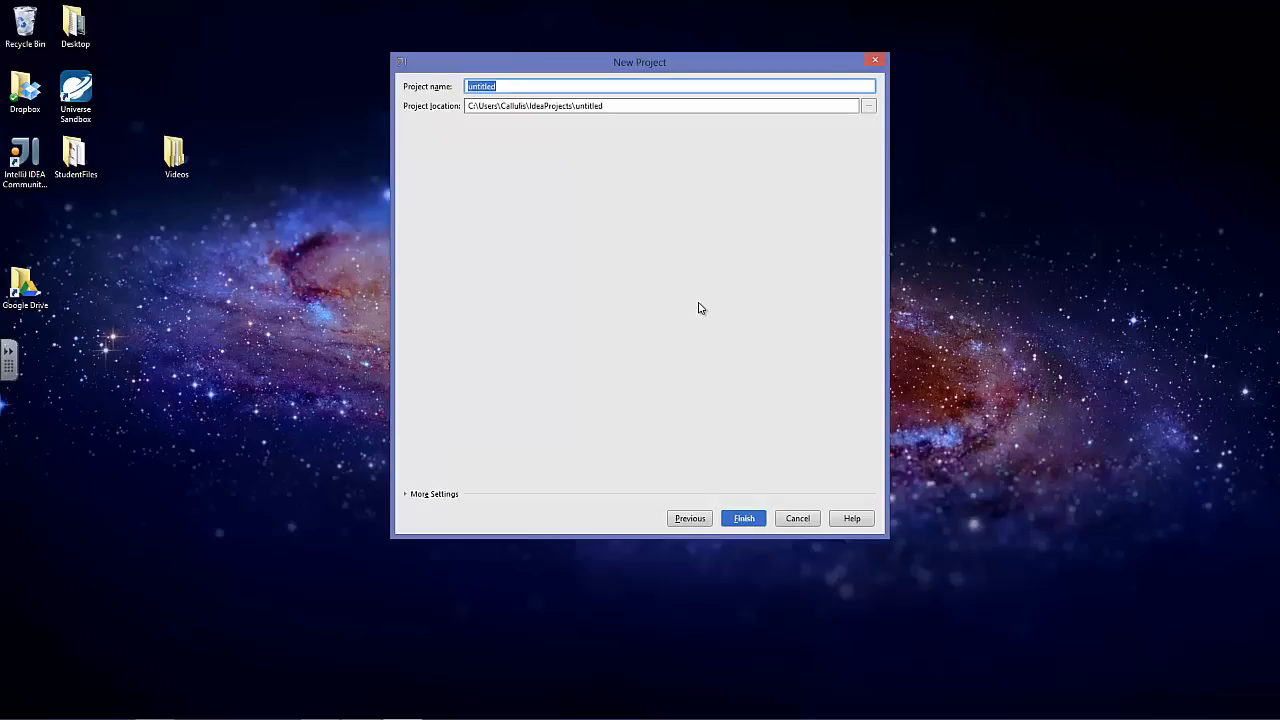
{"action": "mouse_move", "coordinate": [710, 312]}
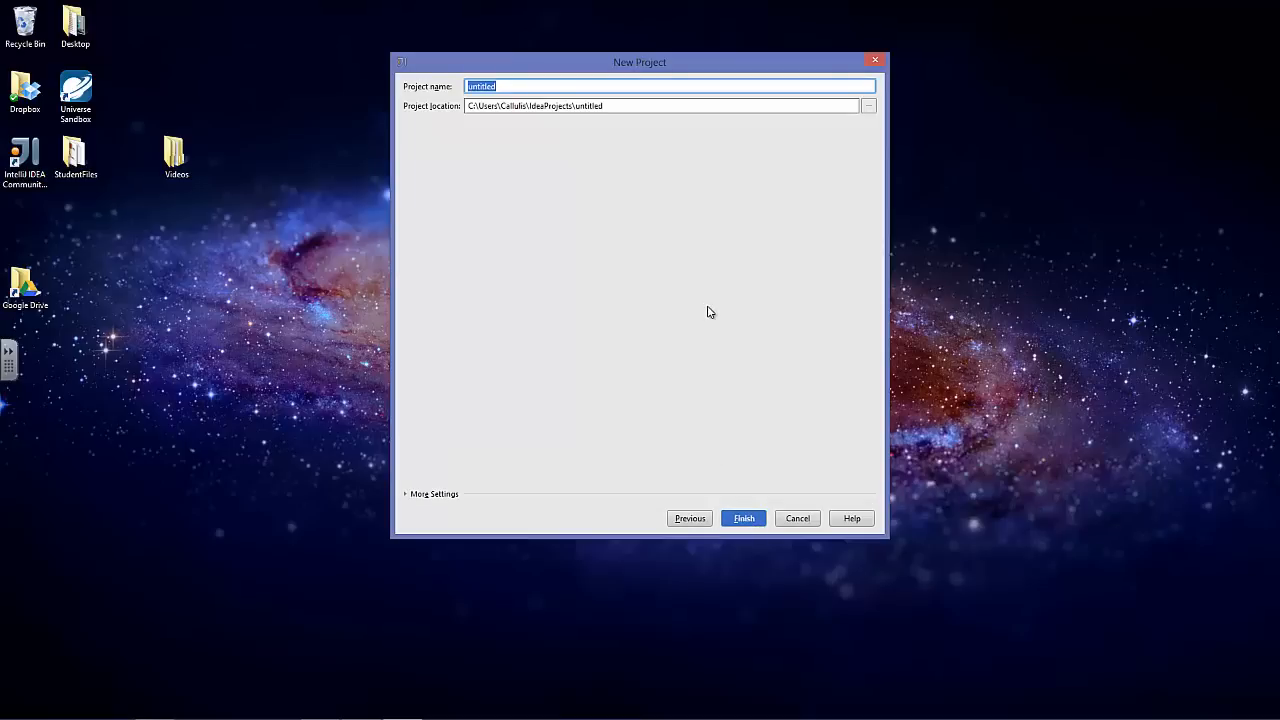
{"action": "type", "text": "My_First_"}
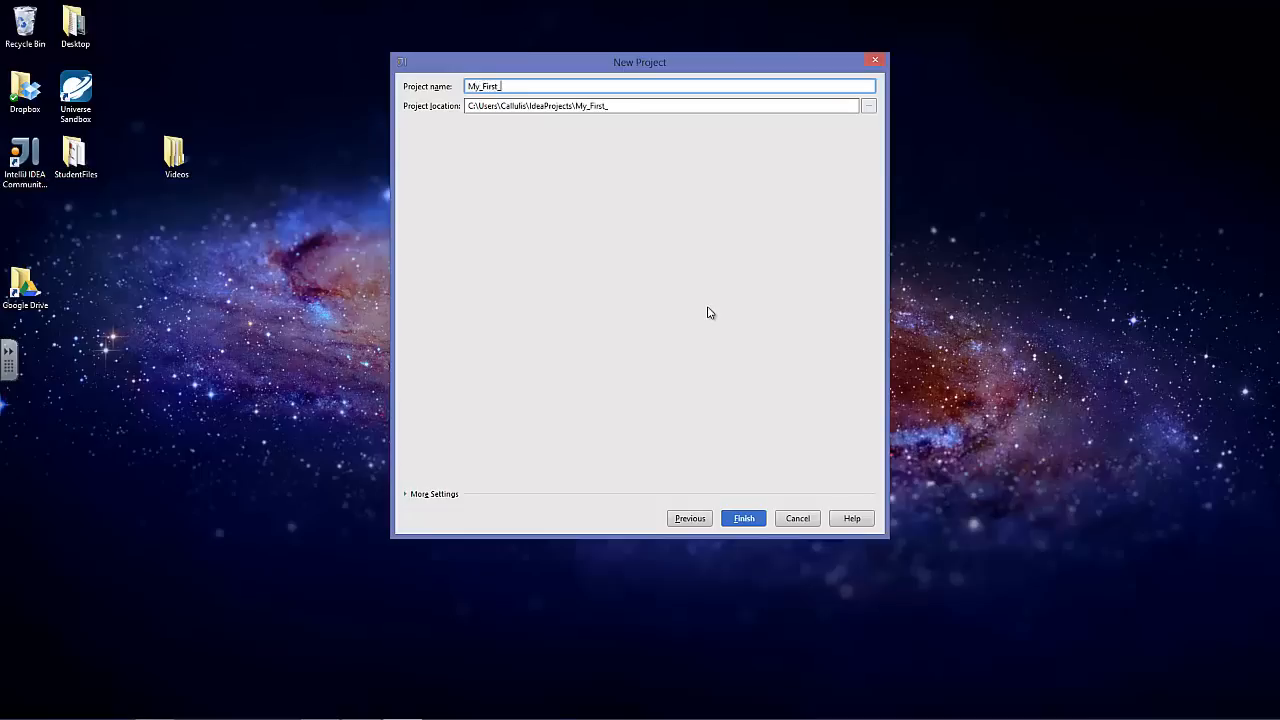
{"action": "type", "text": "Pro"}
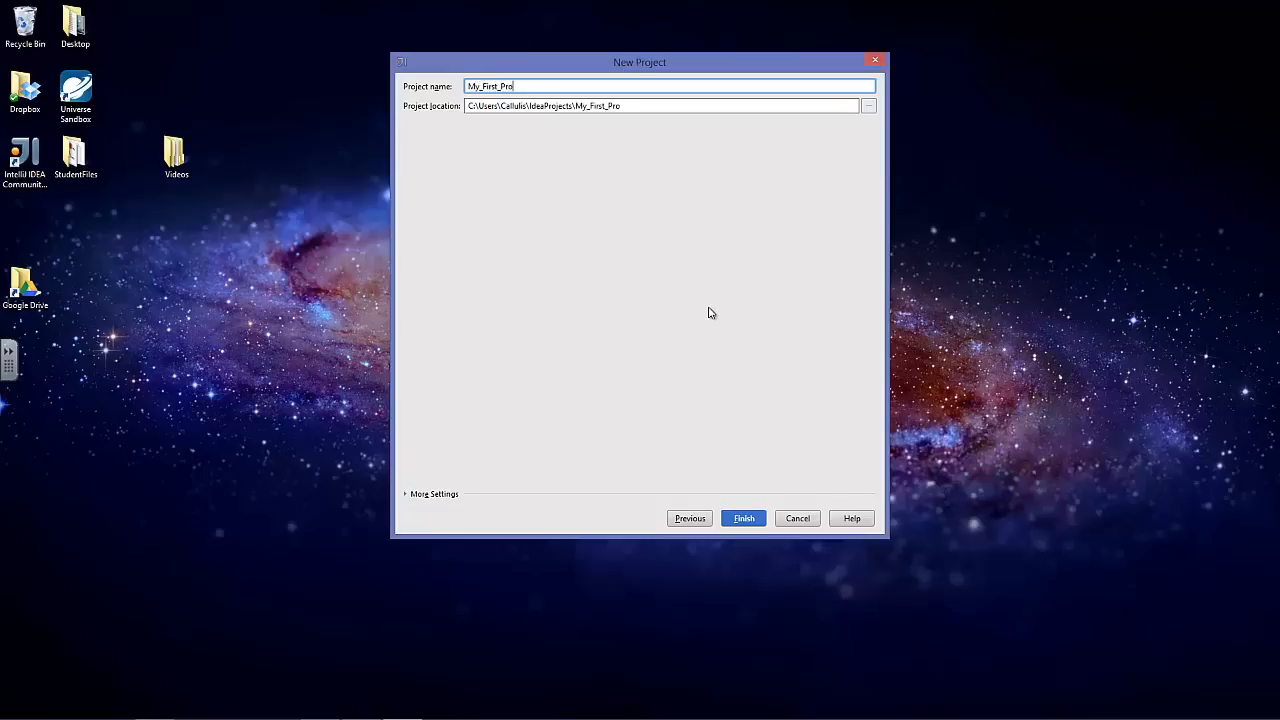
{"action": "type", "text": "ject"}
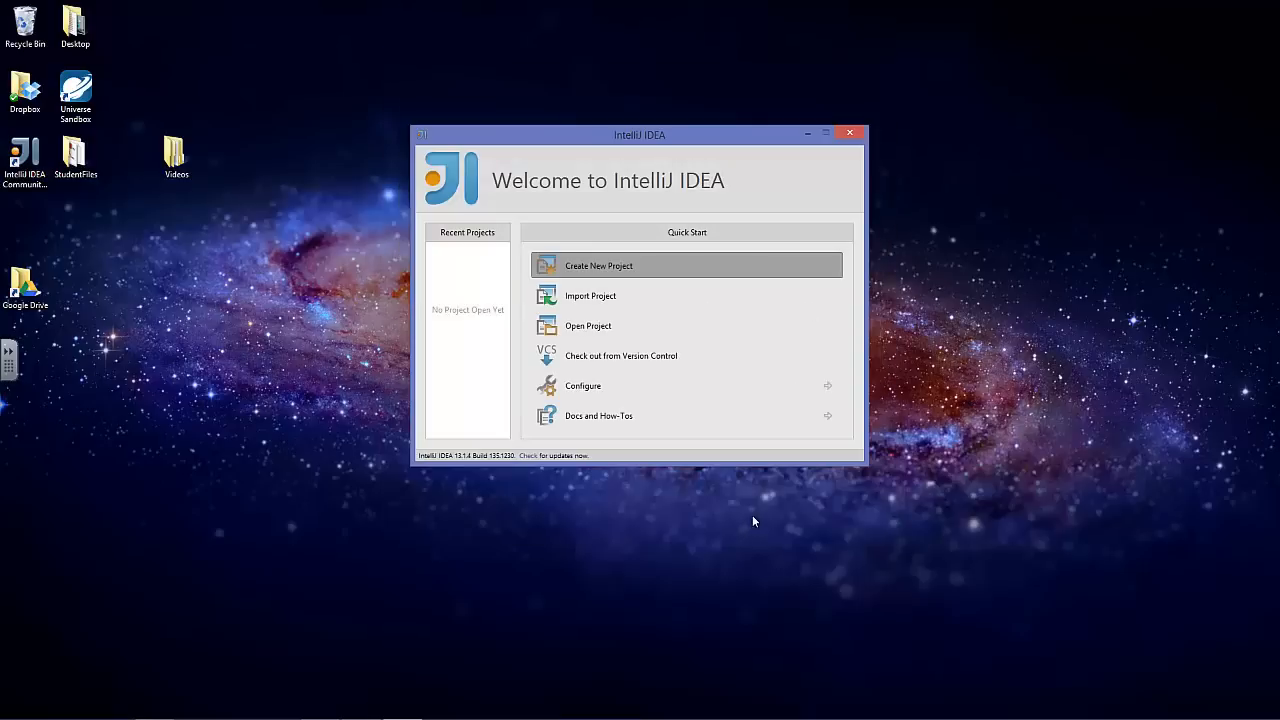
{"action": "left_click", "coordinate": [598, 264]}
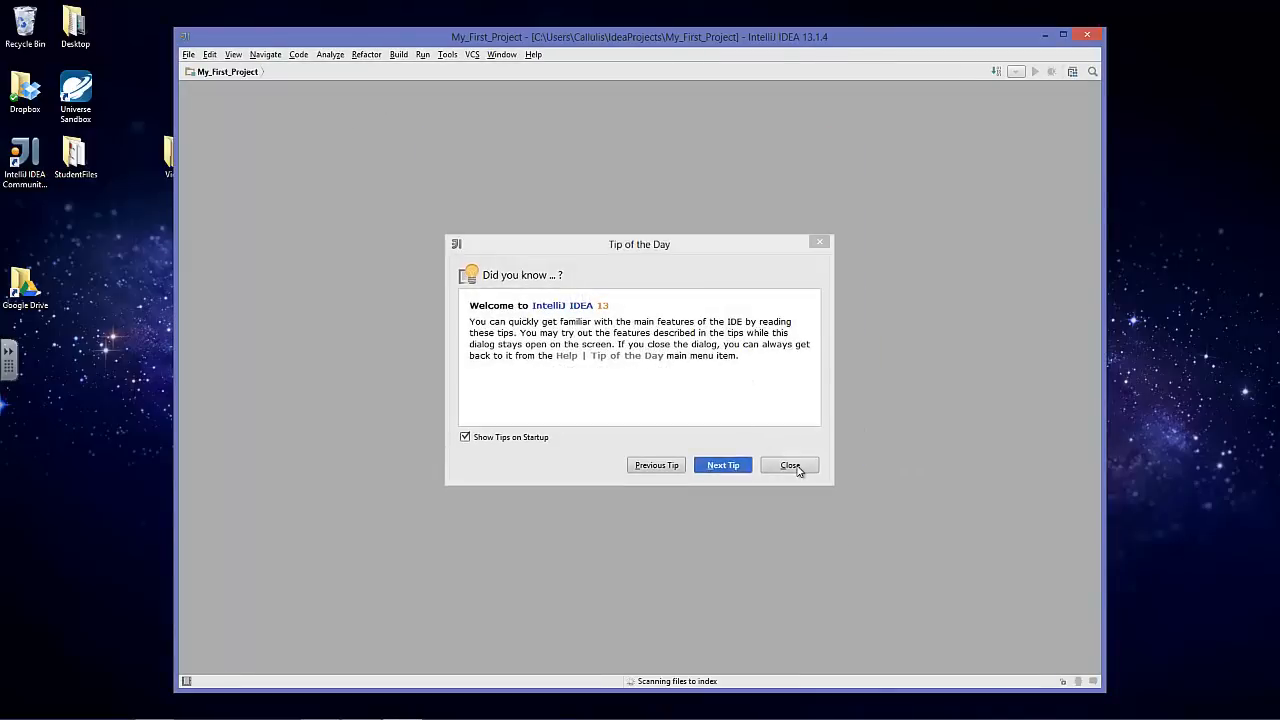
Close the Tip of the Day and expand My_First_Project in the Project tool window.
{"action": "left_click", "coordinate": [788, 464]}
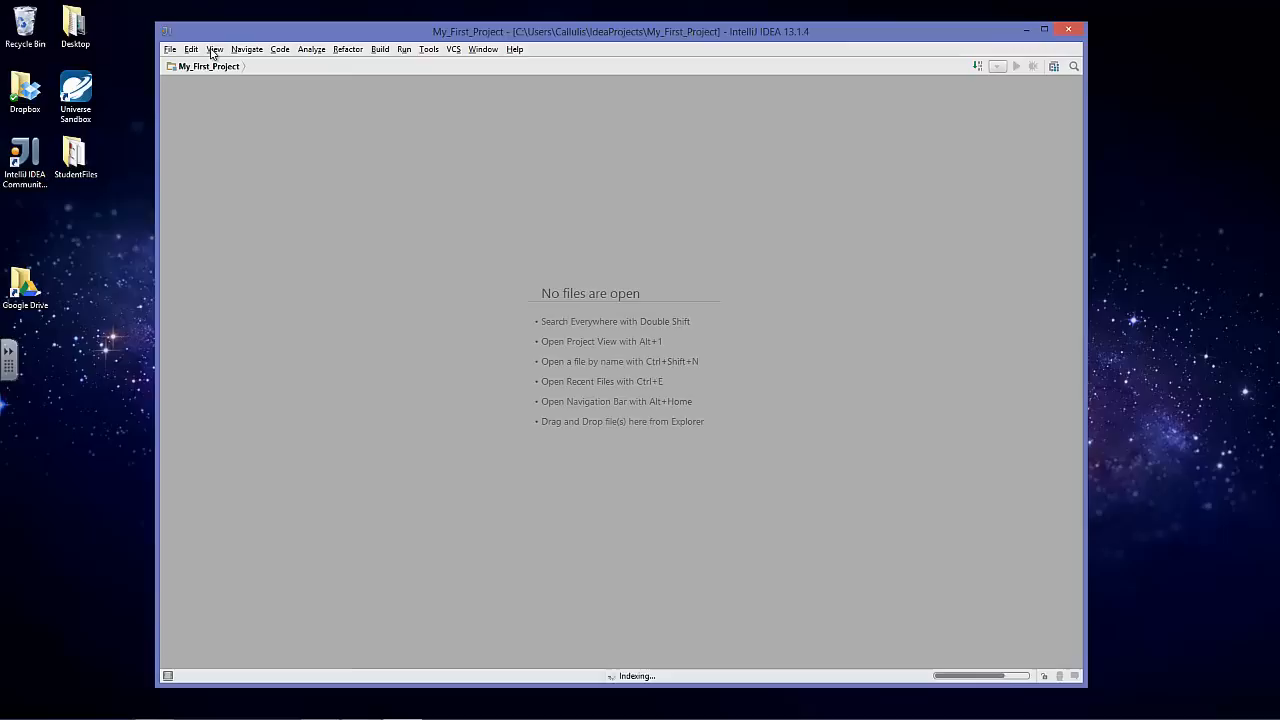
{"action": "left_click", "coordinate": [214, 48]}
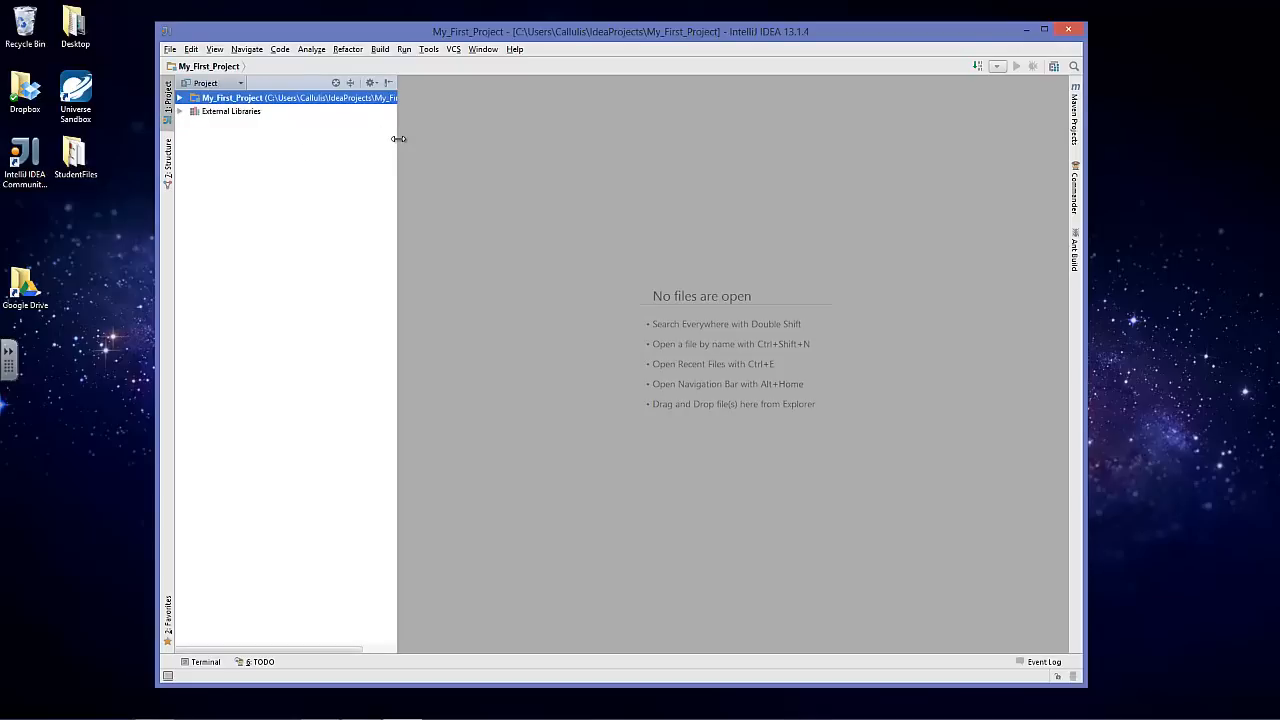
{"action": "left_click", "coordinate": [180, 96]}
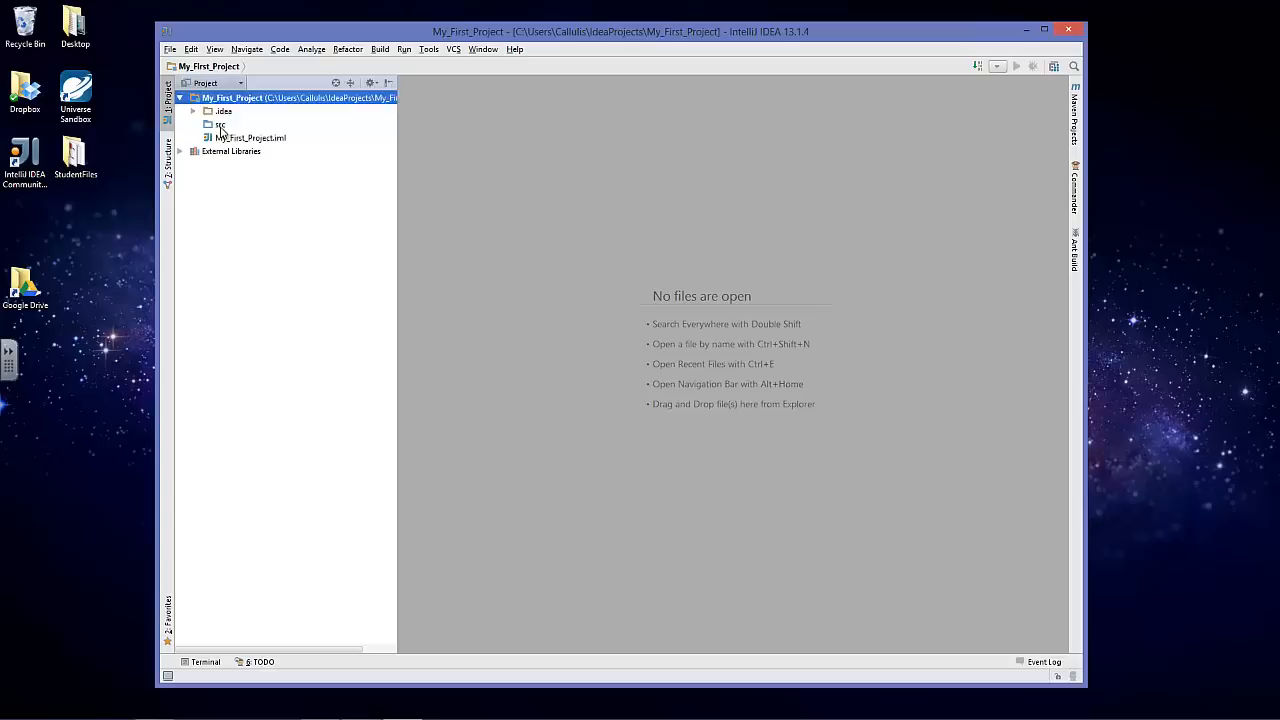
Create a new Java class named Hello_World inside the src folder.
{"action": "left_click", "coordinate": [220, 124]}
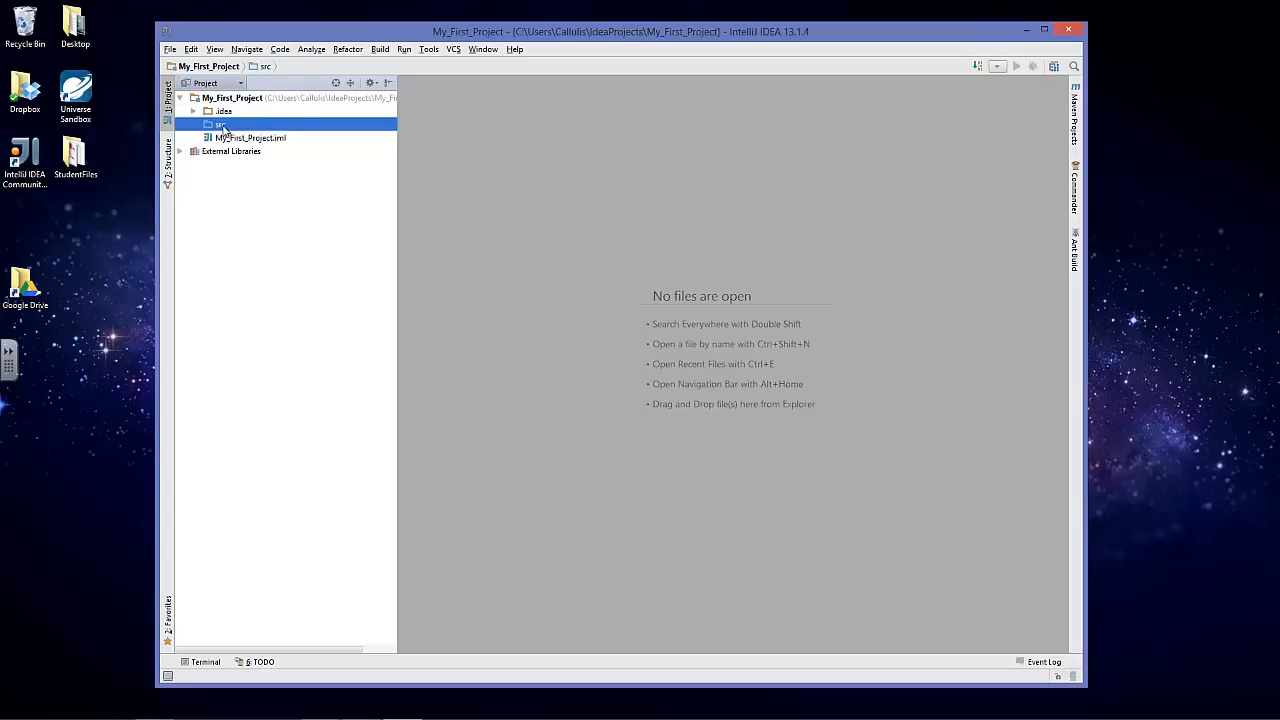
{"action": "right_click", "coordinate": [220, 124]}
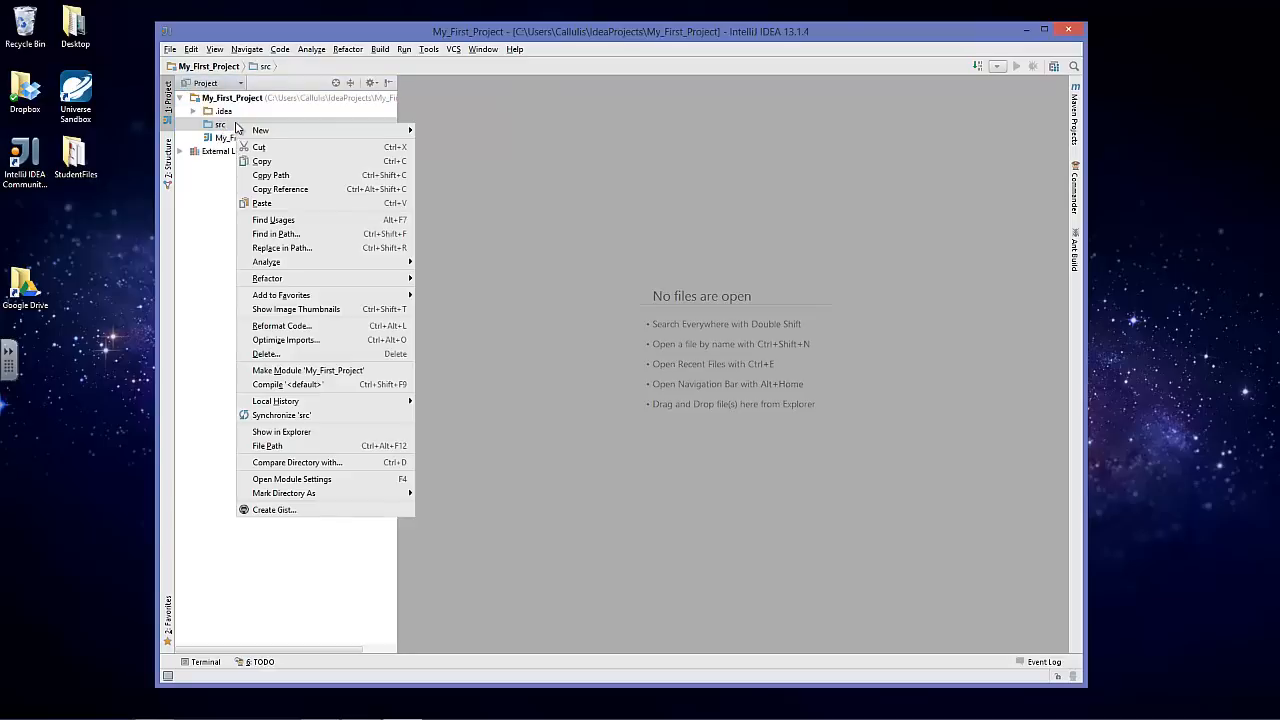
{"action": "left_click", "coordinate": [260, 130]}
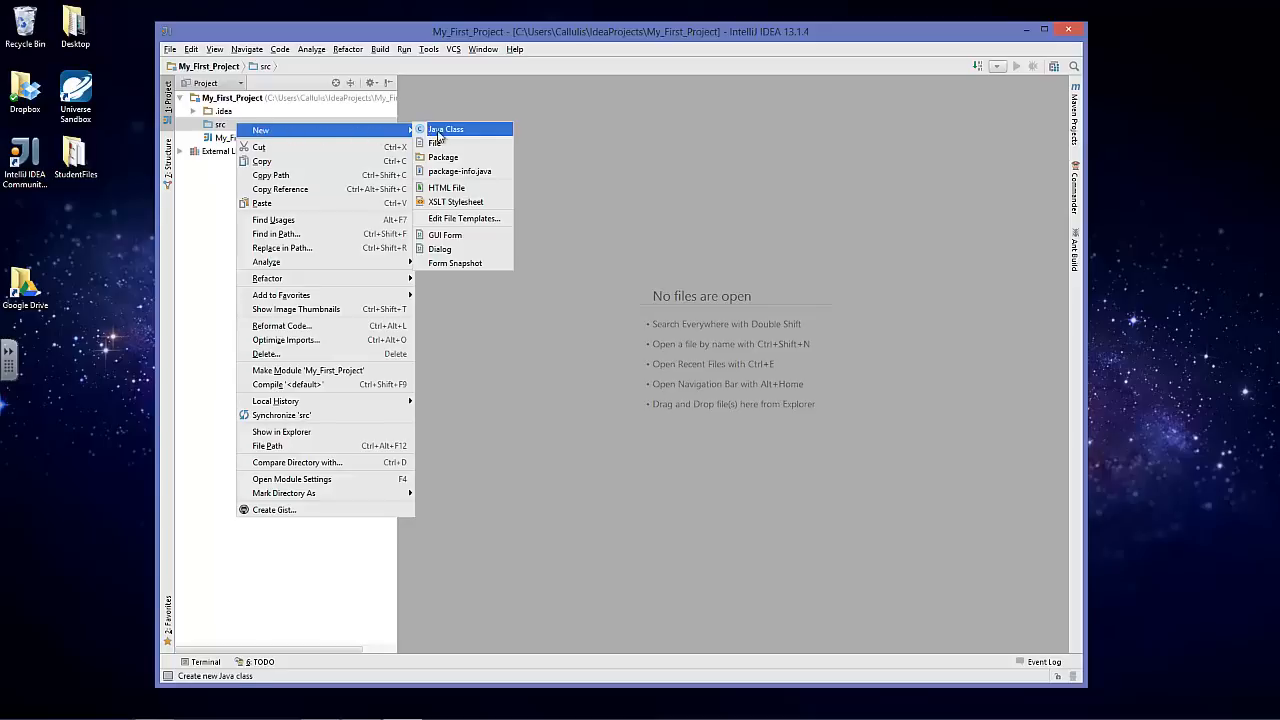
{"action": "left_click", "coordinate": [444, 128]}
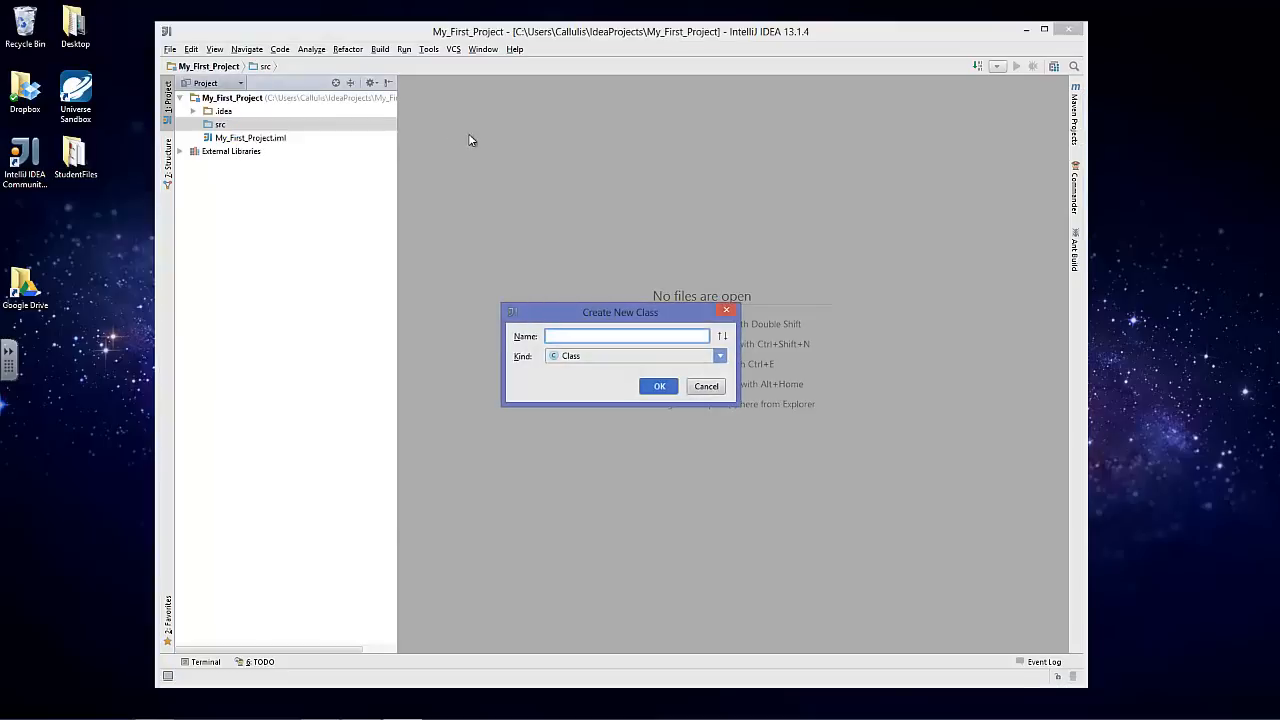
{"action": "type", "text": "Hello_W"}
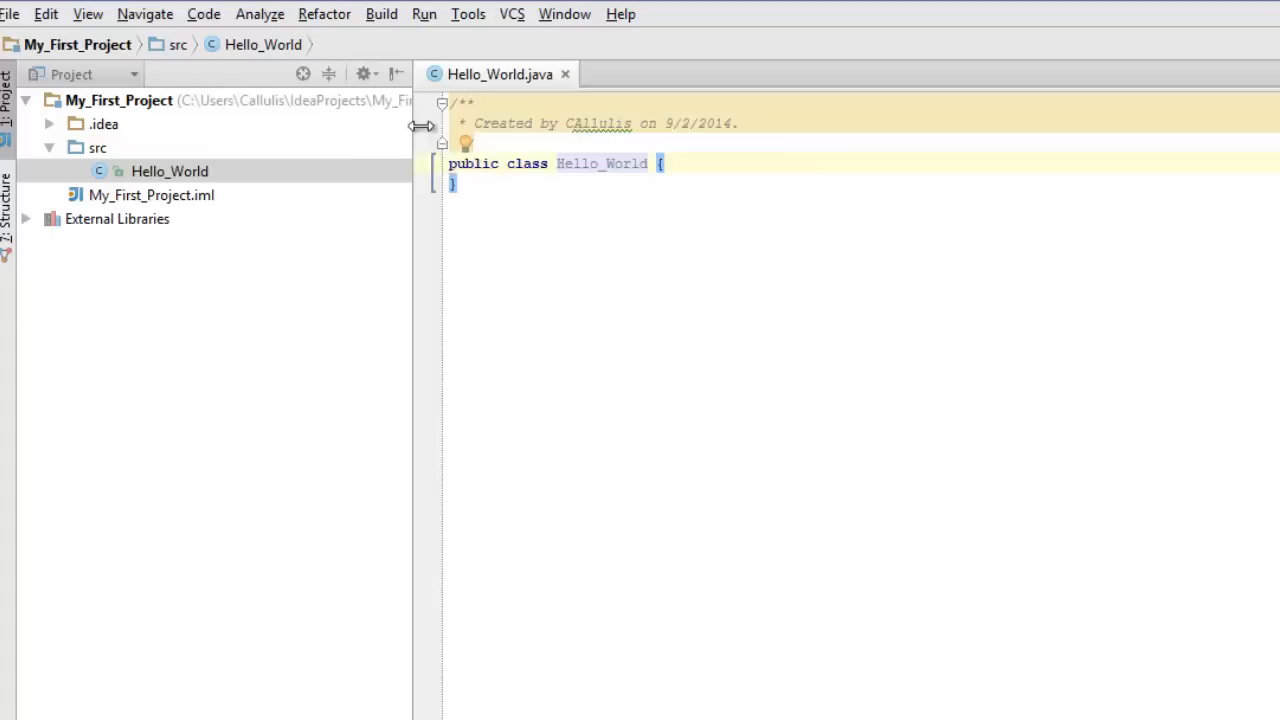
{"action": "mouse_move", "coordinate": [1032, 240]}
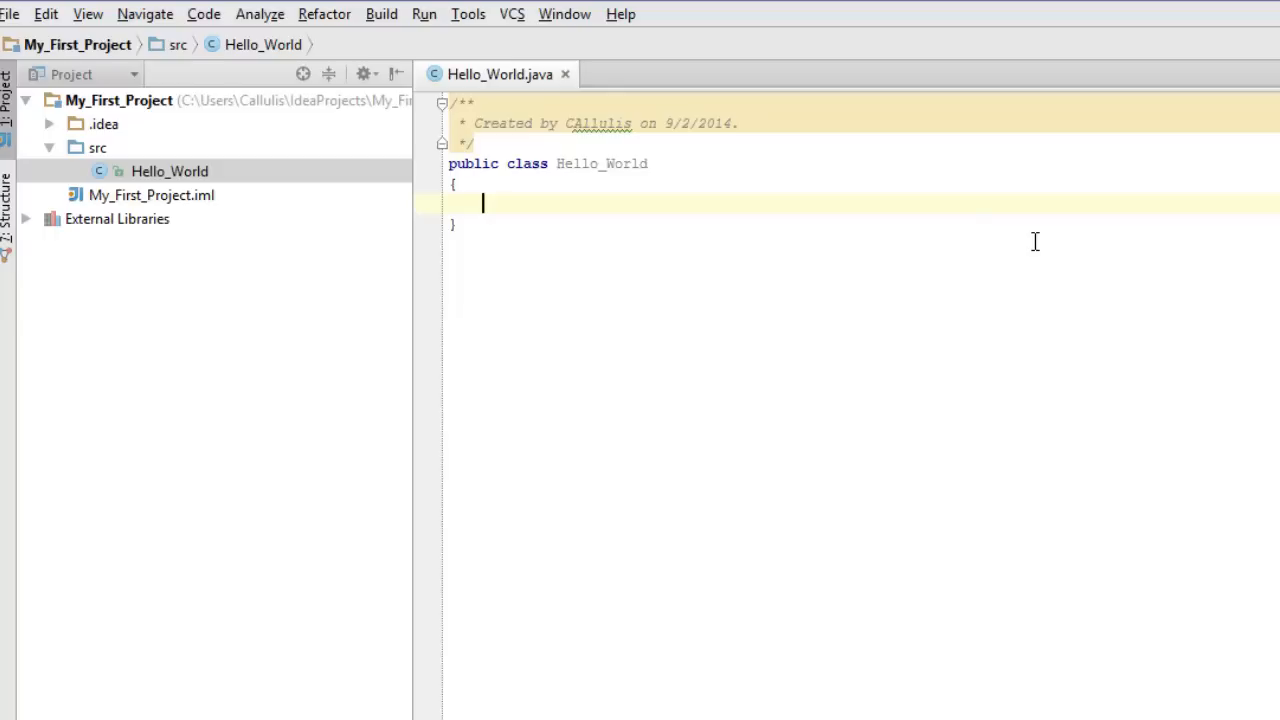
Write public static void main(String[] args) with an empty body inside the class.
{"action": "type", "text": "public static void main(Stringp["}
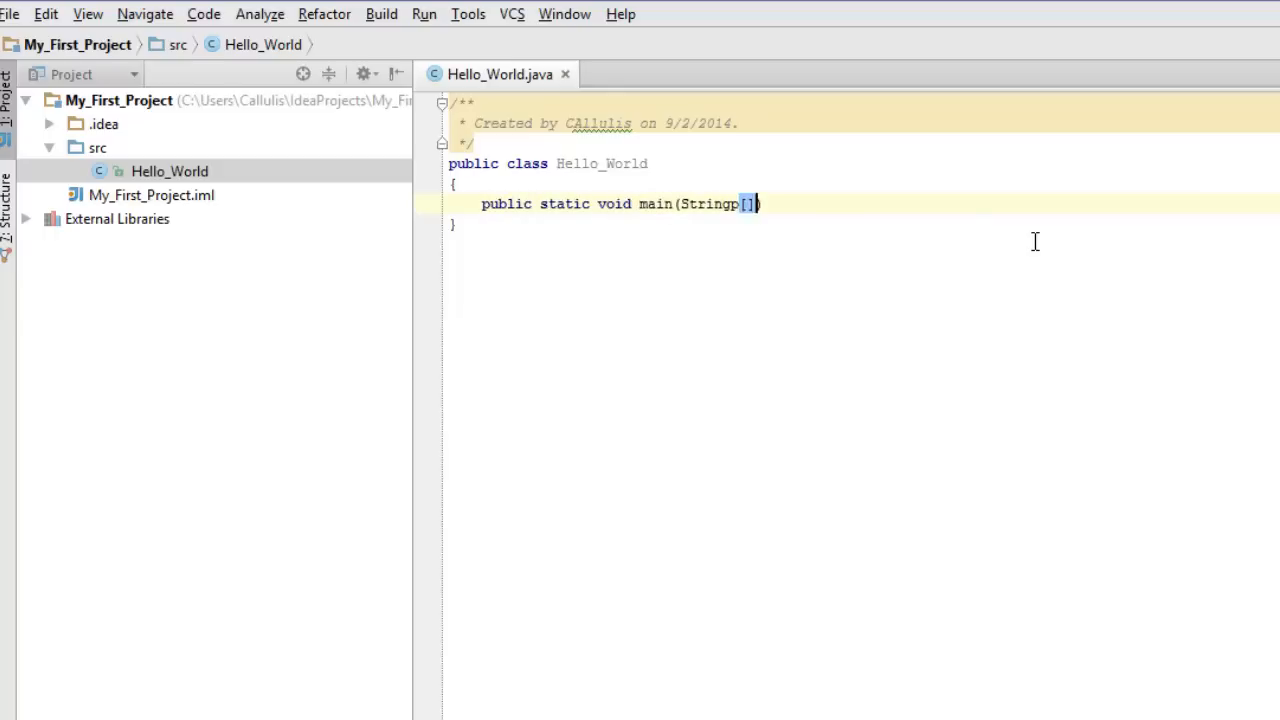
{"action": "type", "text": "args"}
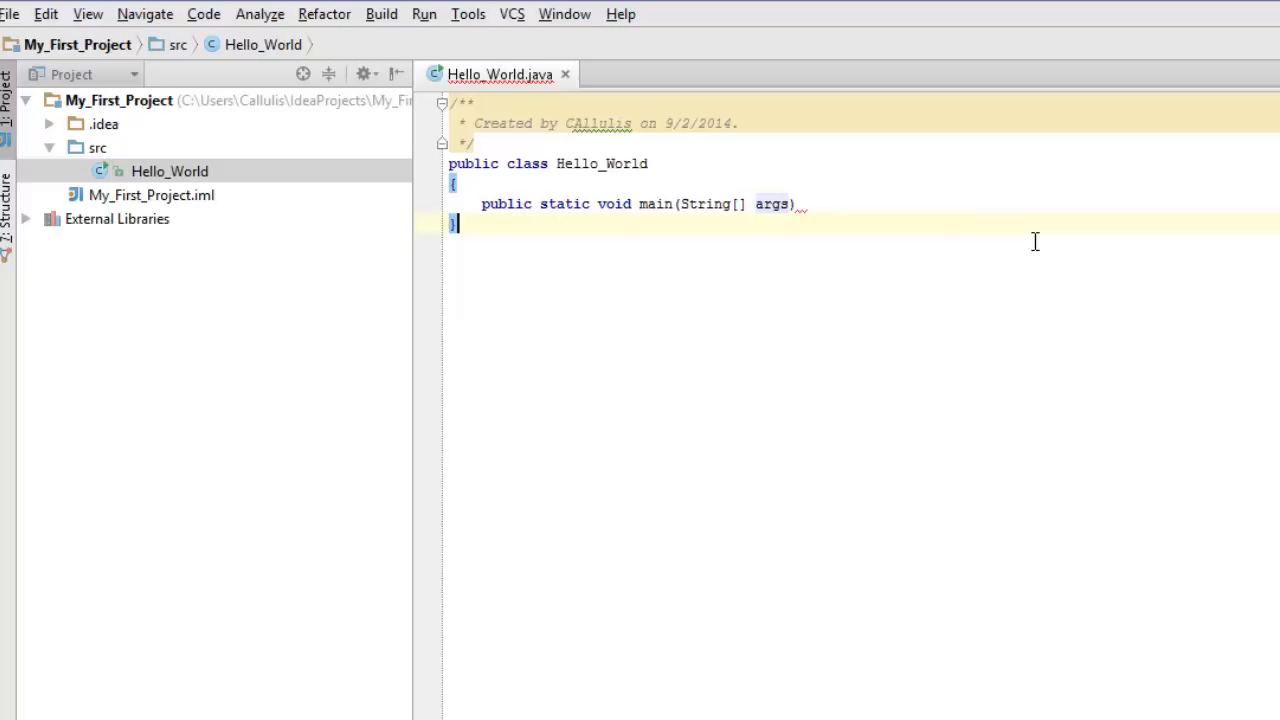
{"action": "type", "text": "{"}
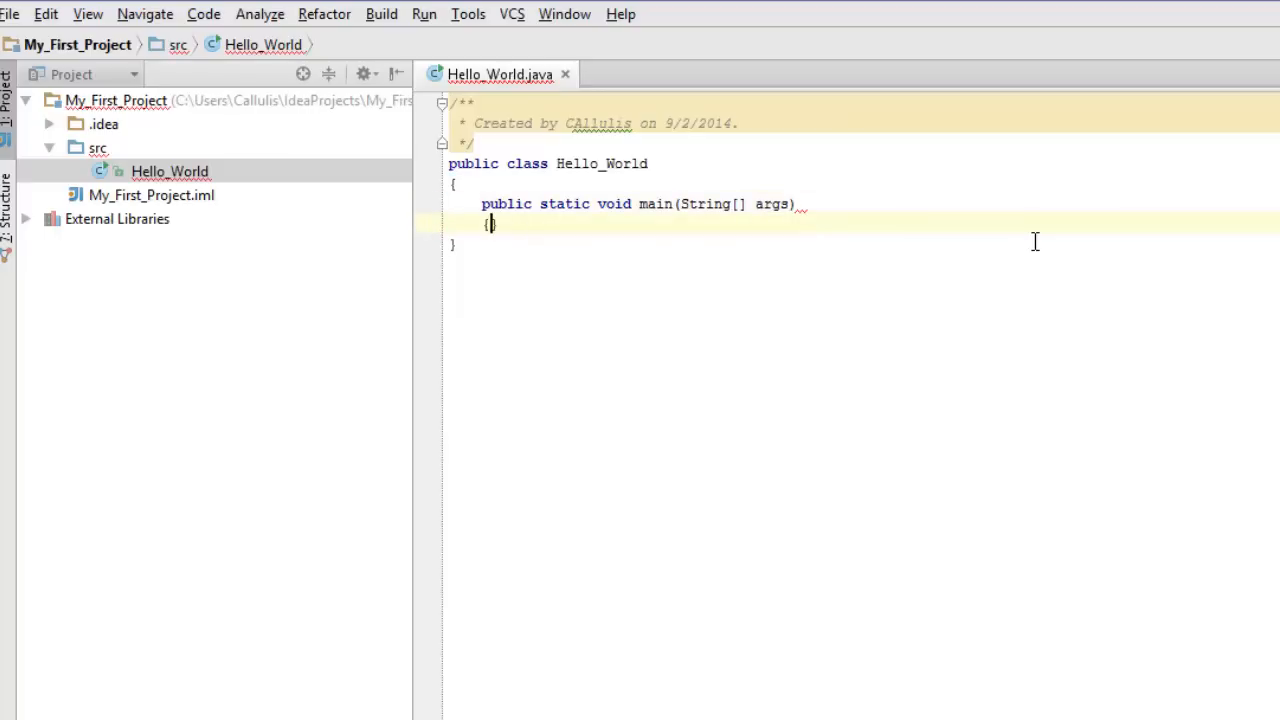
{"action": "key", "text": "Enter"}
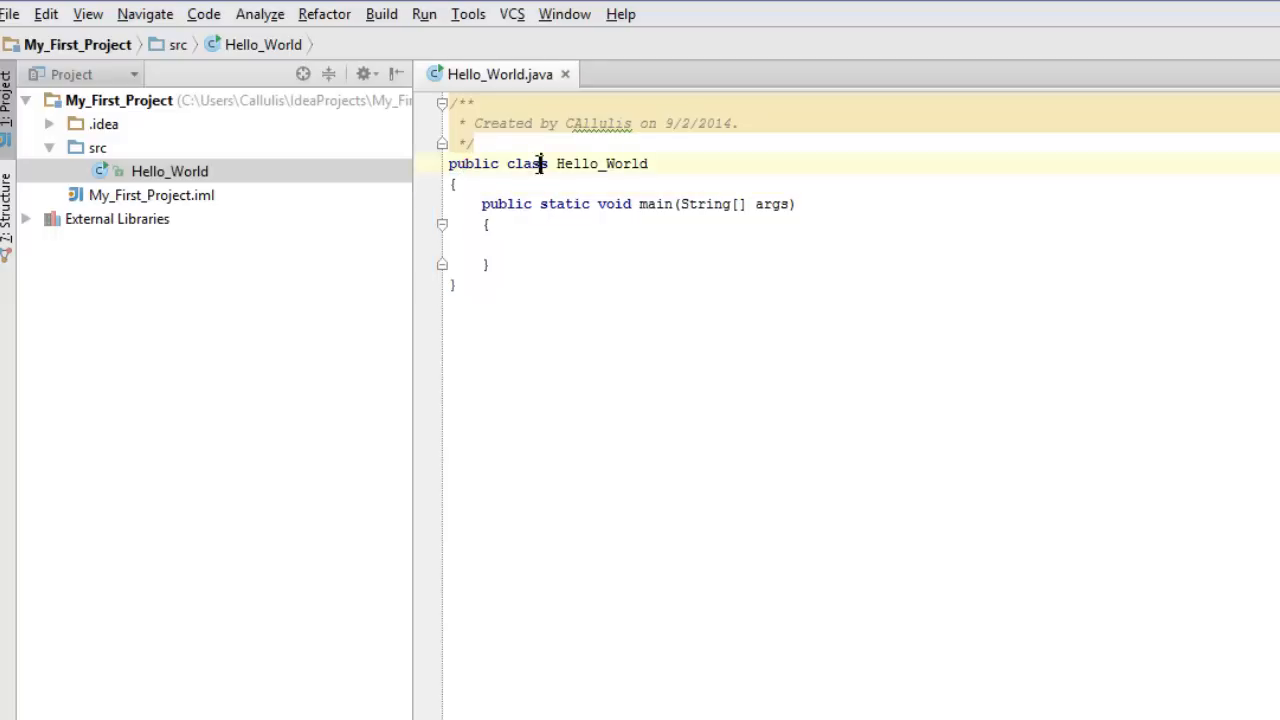
{"action": "mouse_move", "coordinate": [628, 164]}
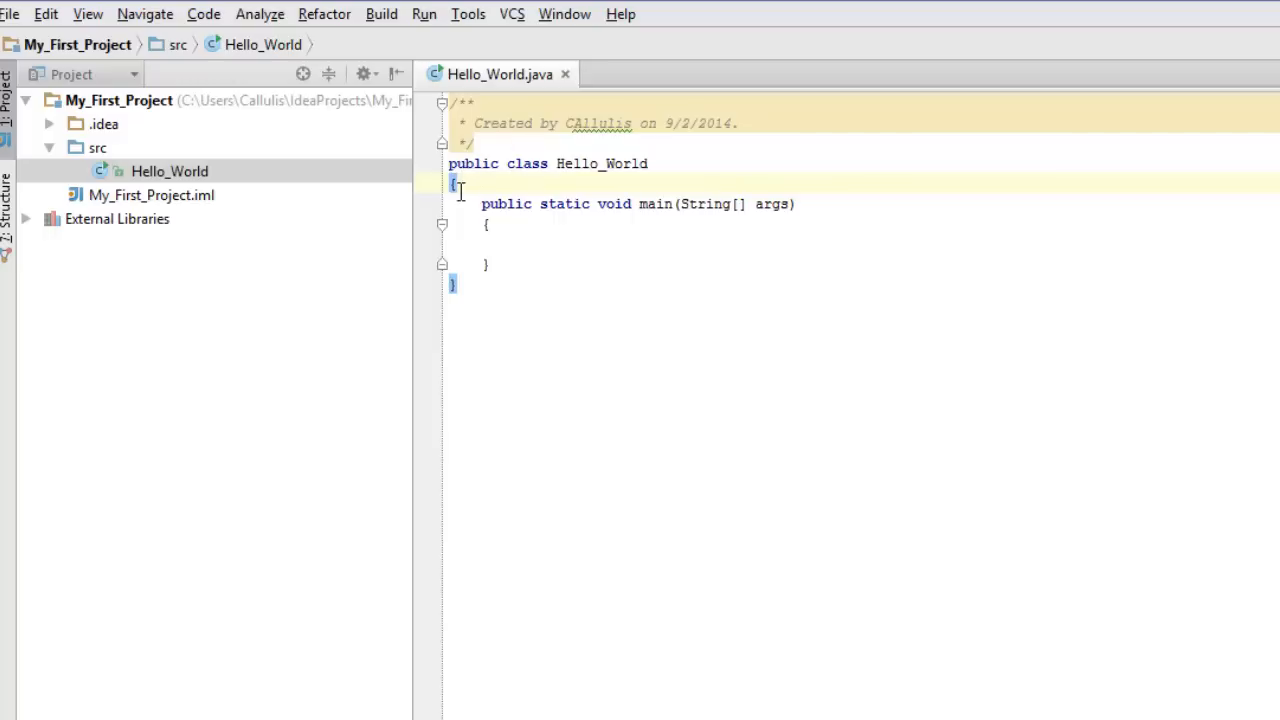
Add System.out.println("Hello World!"); to the main method body using completion.
{"action": "left_click", "coordinate": [460, 284]}
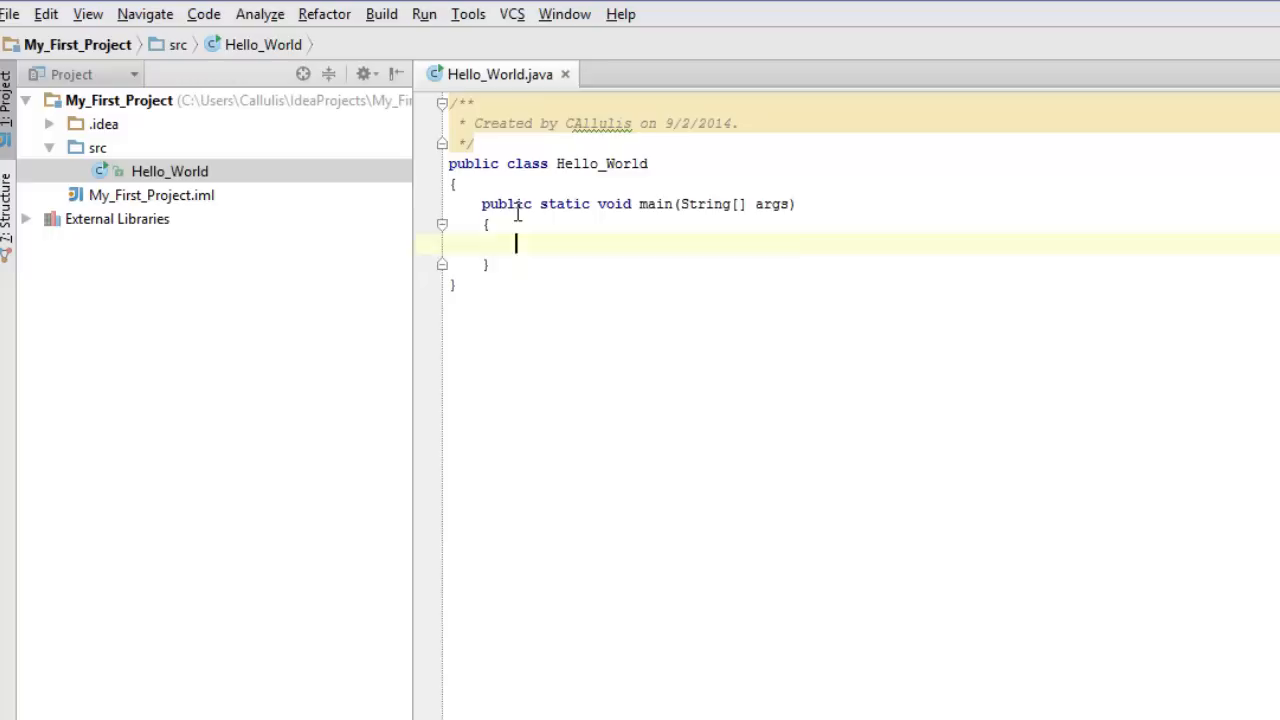
{"action": "triple_click", "coordinate": [640, 204]}
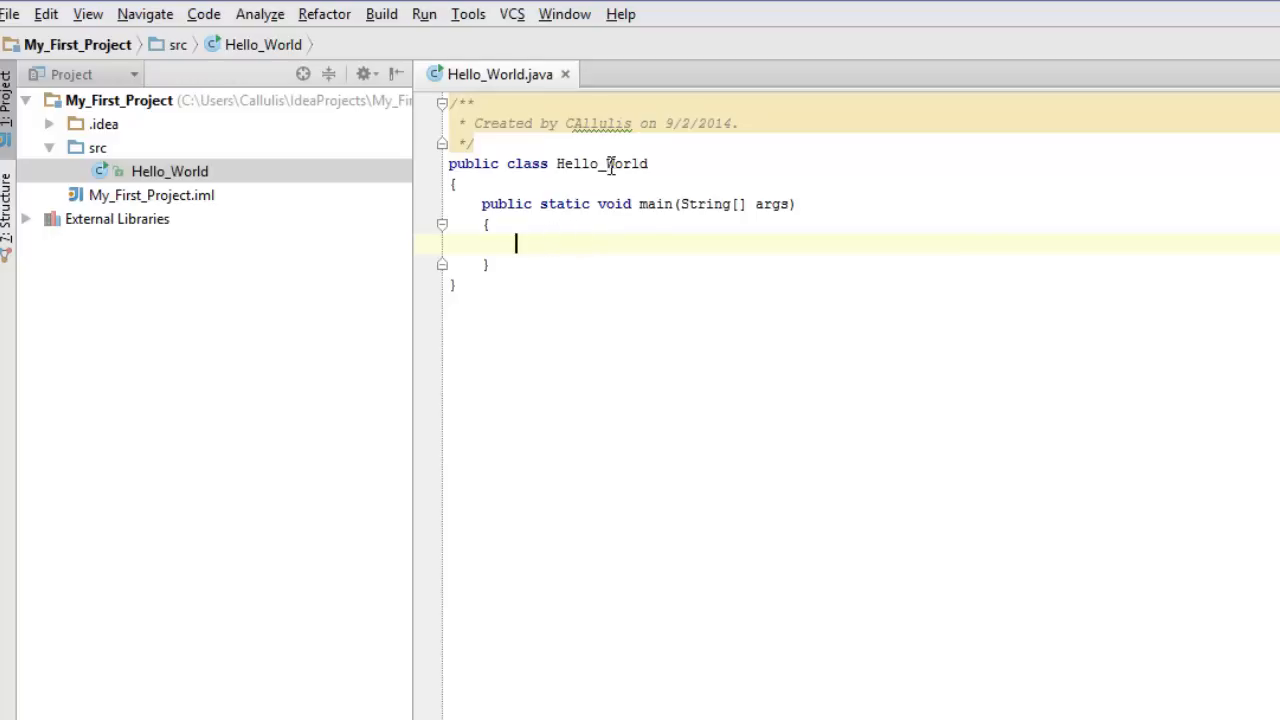
{"action": "type", "text": "Sysm"}
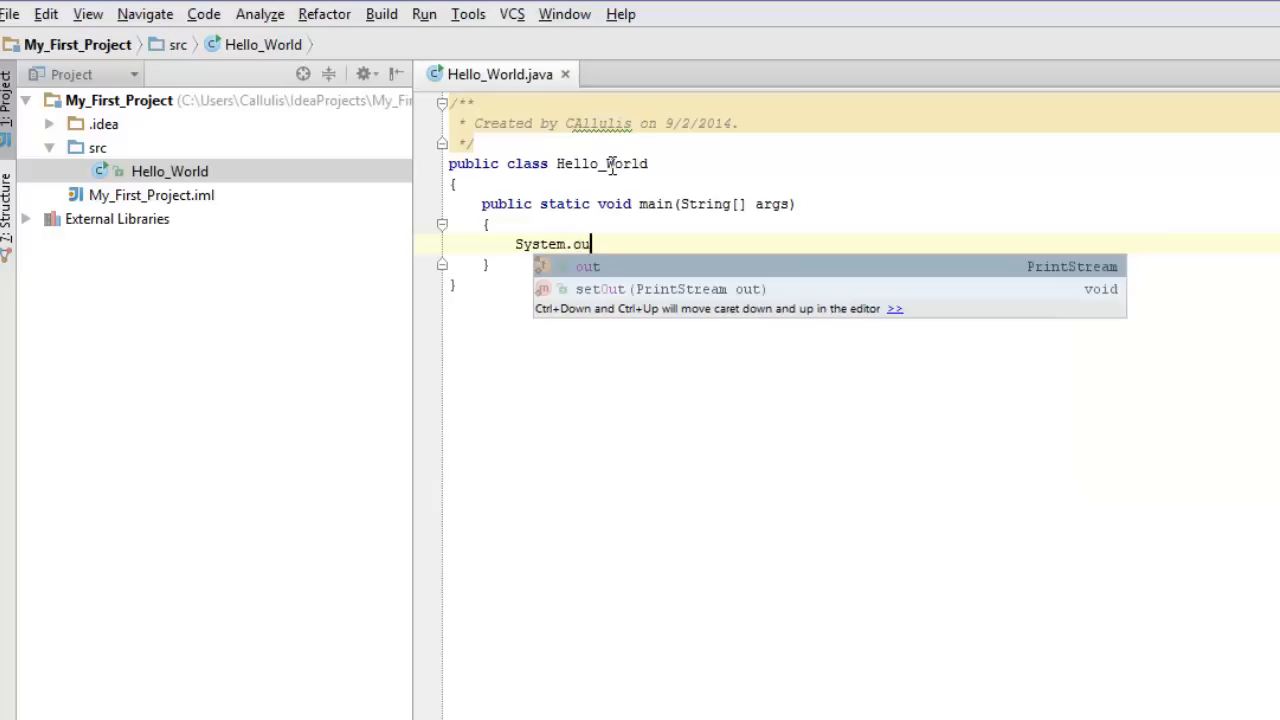
{"action": "type", "text": "t.println(\""}
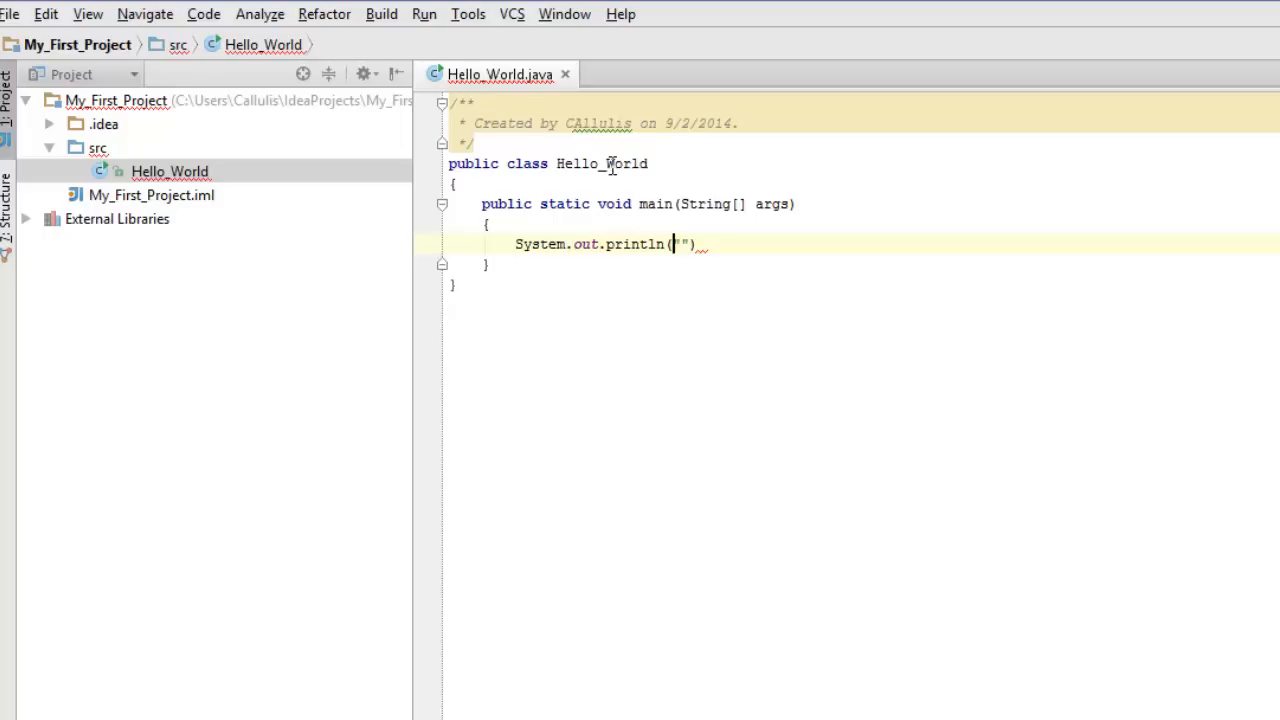
{"action": "type", "text": "Hello World"}
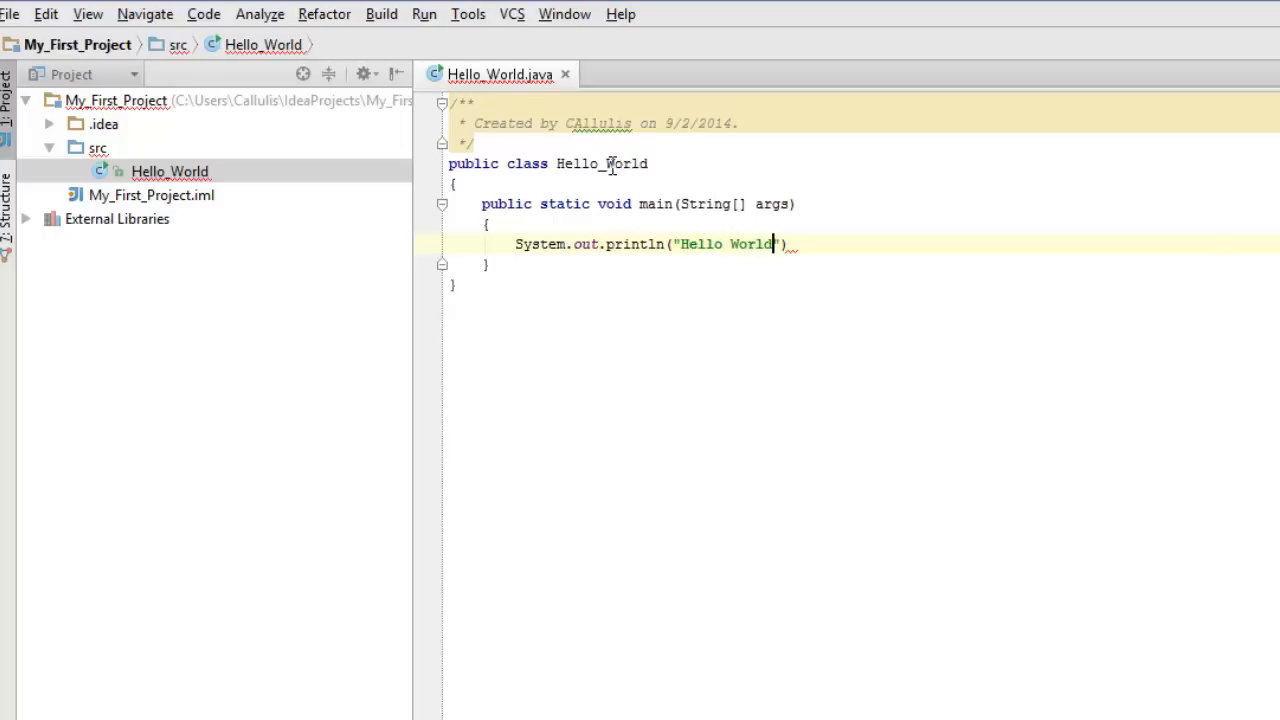
{"action": "type", "text": "!"}
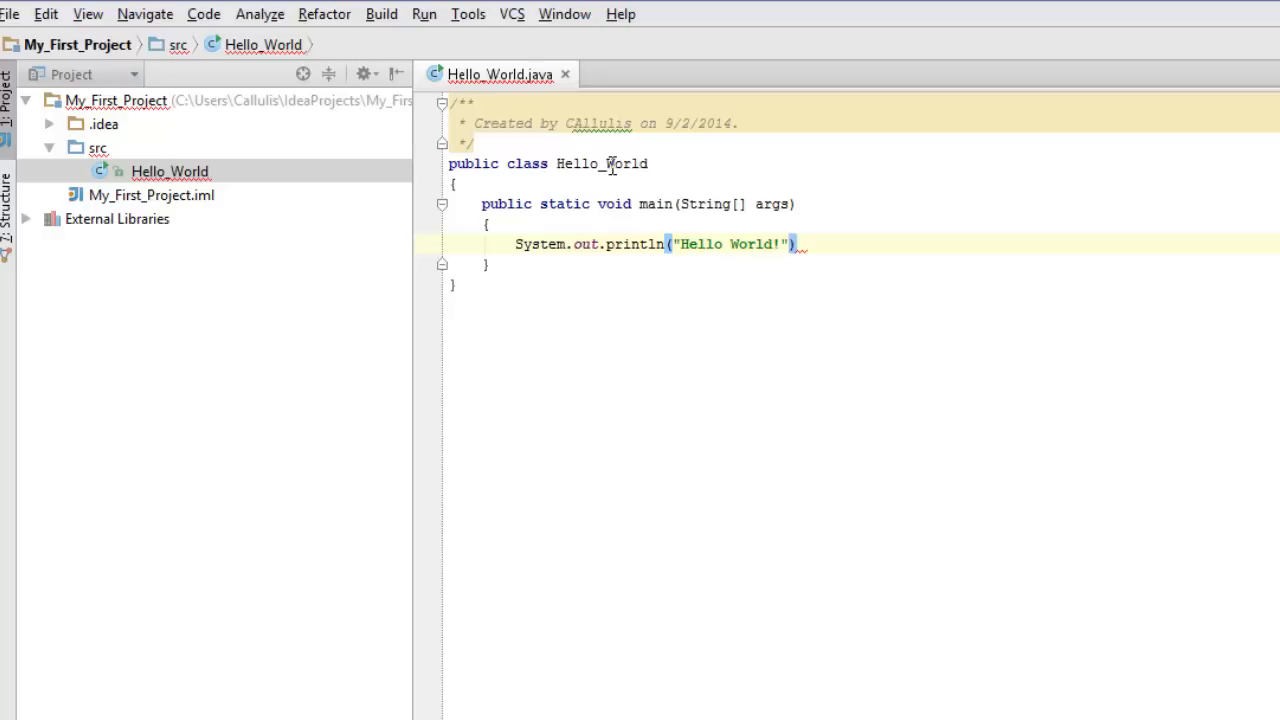
{"action": "type", "text": ";"}
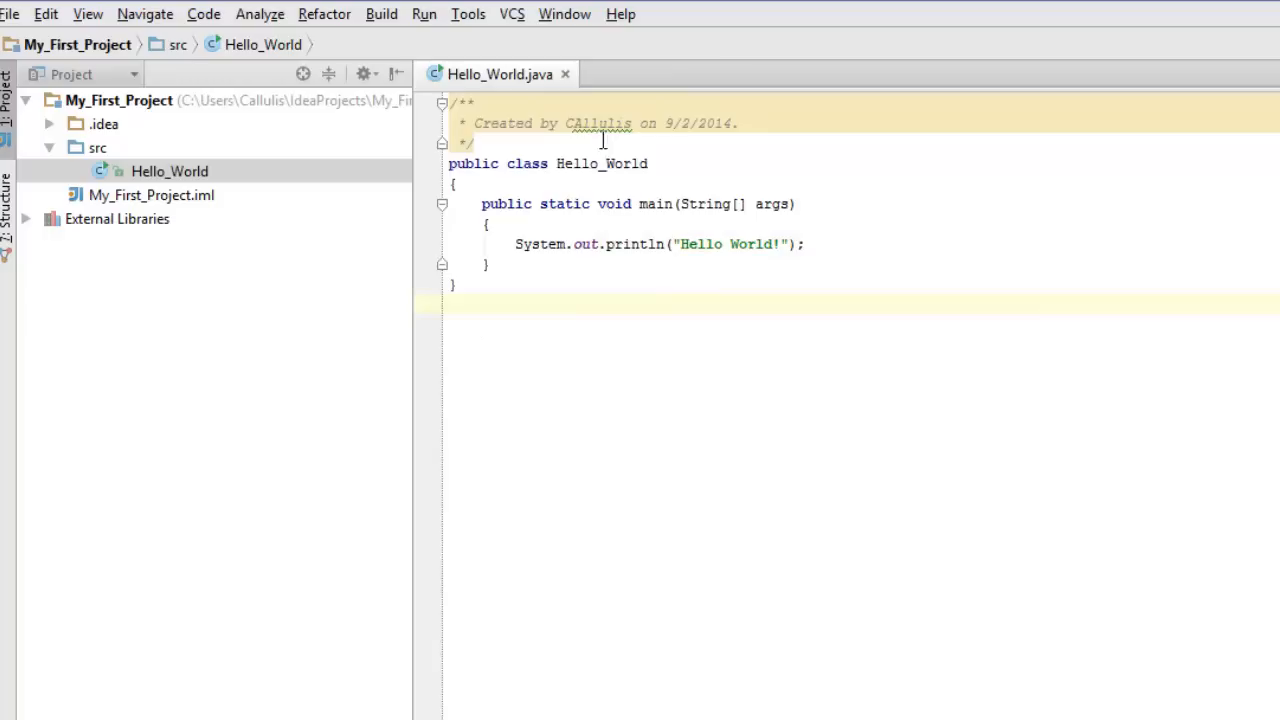
Bring up the editor's context actions to compile Hello_World.java.
{"action": "right_click", "coordinate": [584, 270]}
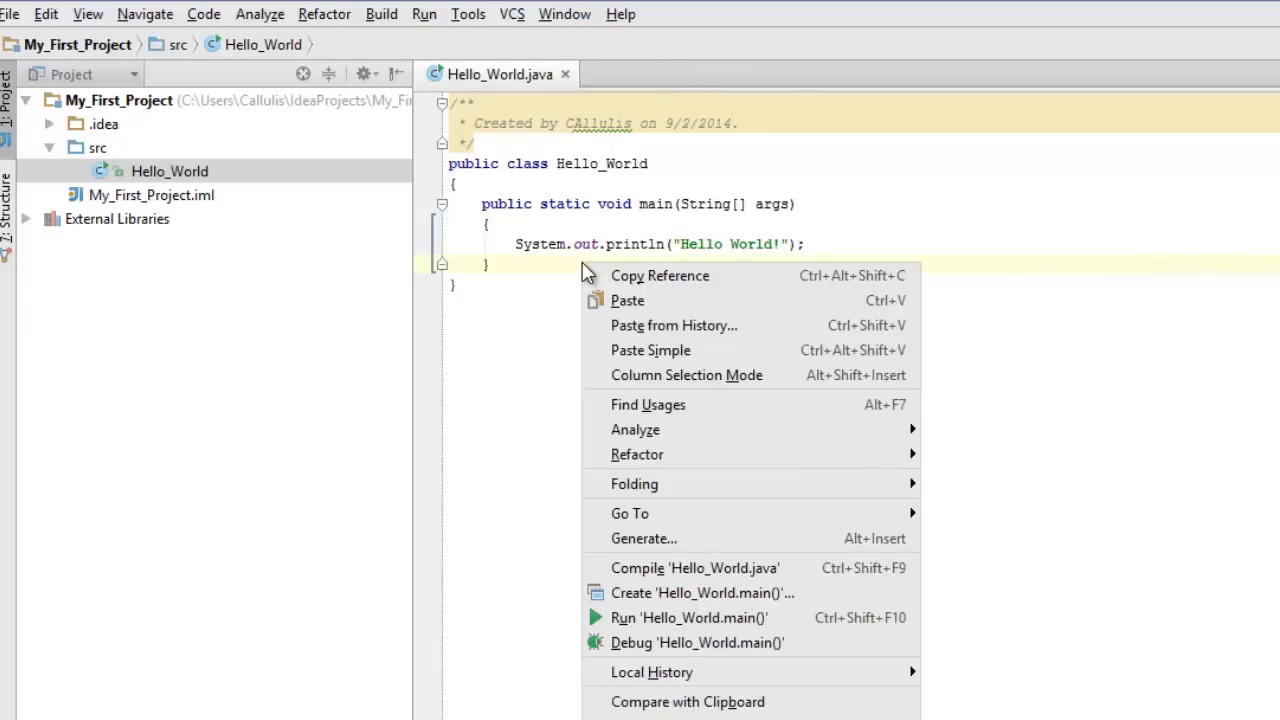
{"action": "mouse_move", "coordinate": [700, 484]}
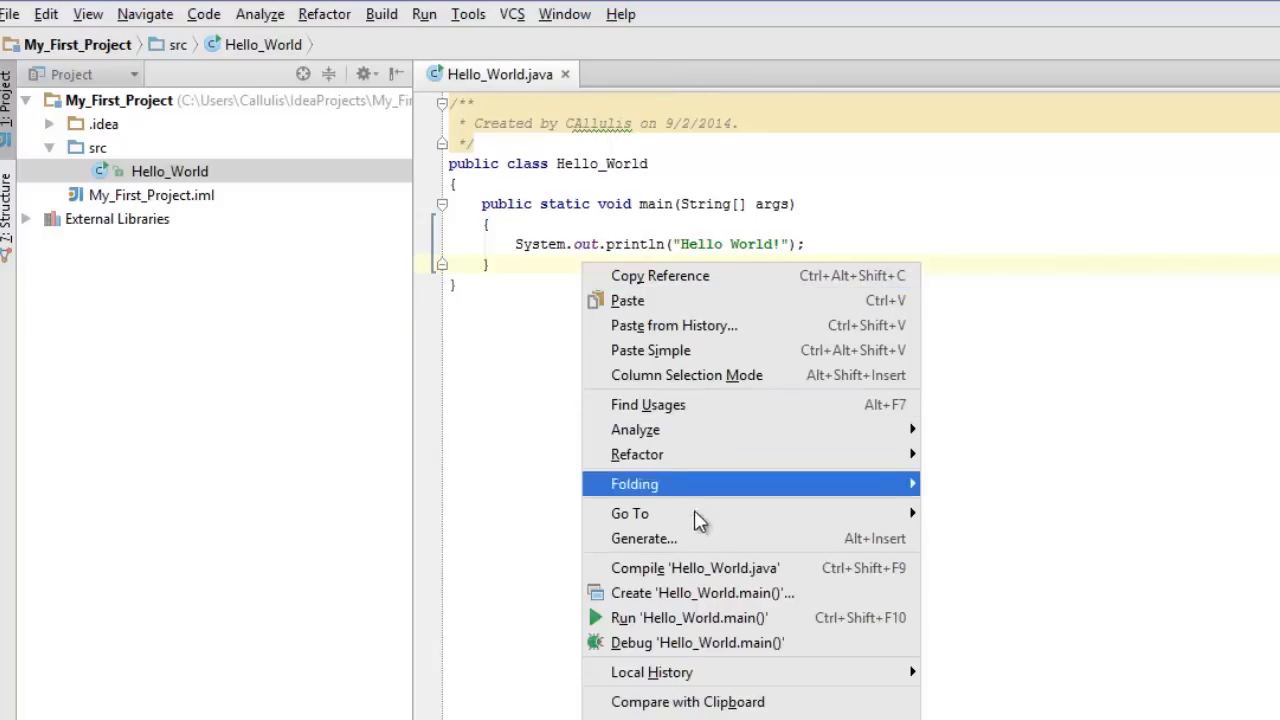
{"action": "mouse_move", "coordinate": [696, 580]}
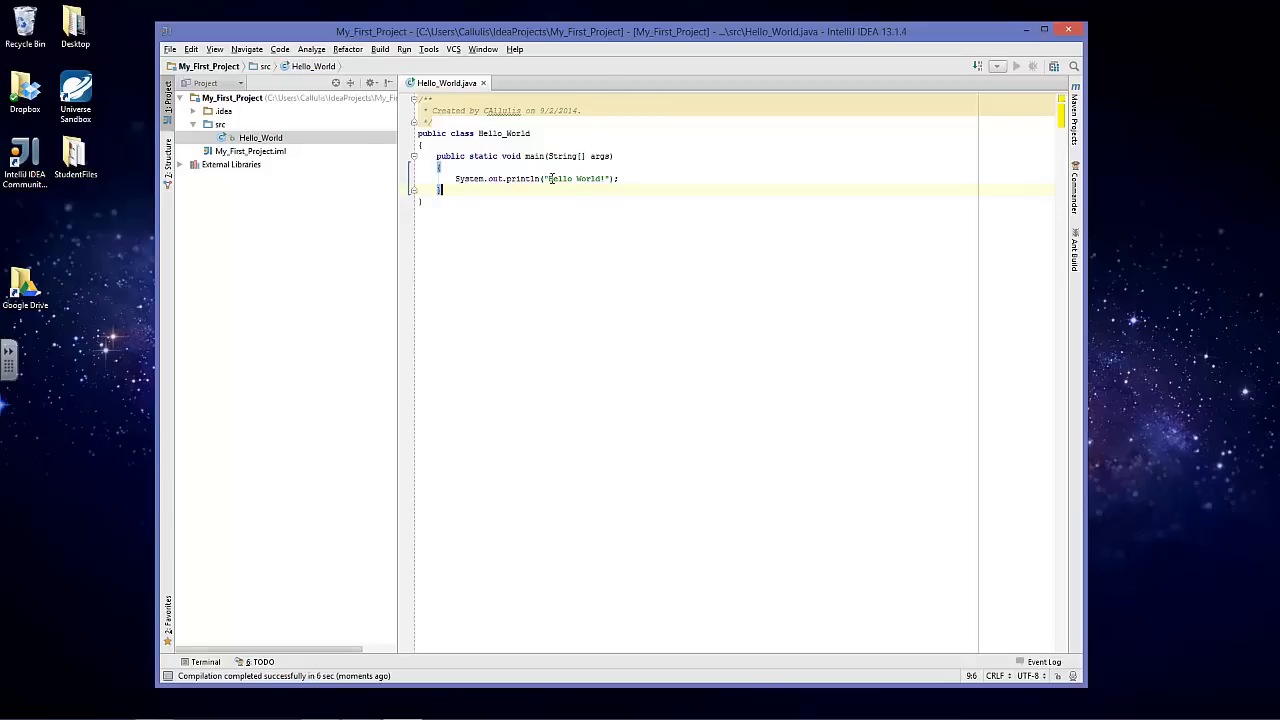
Run Hello_World.main() so the console prints Hello World! with exit code 0.
{"action": "right_click", "coordinate": [540, 178]}
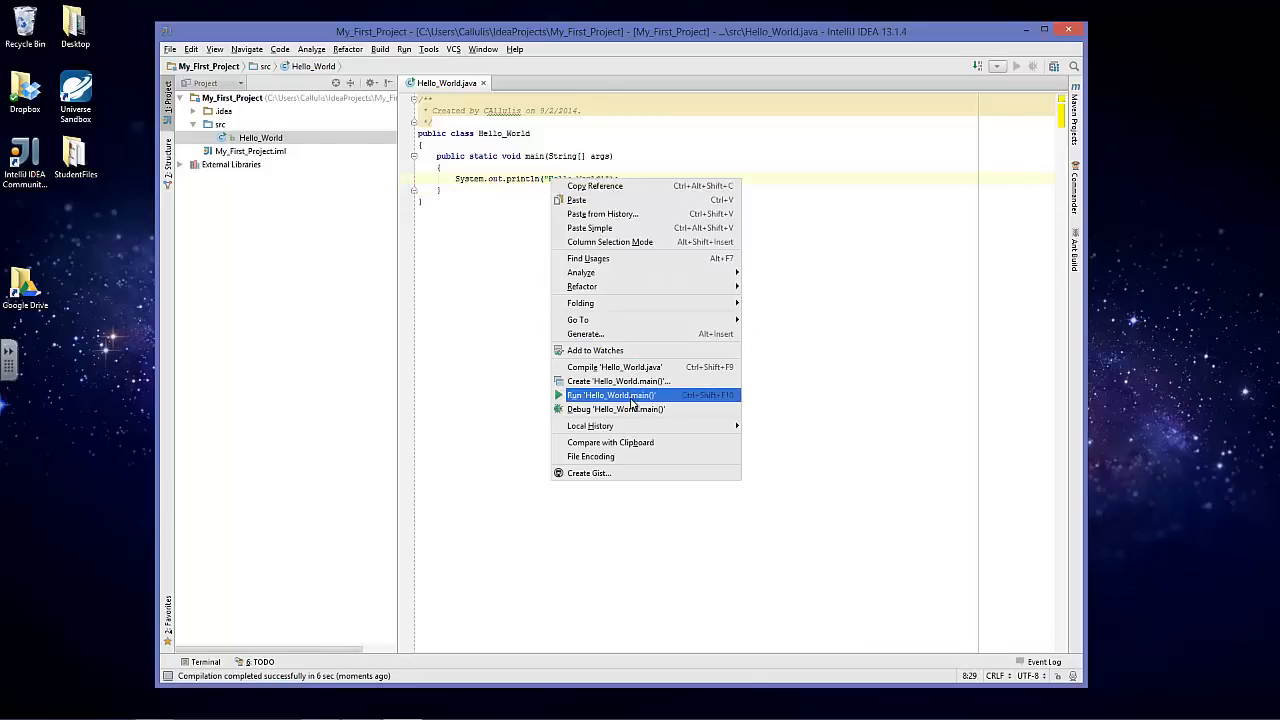
{"action": "left_click", "coordinate": [612, 396]}
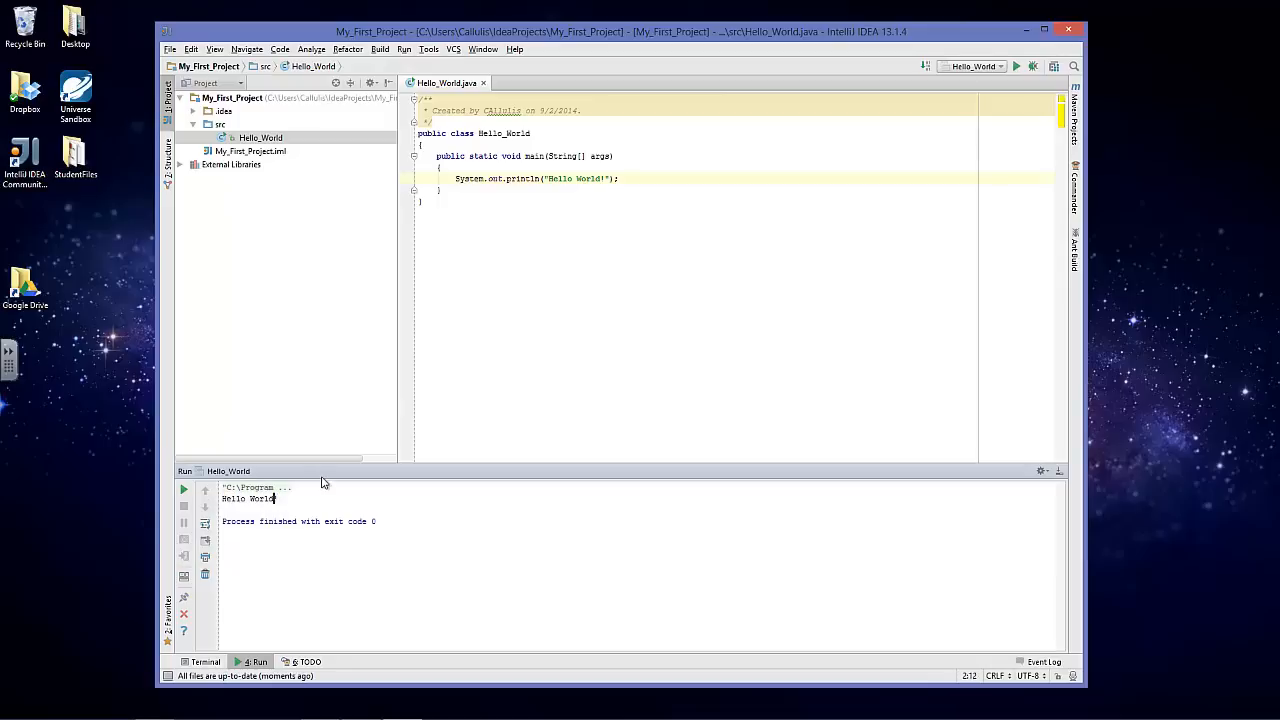
{"action": "double_click", "coordinate": [248, 498]}
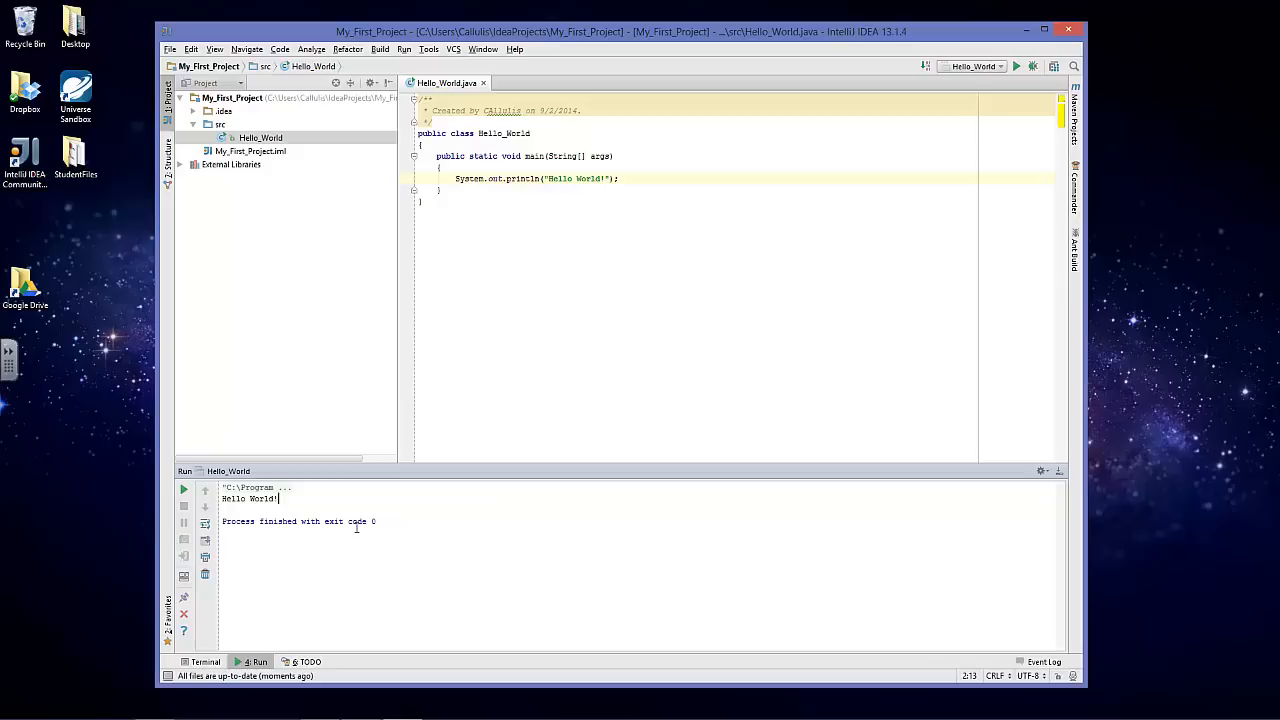
{"action": "mouse_move", "coordinate": [332, 296]}
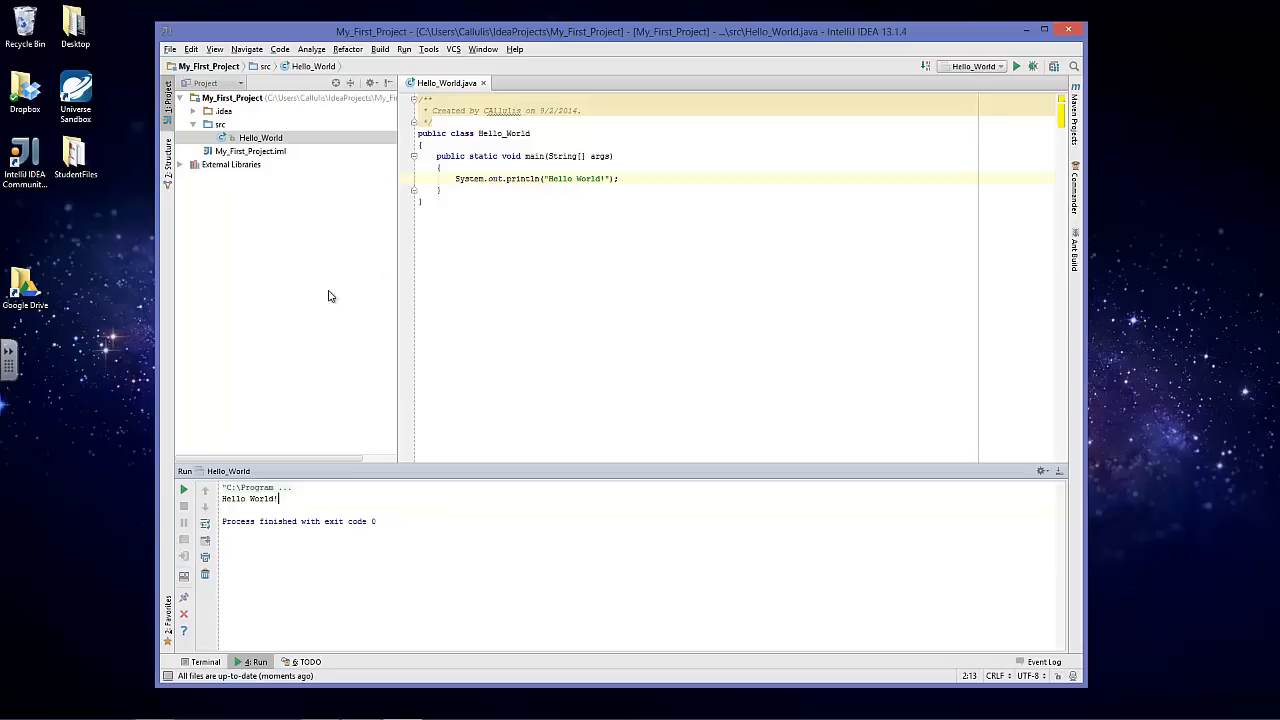
{"action": "mouse_move", "coordinate": [392, 266]}
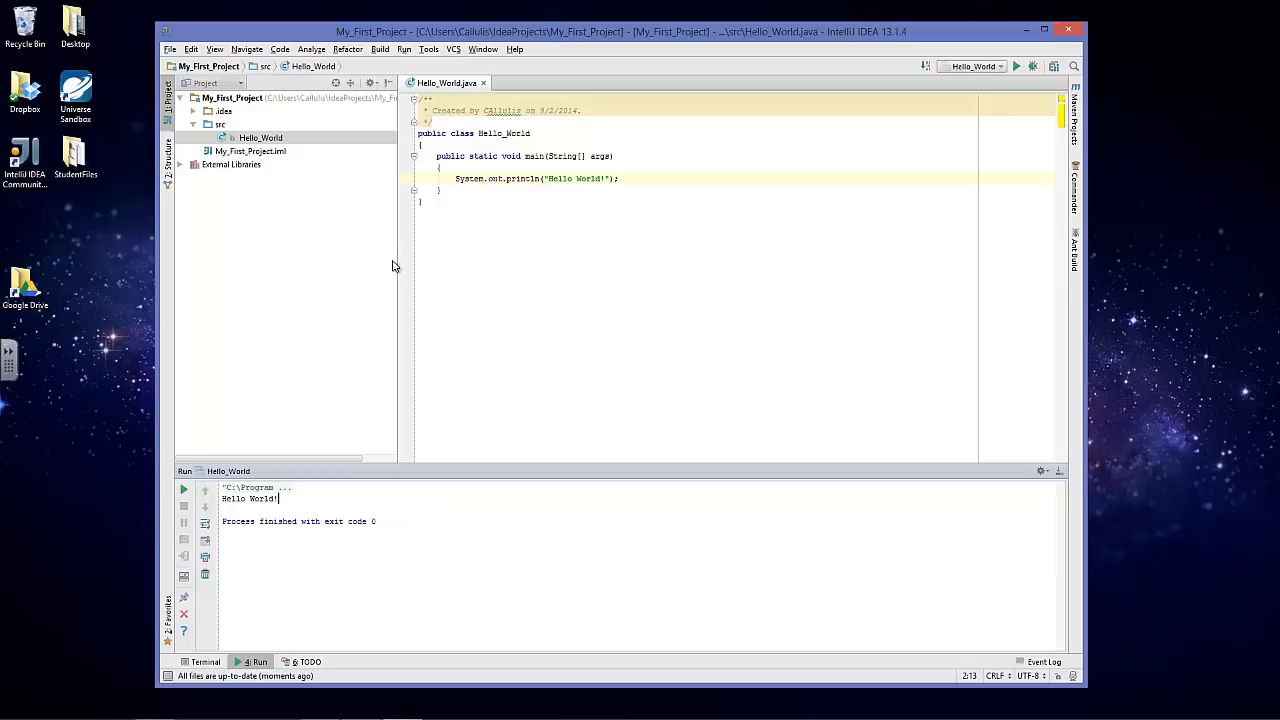
Reach the Appearance page in File > Settings.
{"action": "left_click", "coordinate": [172, 48]}
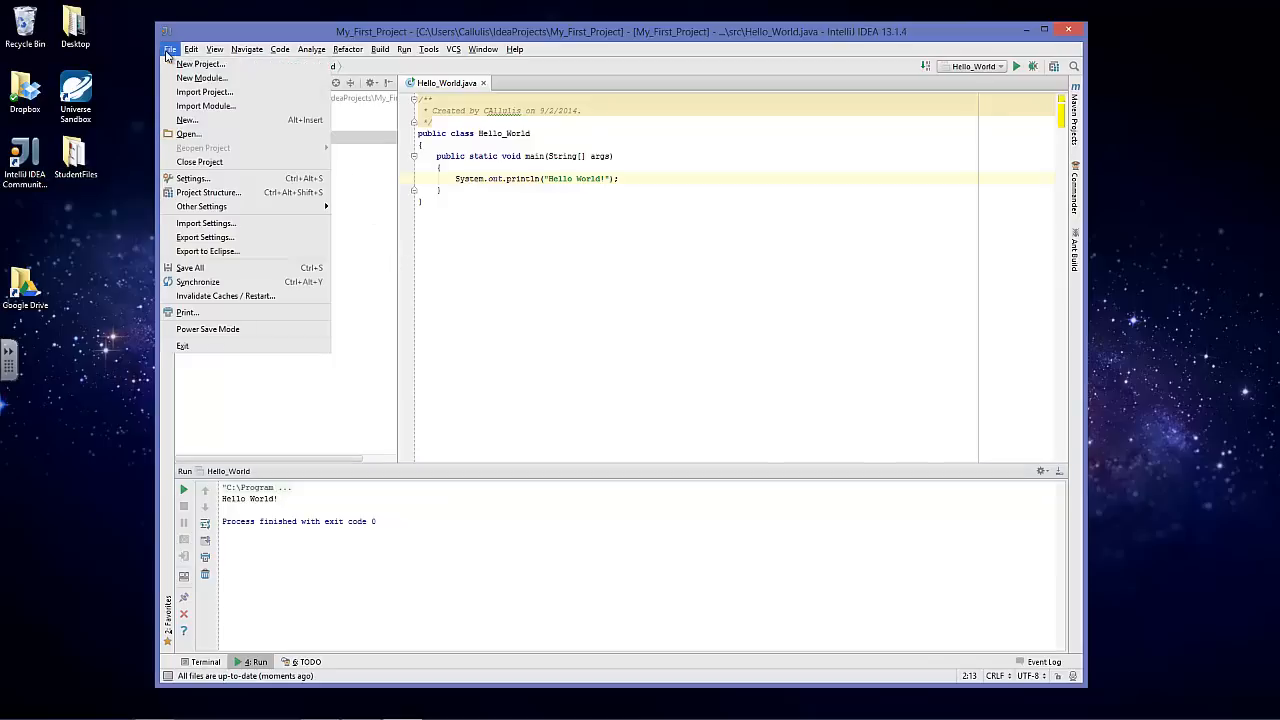
{"action": "mouse_move", "coordinate": [192, 178]}
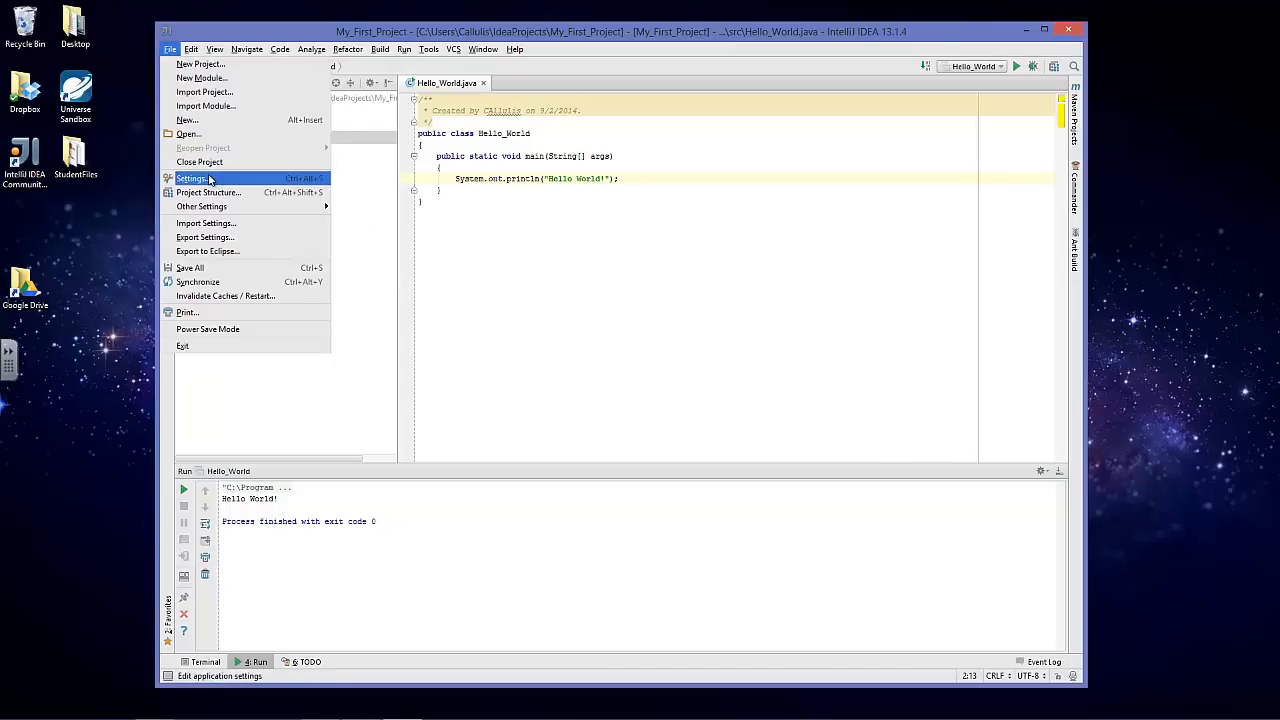
{"action": "left_click", "coordinate": [192, 178]}
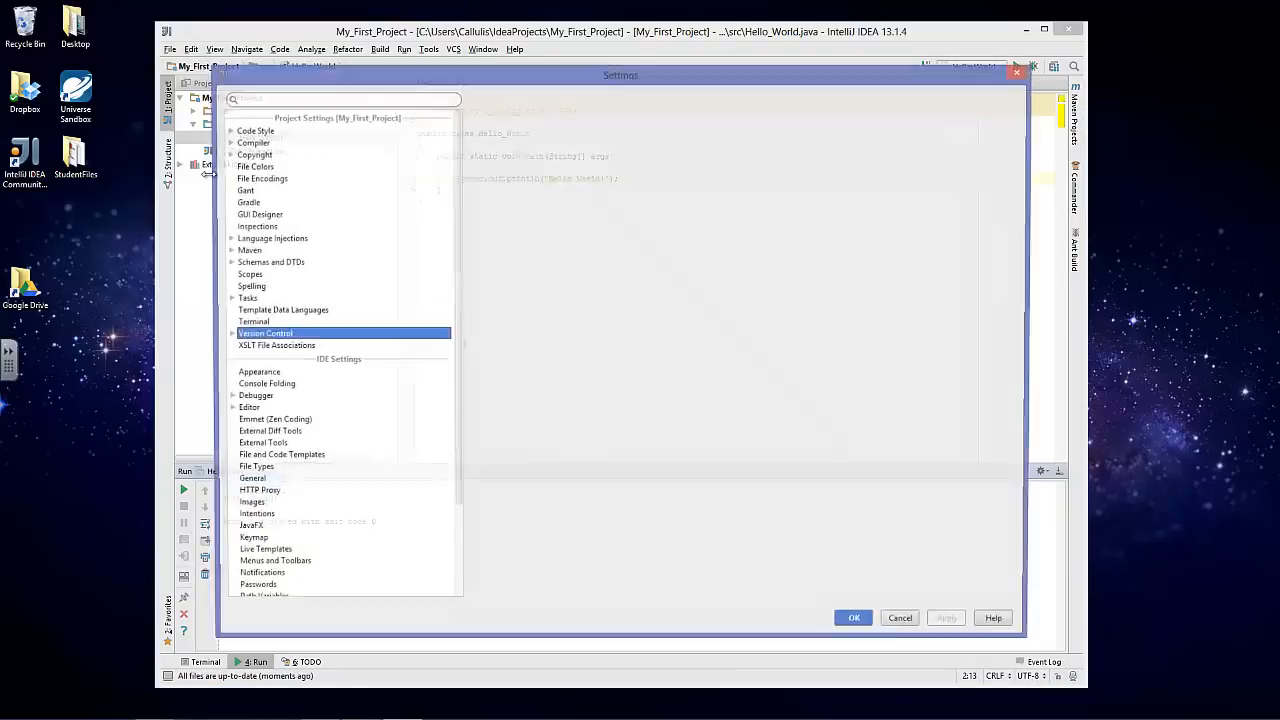
{"action": "left_click", "coordinate": [264, 332]}
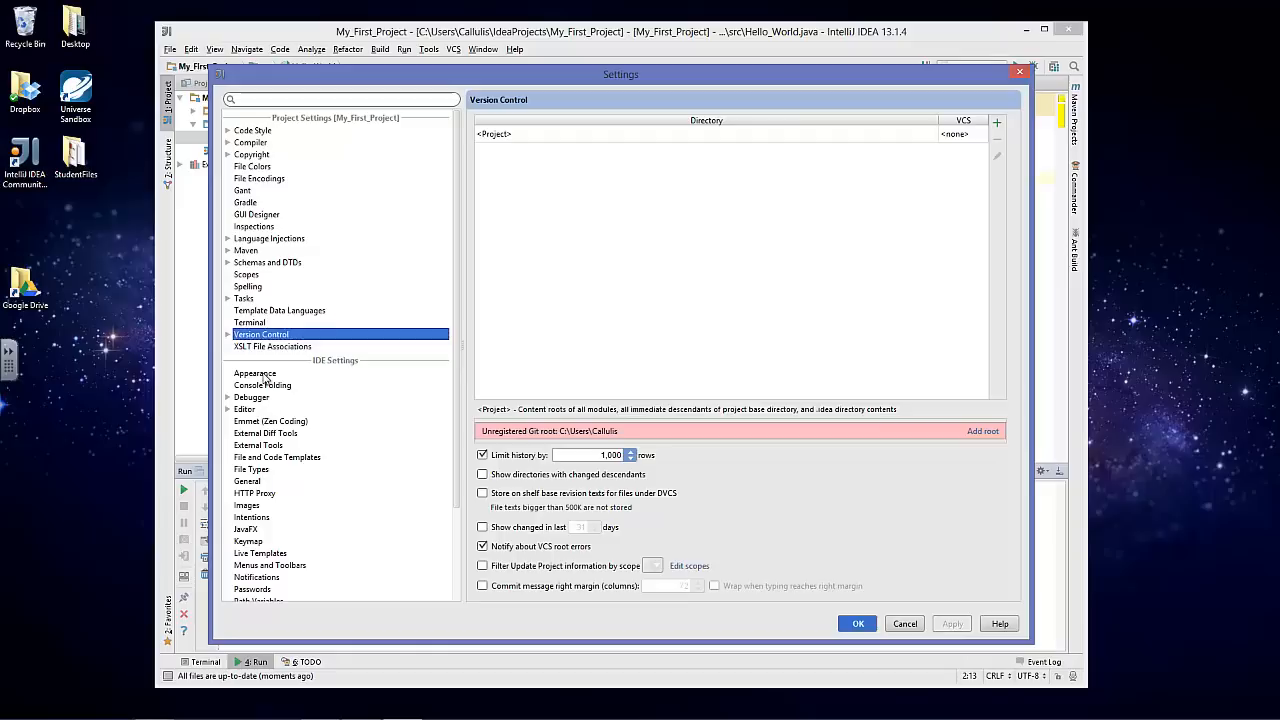
{"action": "left_click", "coordinate": [256, 374]}
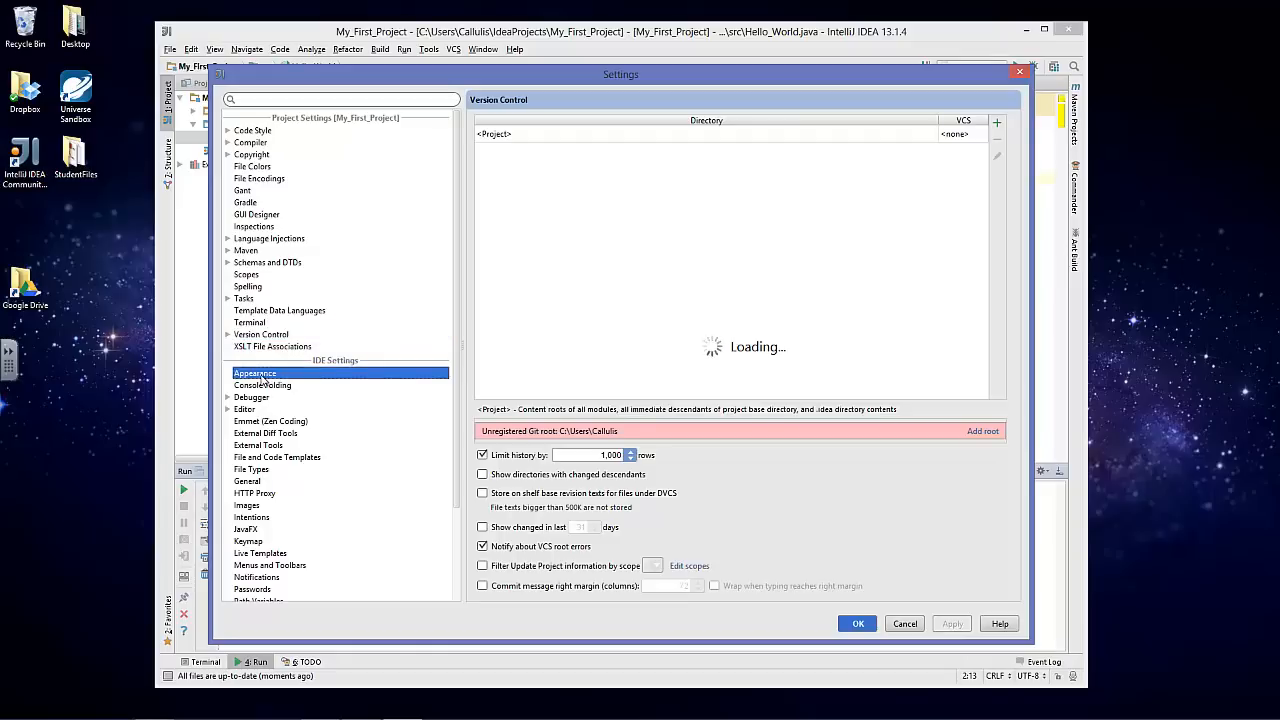
{"action": "mouse_move", "coordinate": [390, 388]}
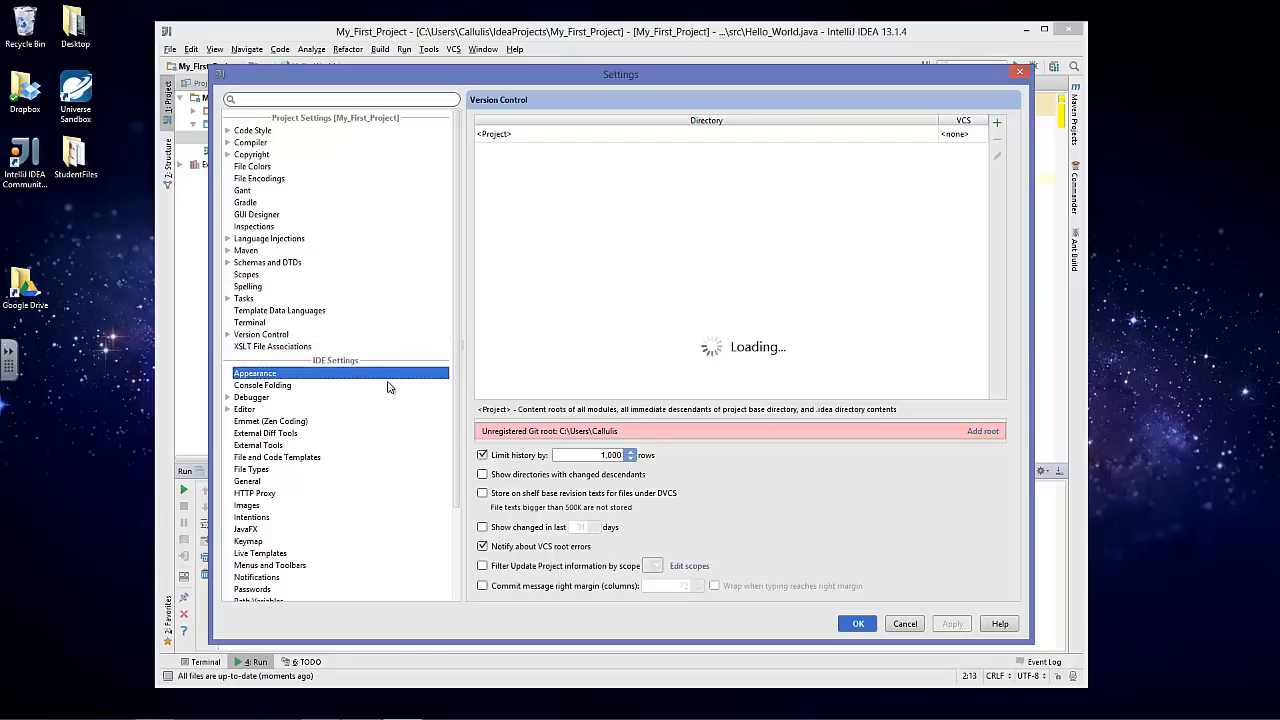
{"action": "left_click", "coordinate": [254, 374]}
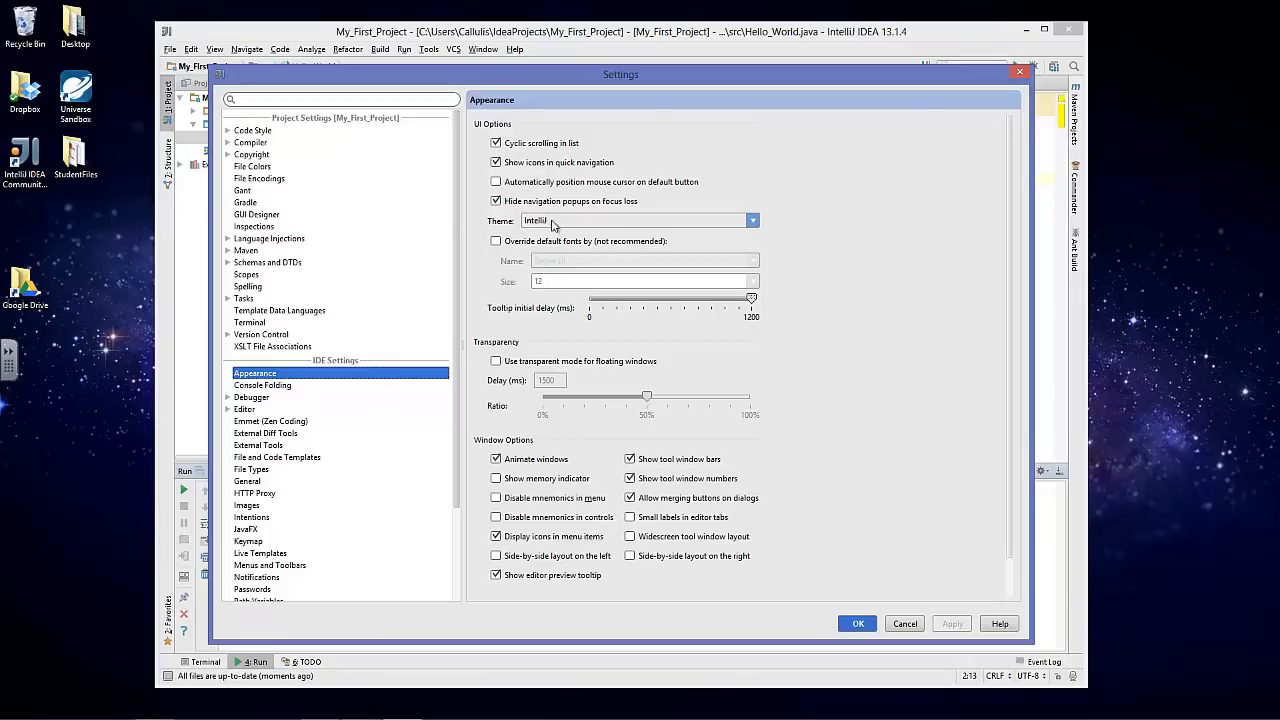
Set the UI theme to Darcula, postpone the restart and confirm the settings.
{"action": "left_click", "coordinate": [752, 220]}
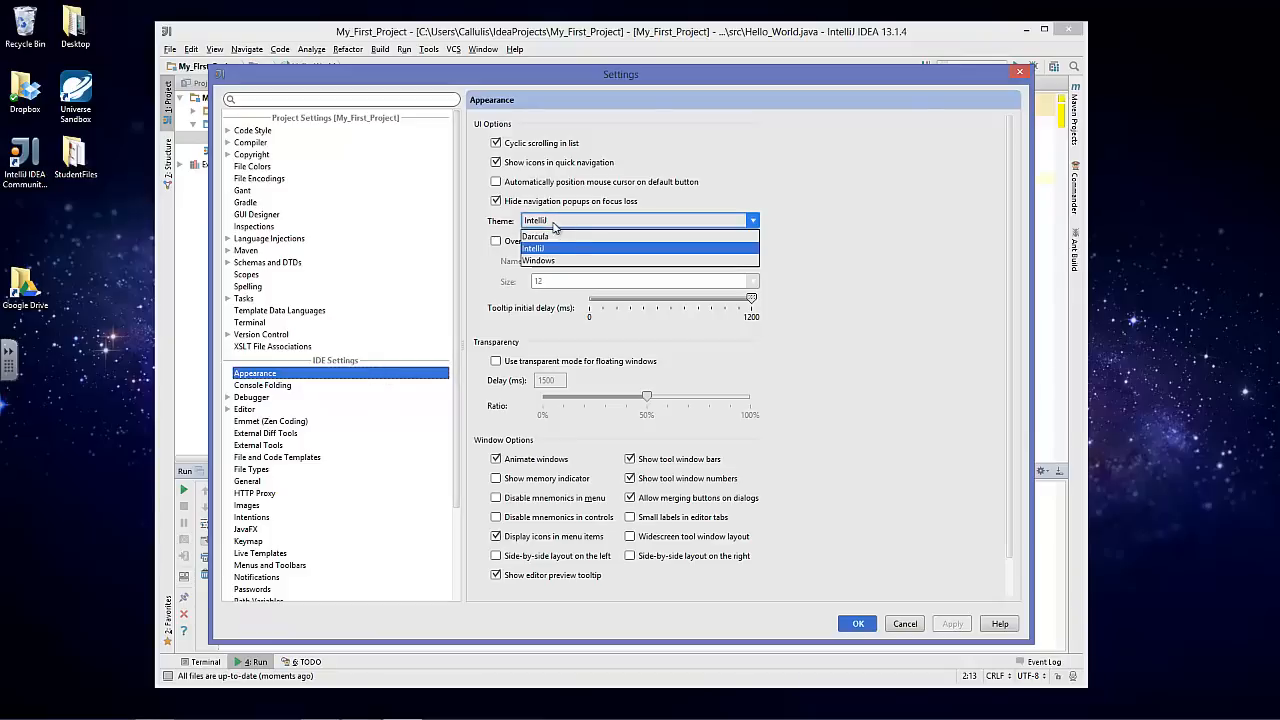
{"action": "left_click", "coordinate": [536, 236]}
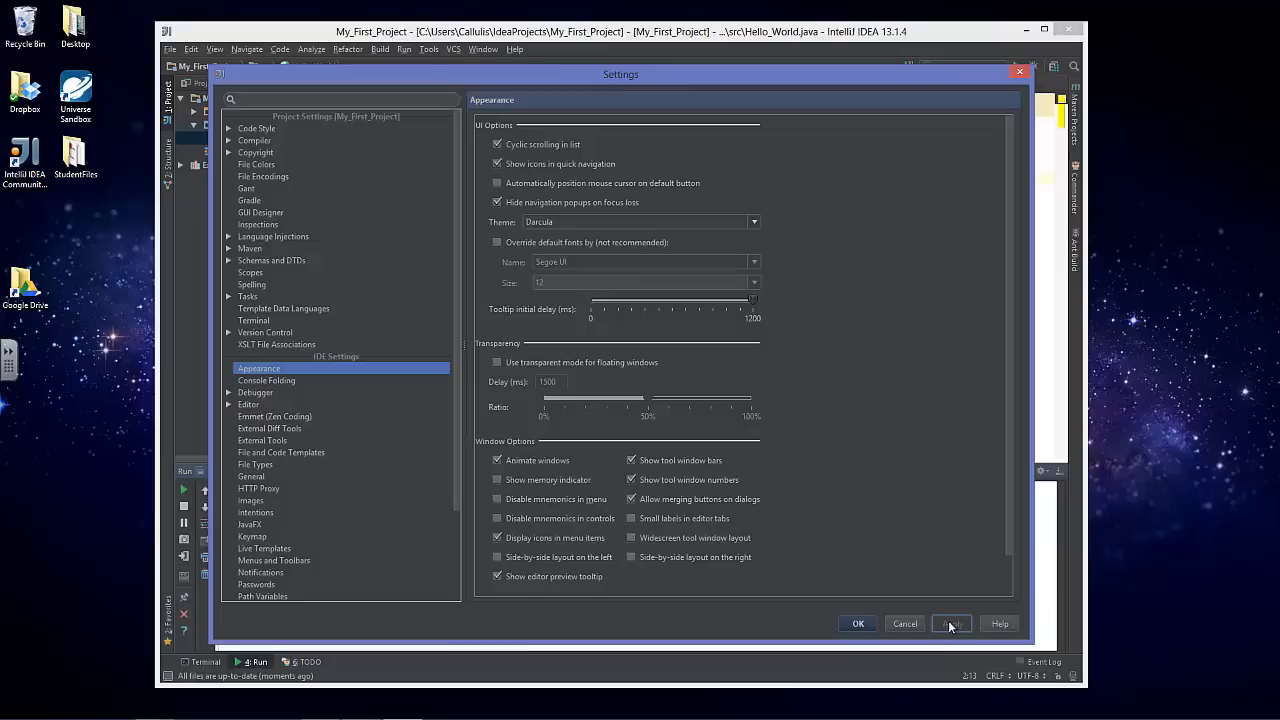
{"action": "left_click", "coordinate": [950, 624]}
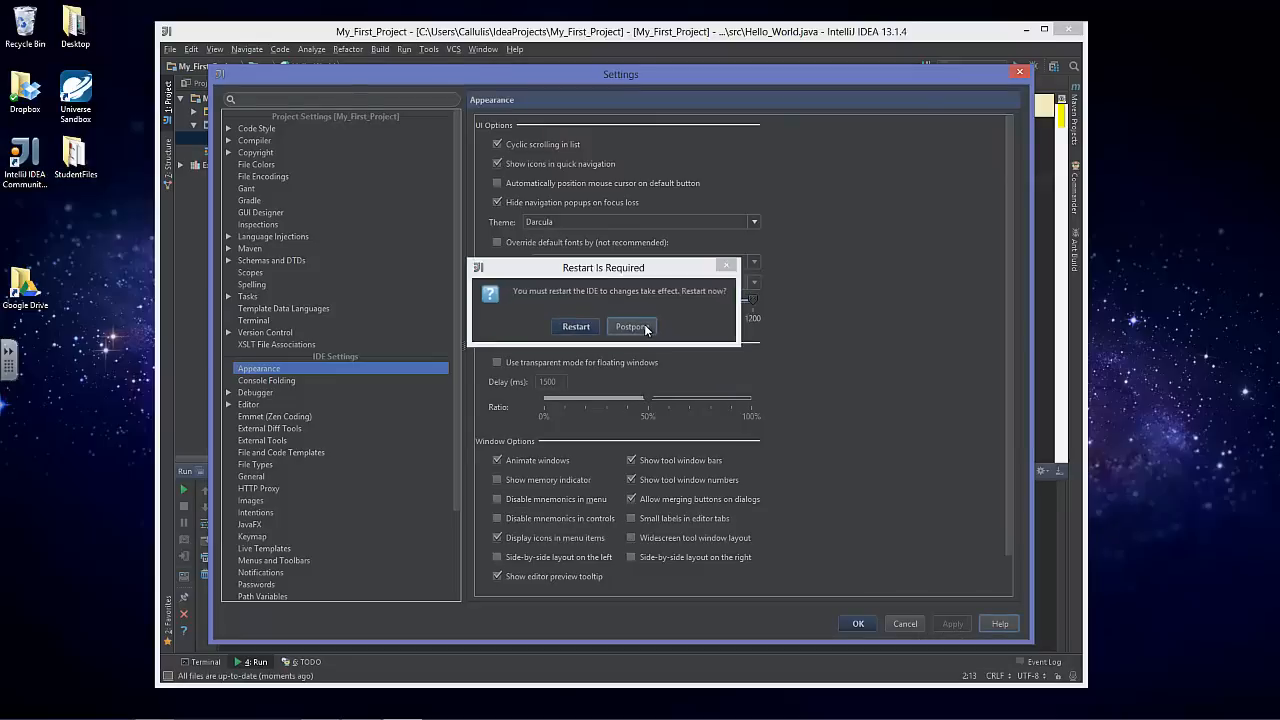
{"action": "left_click", "coordinate": [632, 326]}
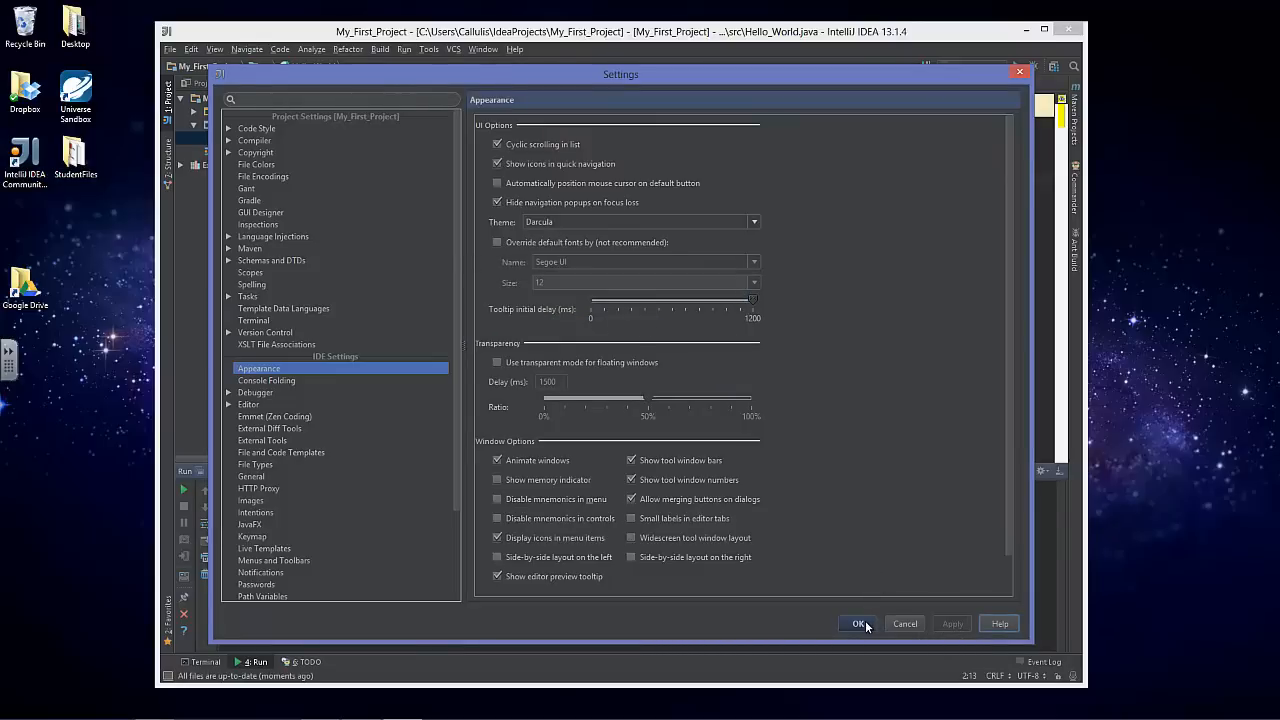
{"action": "left_click", "coordinate": [858, 624]}
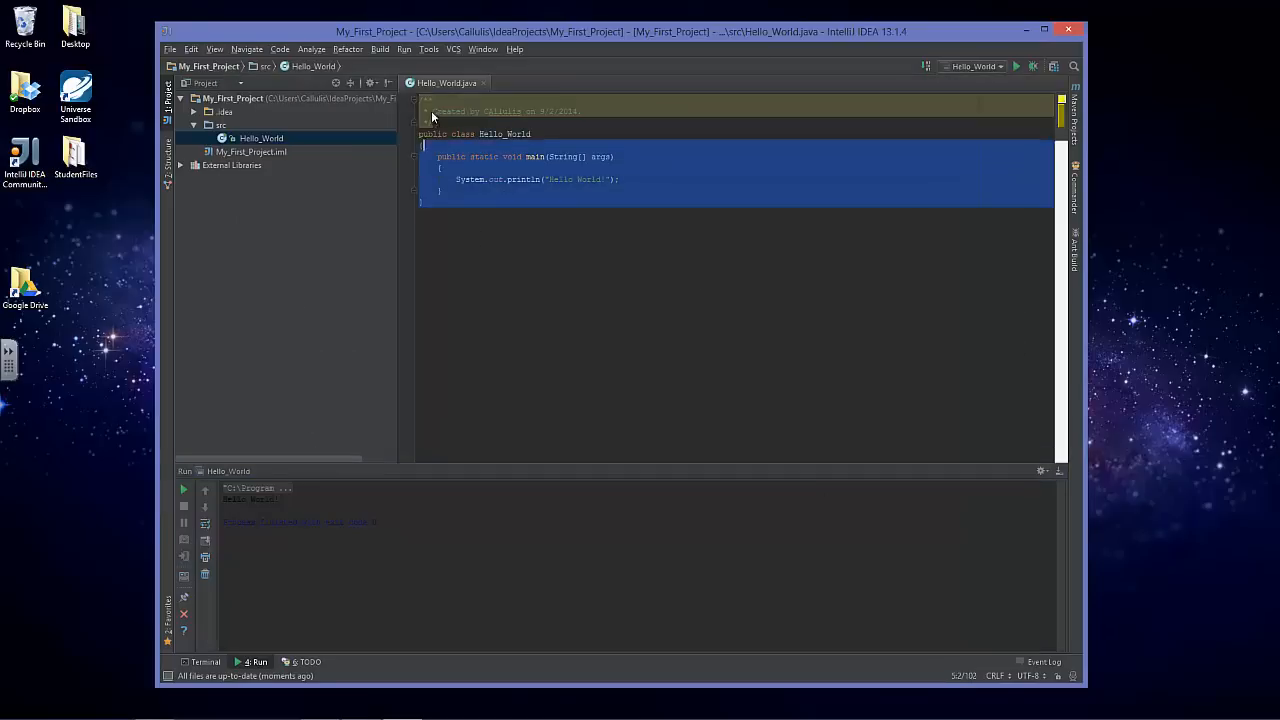